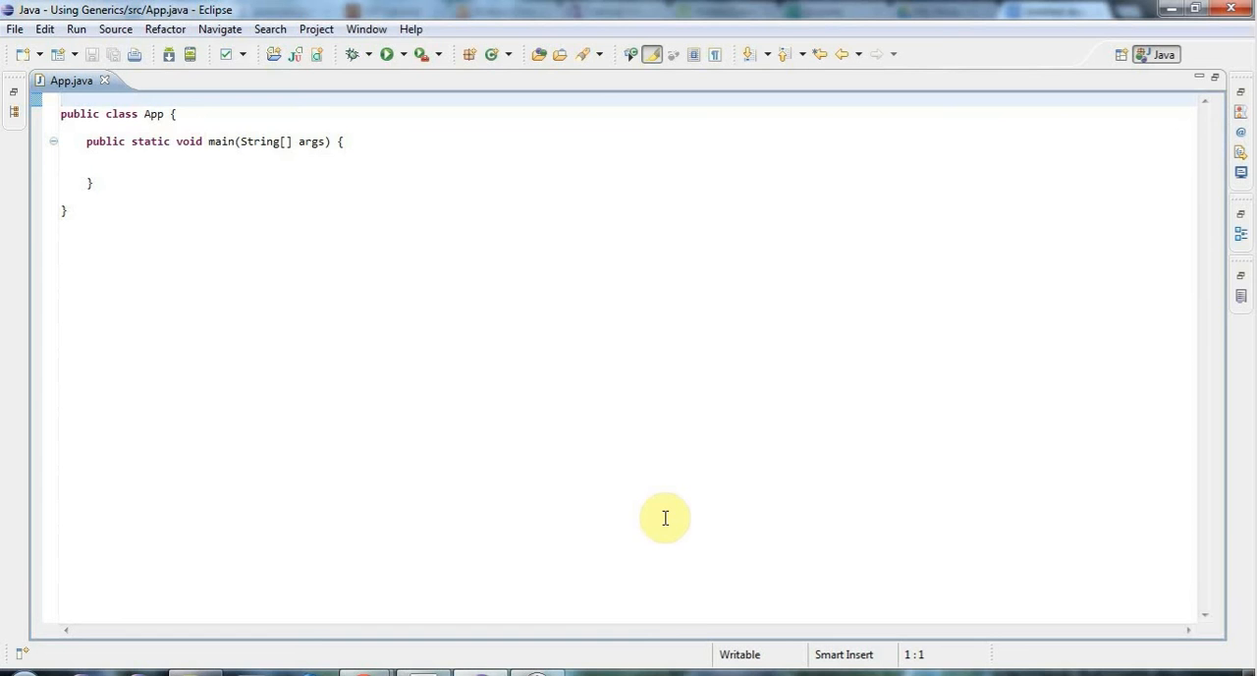
Insert a blank line above the App class and an empty line inside main
key("Return")
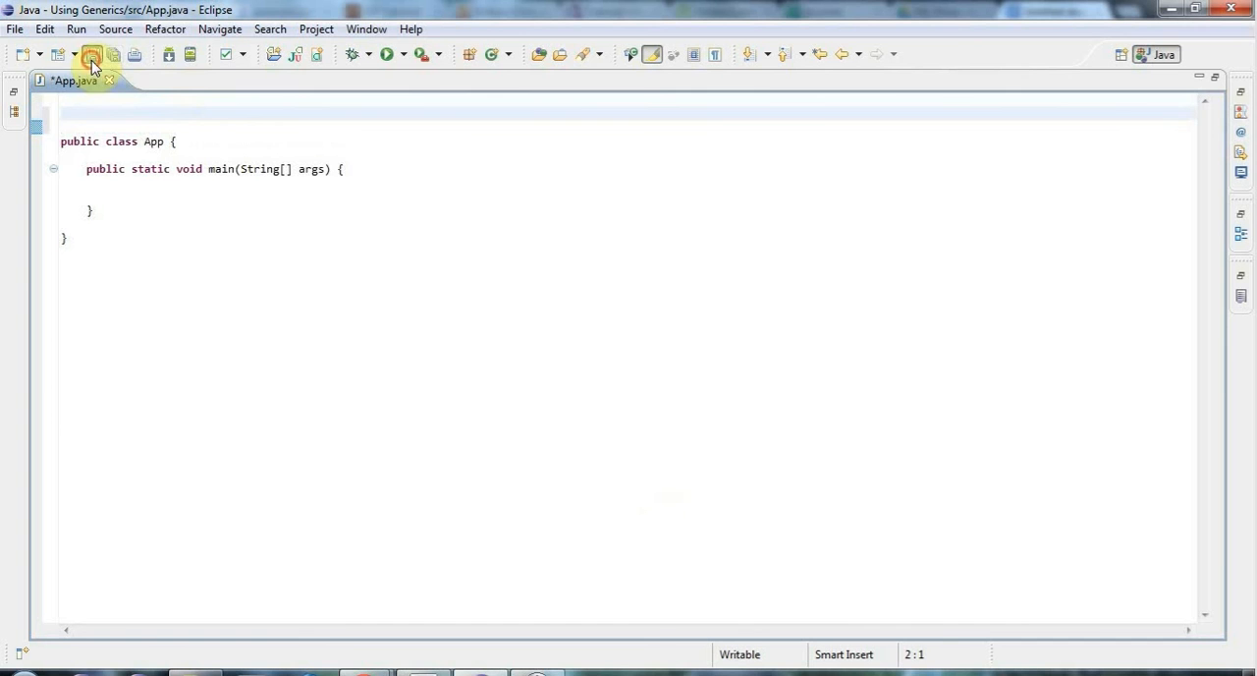
left_click(90, 54)
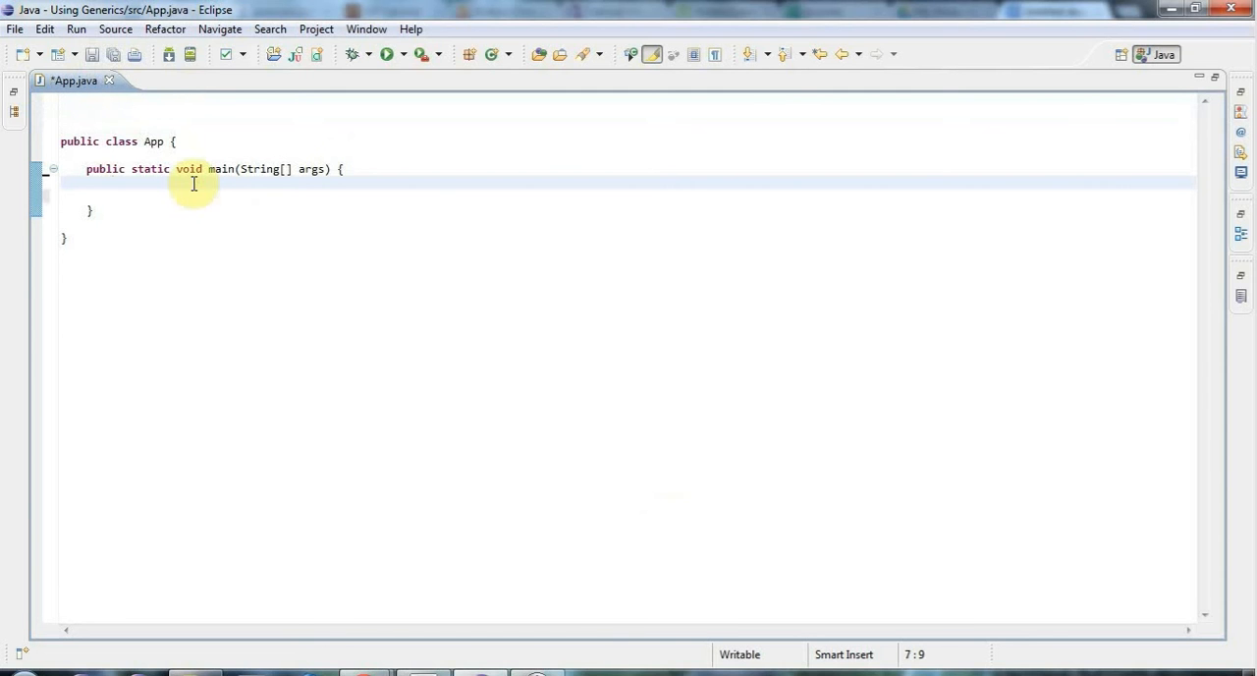
key("Return")
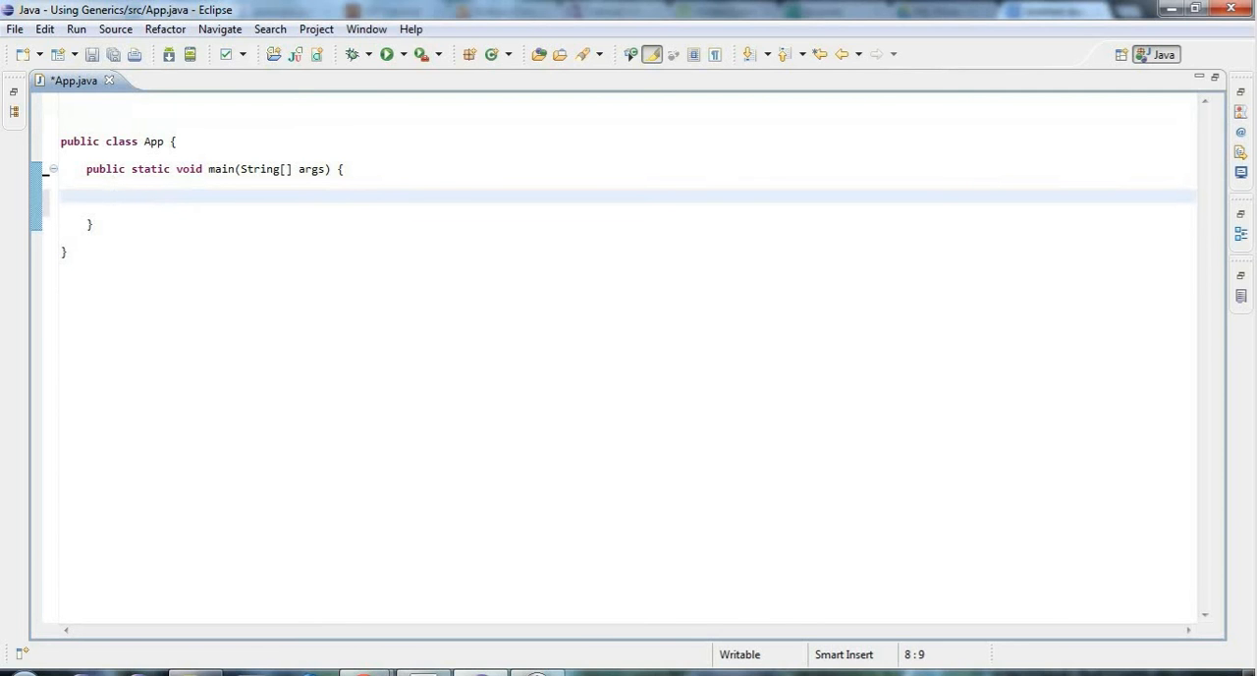
left_click(113, 195)
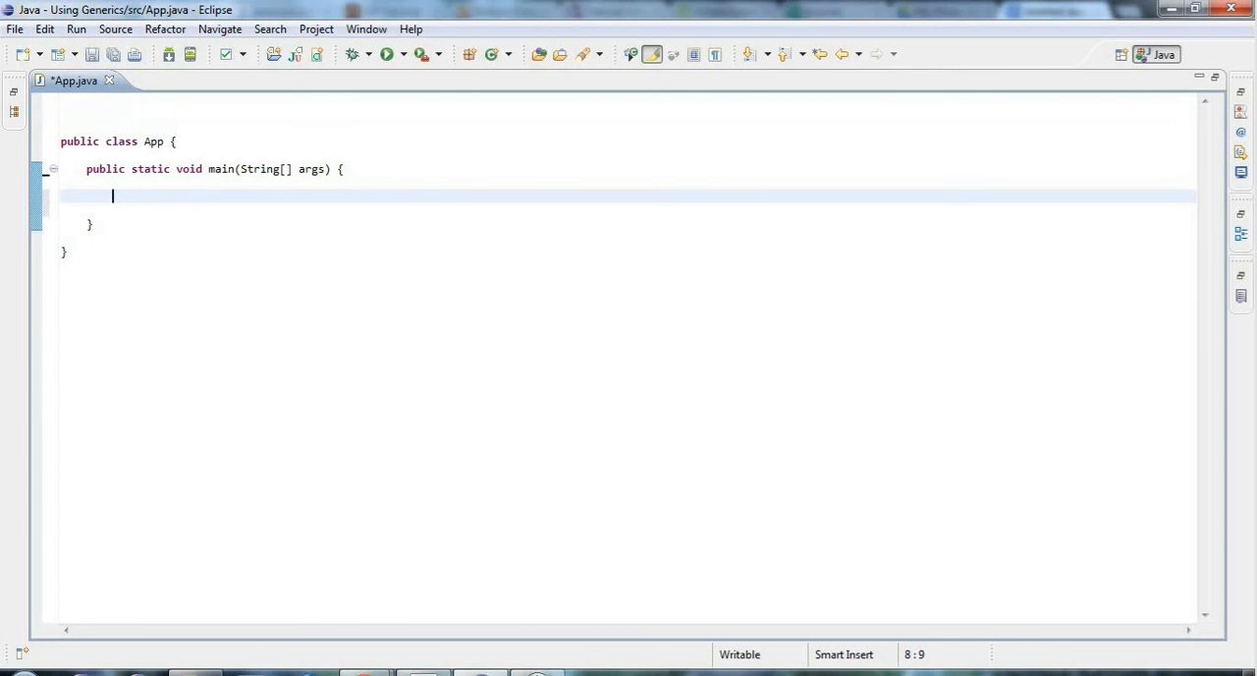
Type ArrayList in main and start a row of comment slashes above it
type("ArrayList")
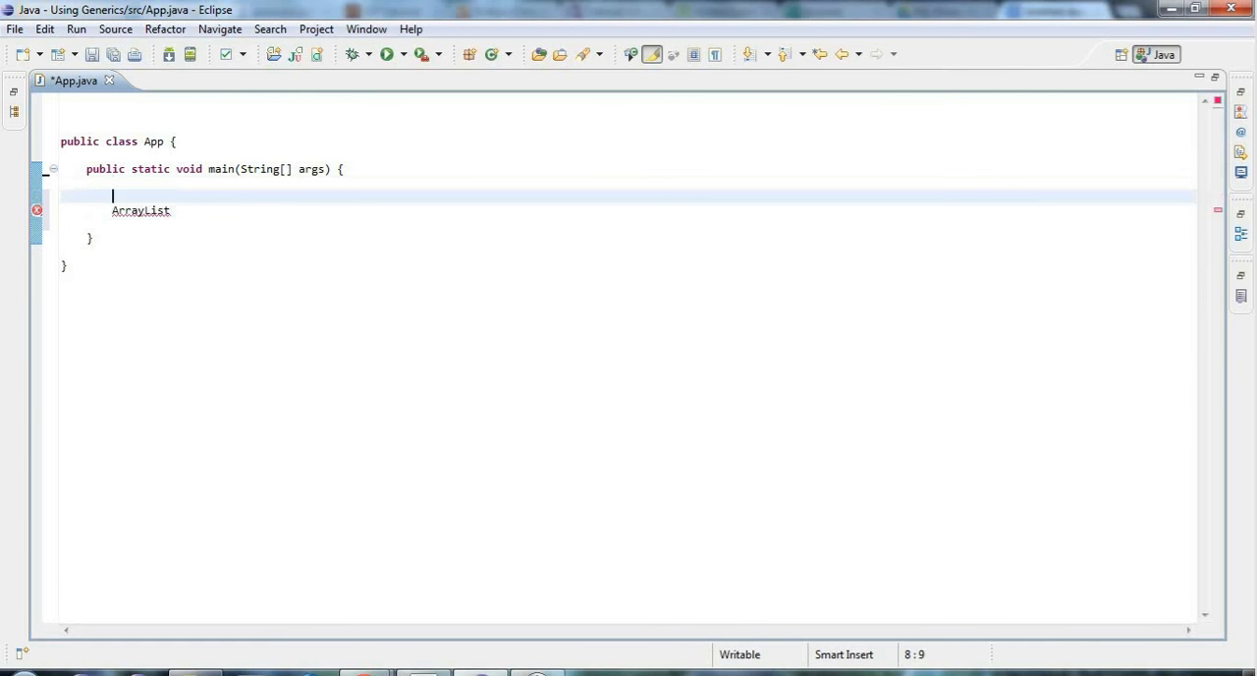
type("66")
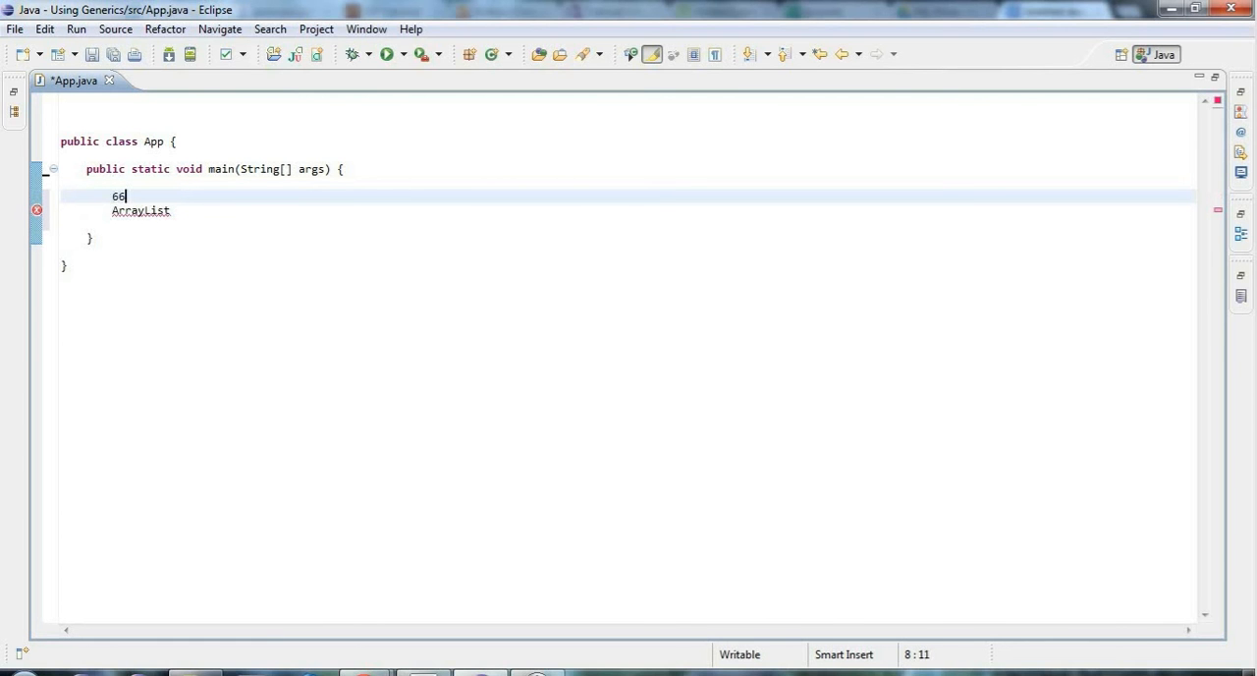
key("BackSpace")
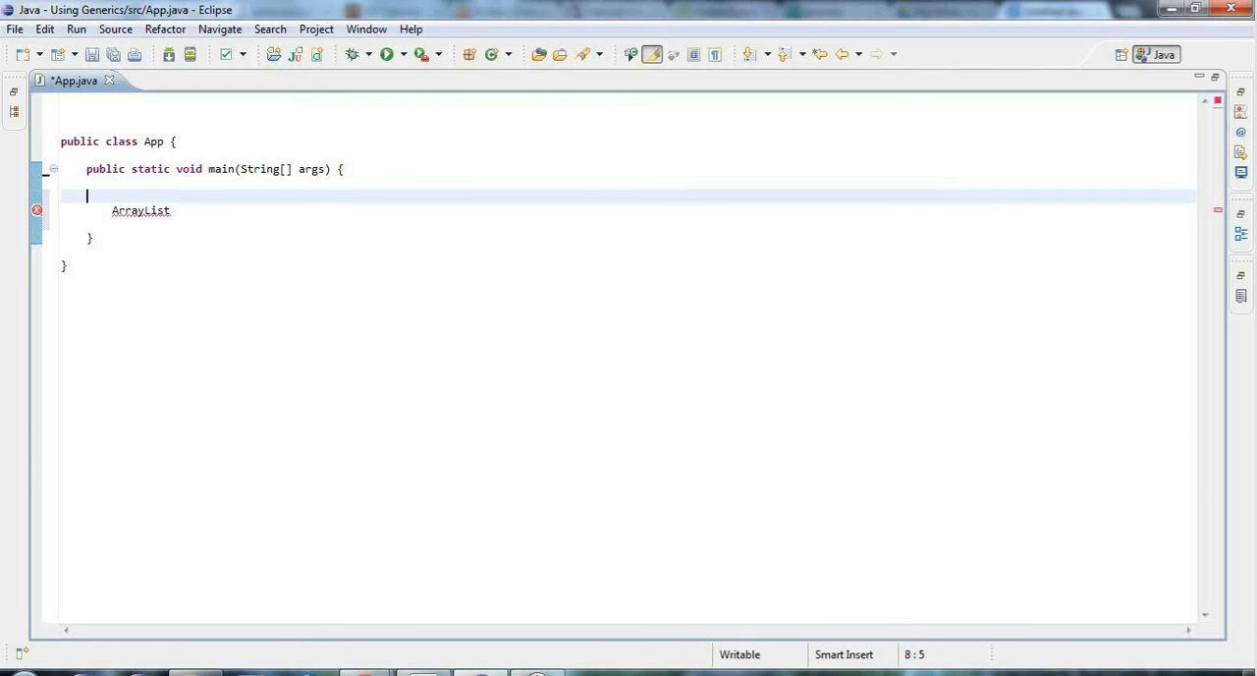
type("////////////////////")
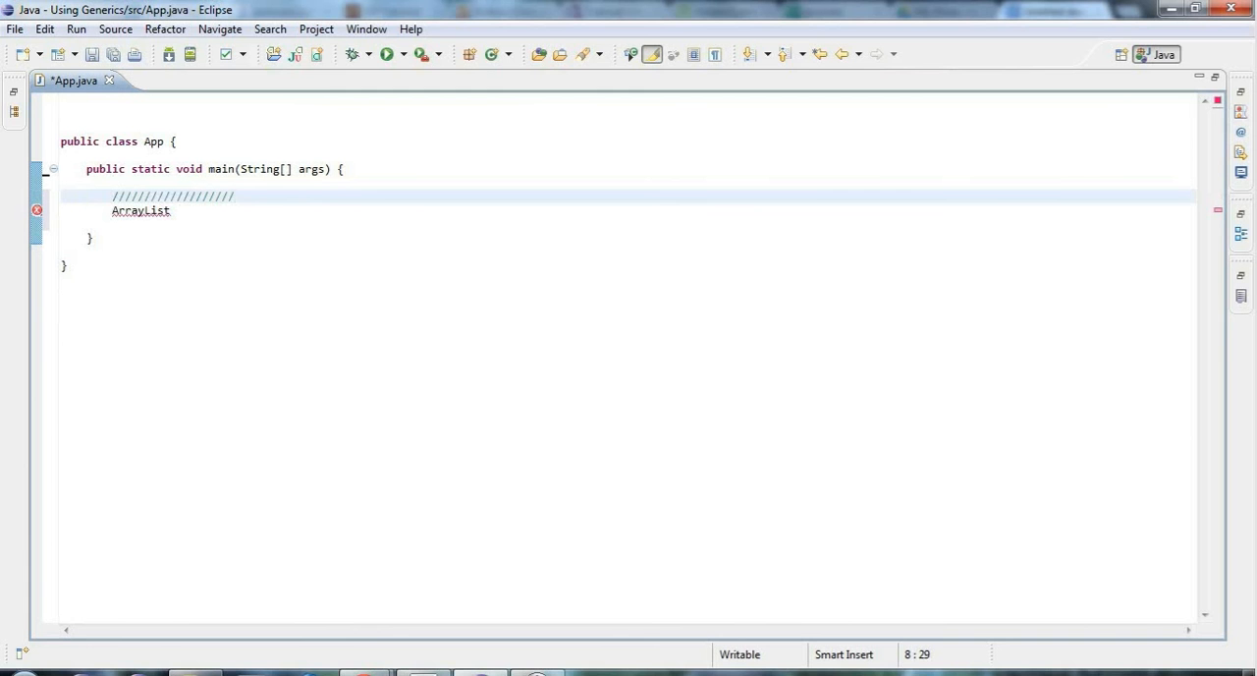
Complete the comment banner reading 'Before Java 5' between rows of slashes
type("Before Java")
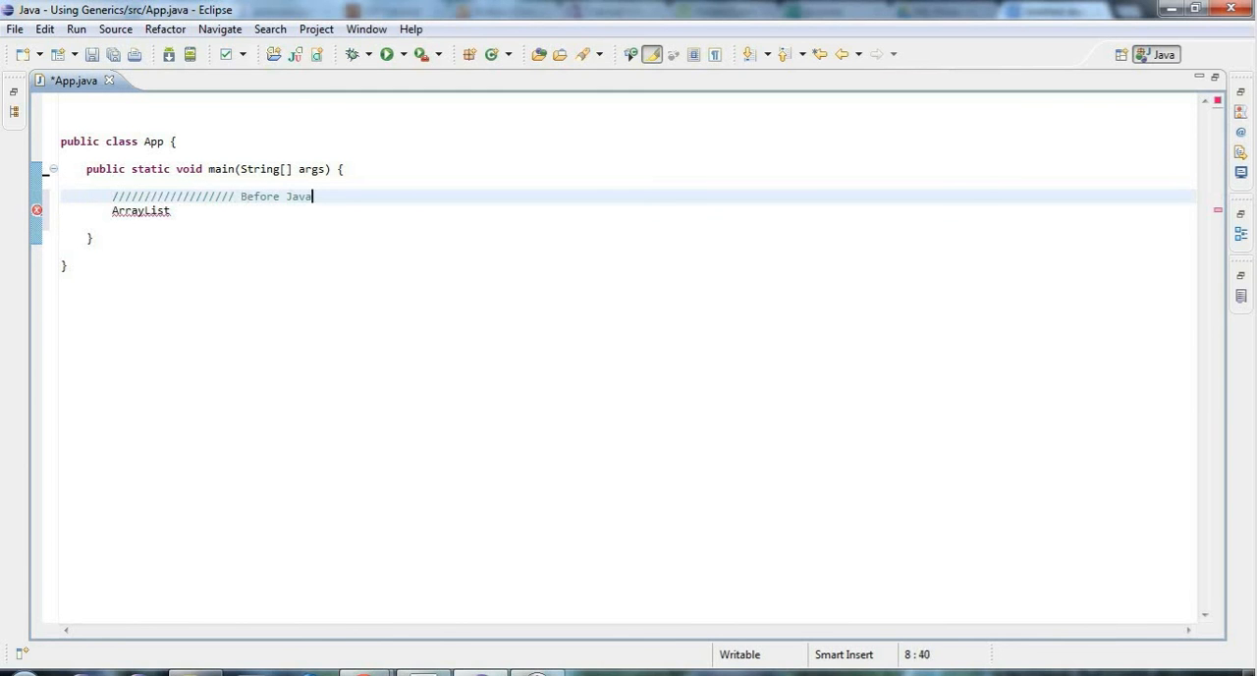
type("5")
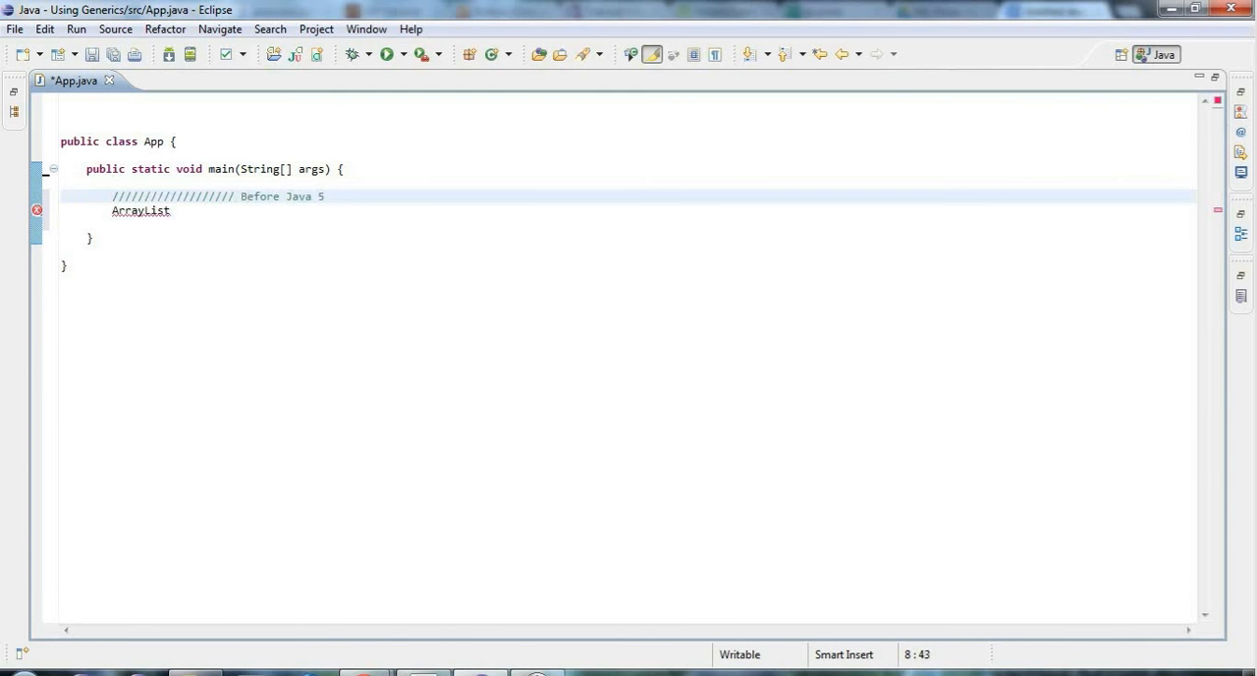
type("////////////////////////")
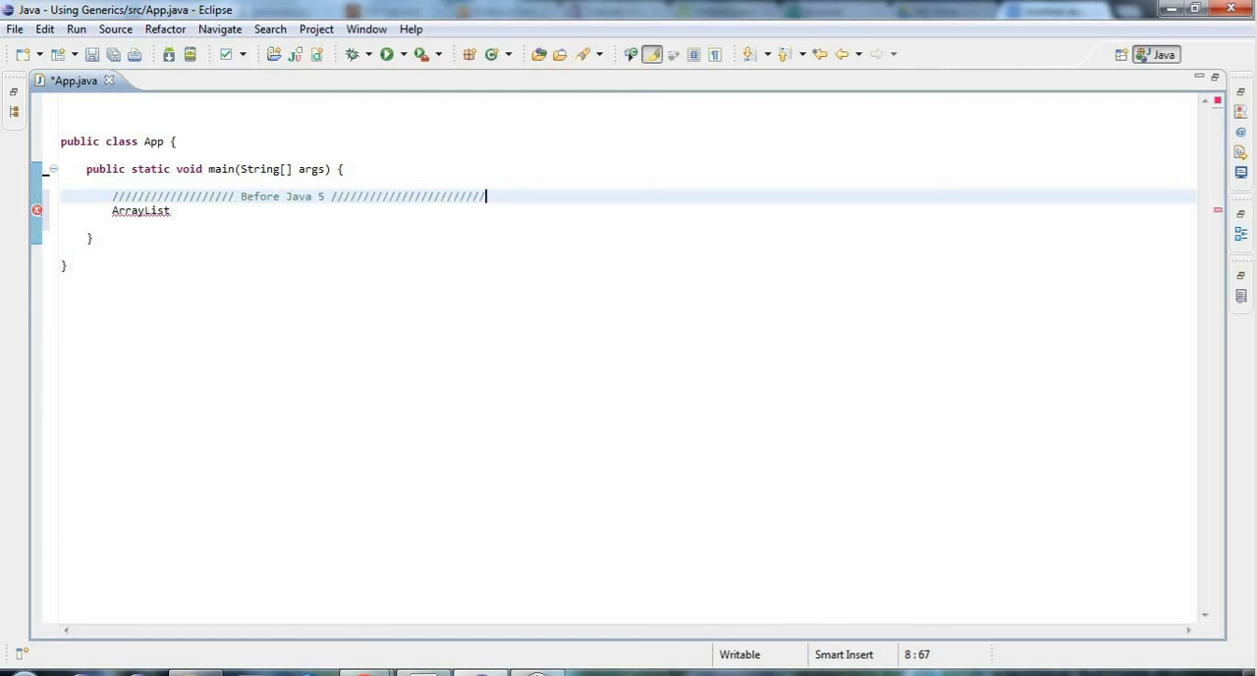
Declare the raw ArrayList list = new ArrayList(); with java.util.ArrayList imported
left_click(170, 210)
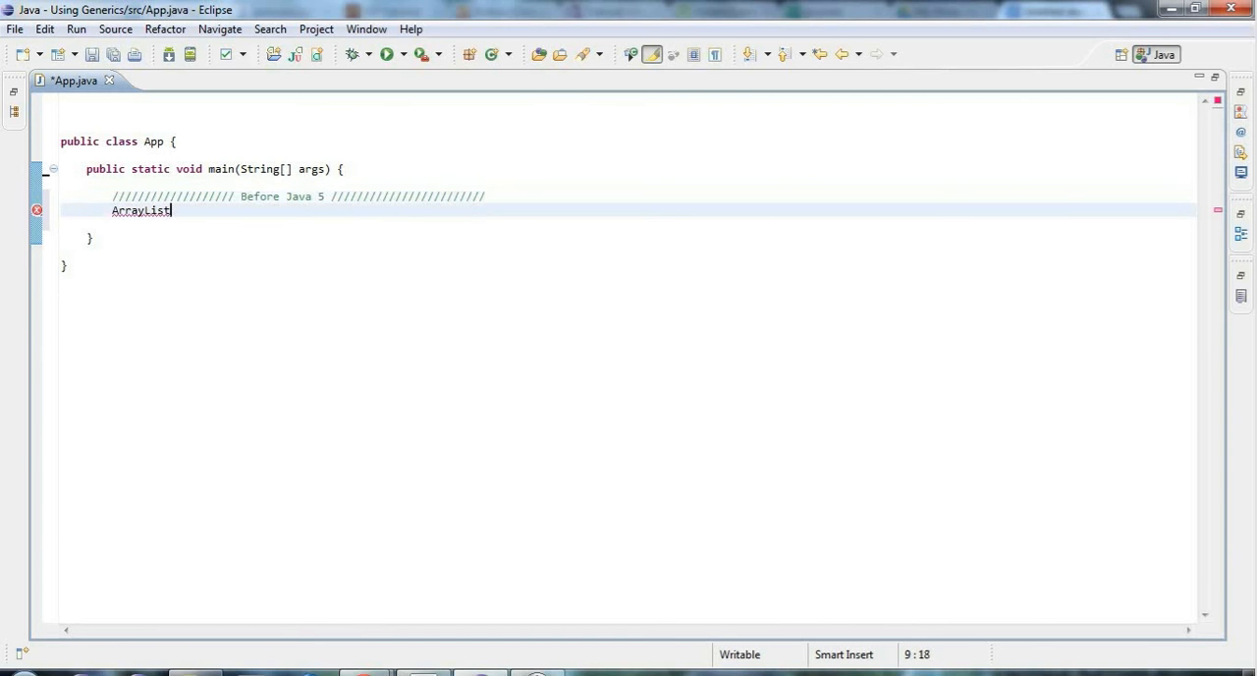
type("list = new A")
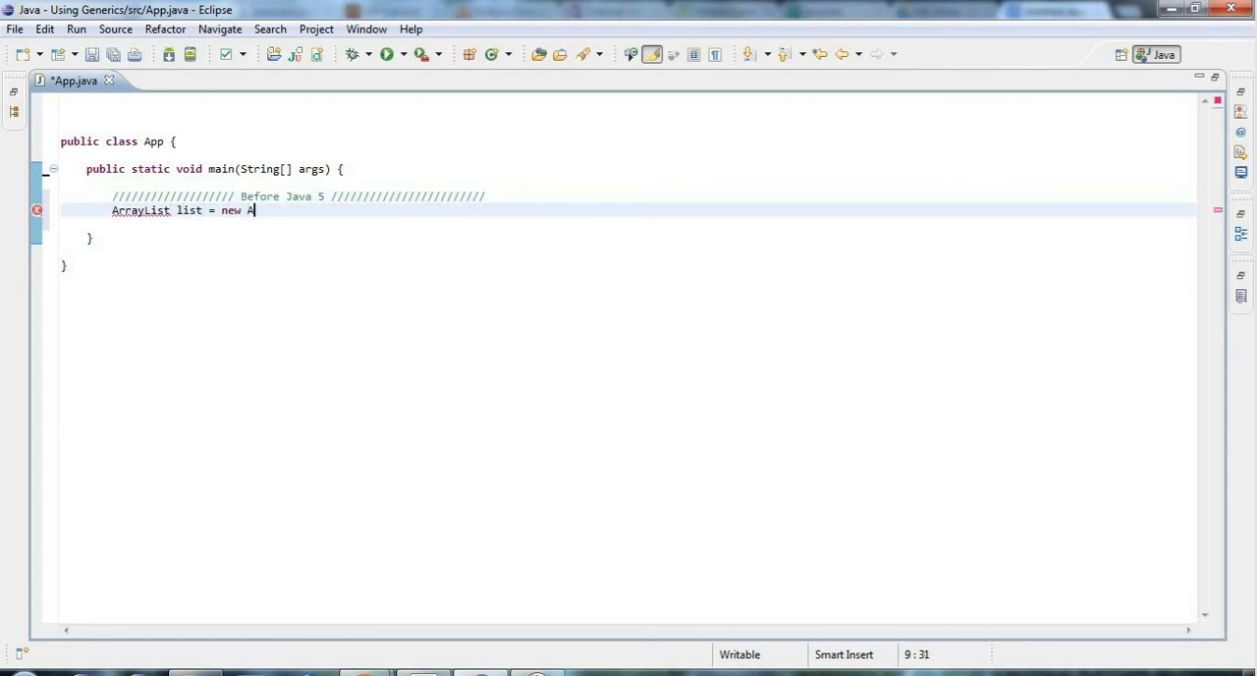
type("rray")
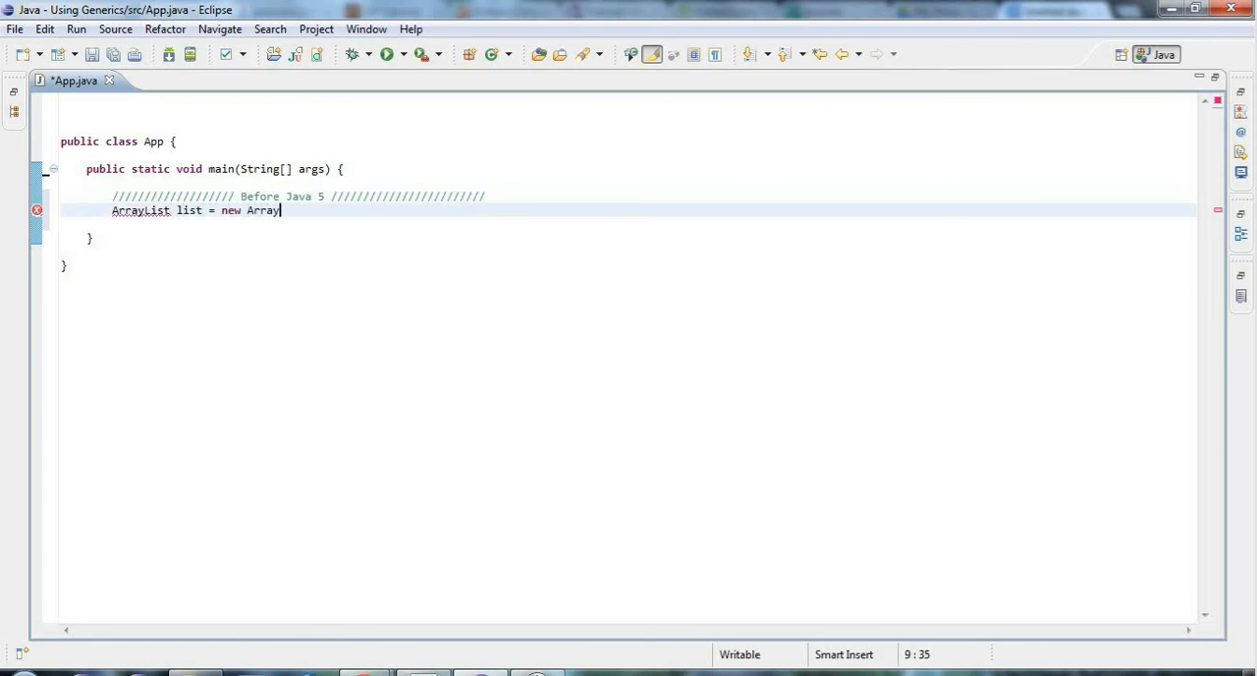
type("List();")
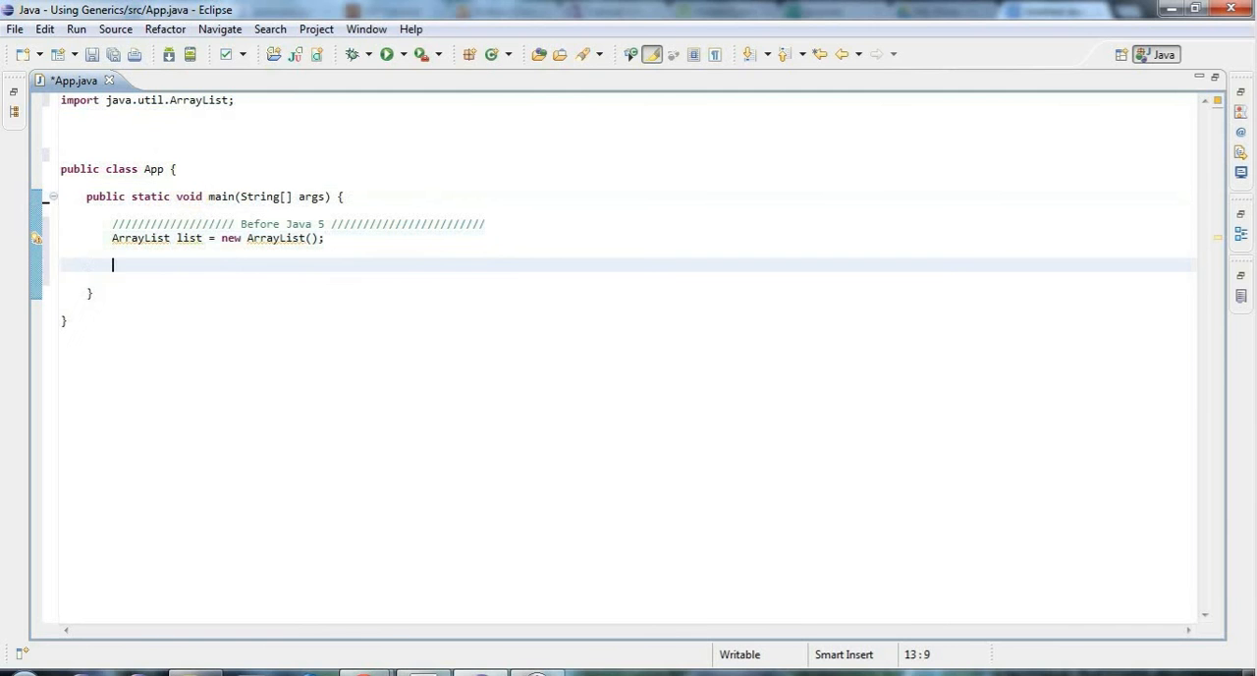
mouse_move(115, 129)
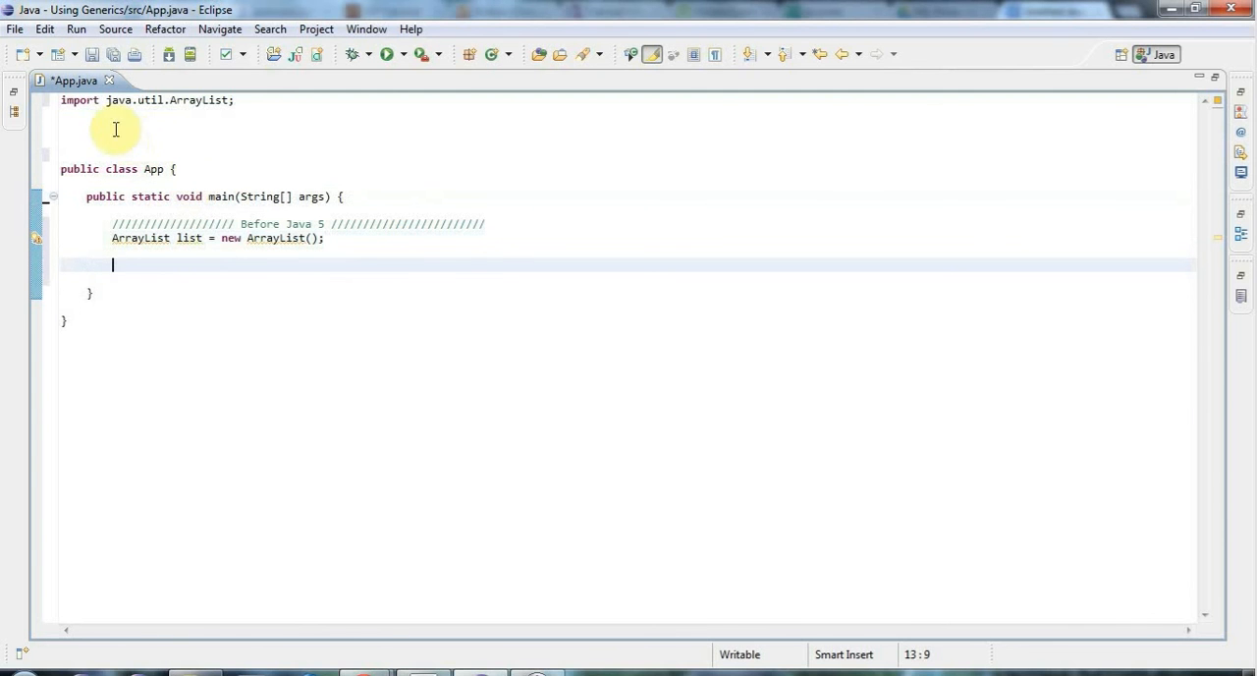
mouse_move(241, 310)
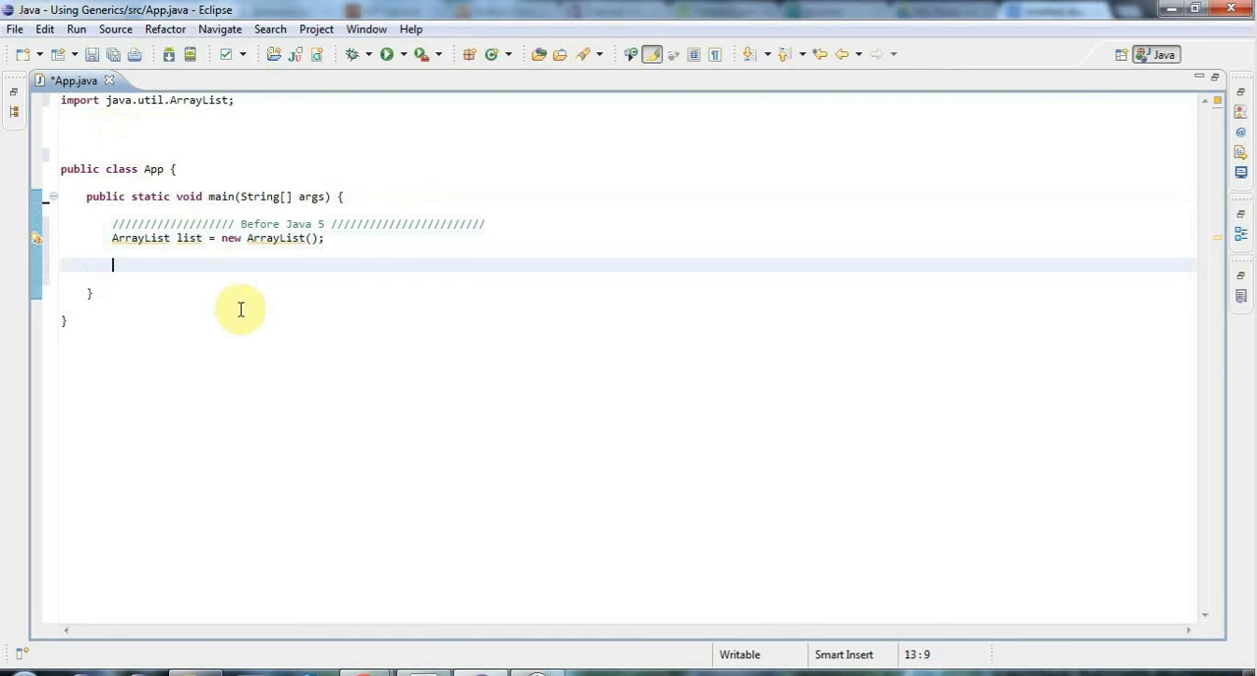
Add "apple", "banana" and "orange" to list on separate lines, then save
type("list.")
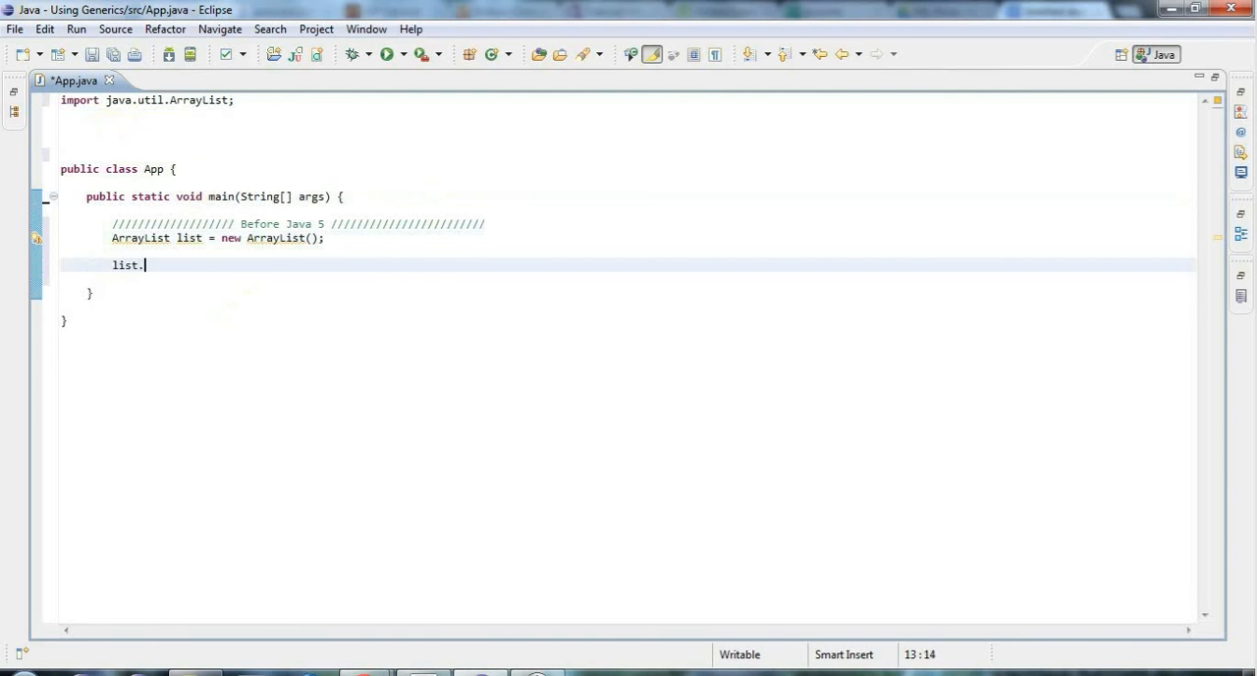
type("add(\"\")")
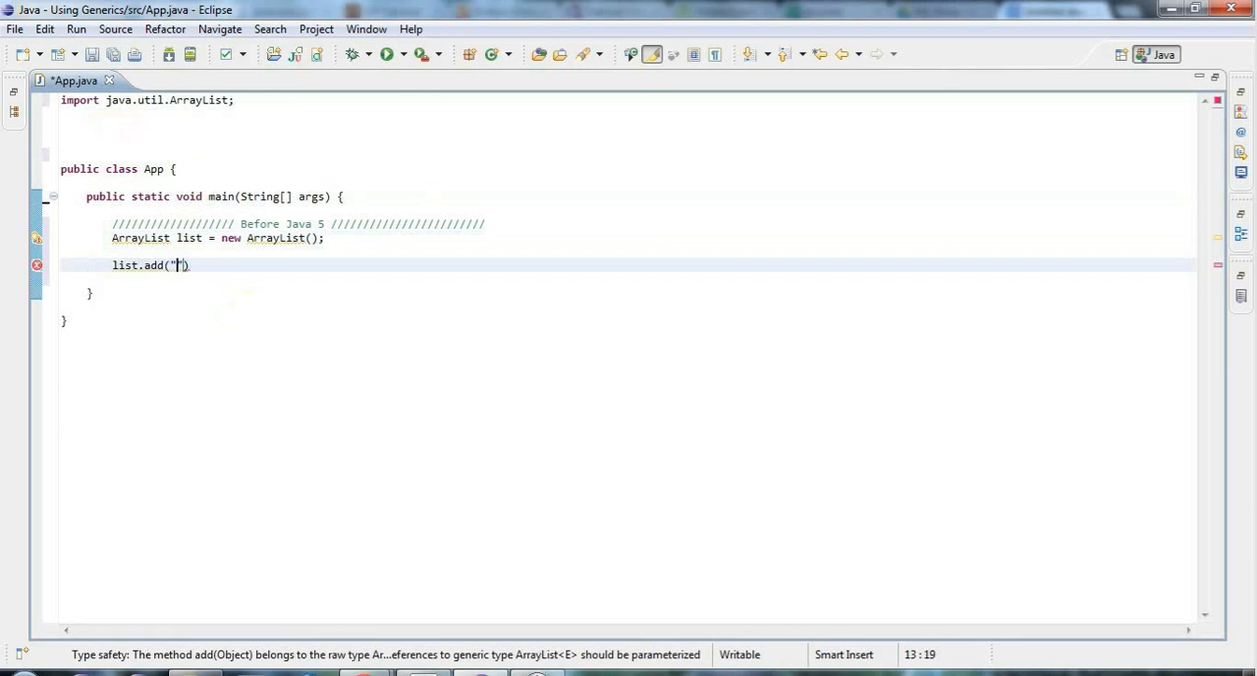
type("apple")
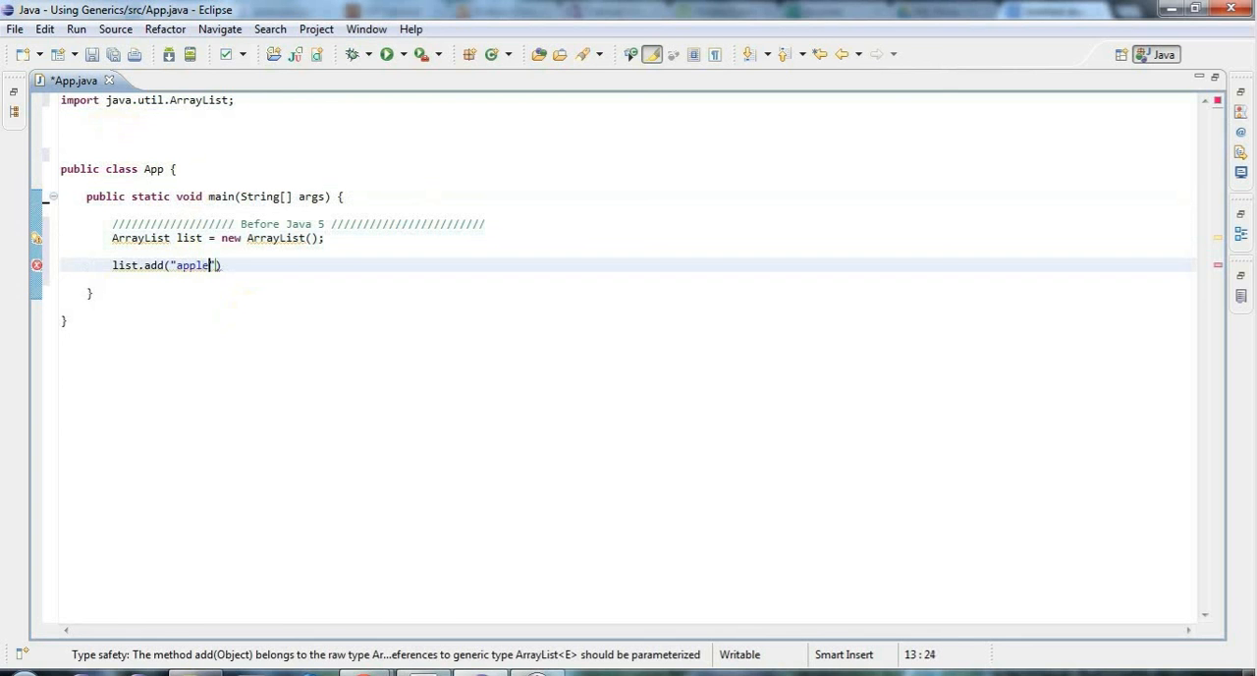
key("Return")
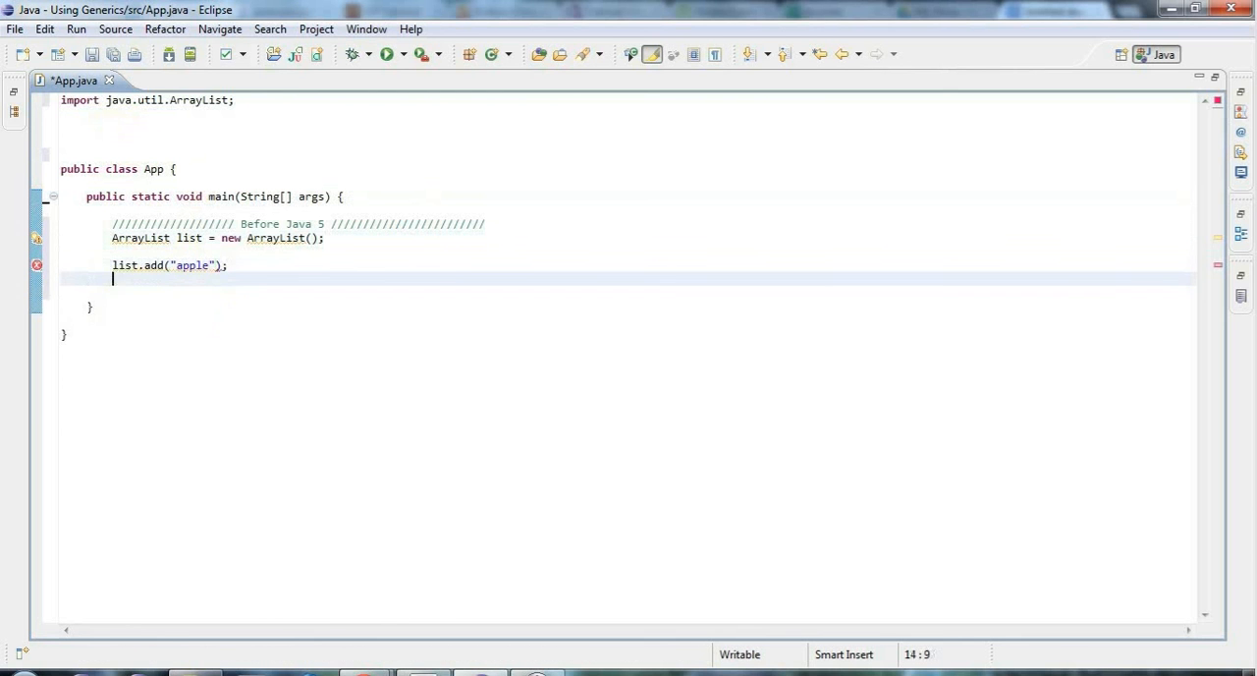
type("list.add(\"ban")
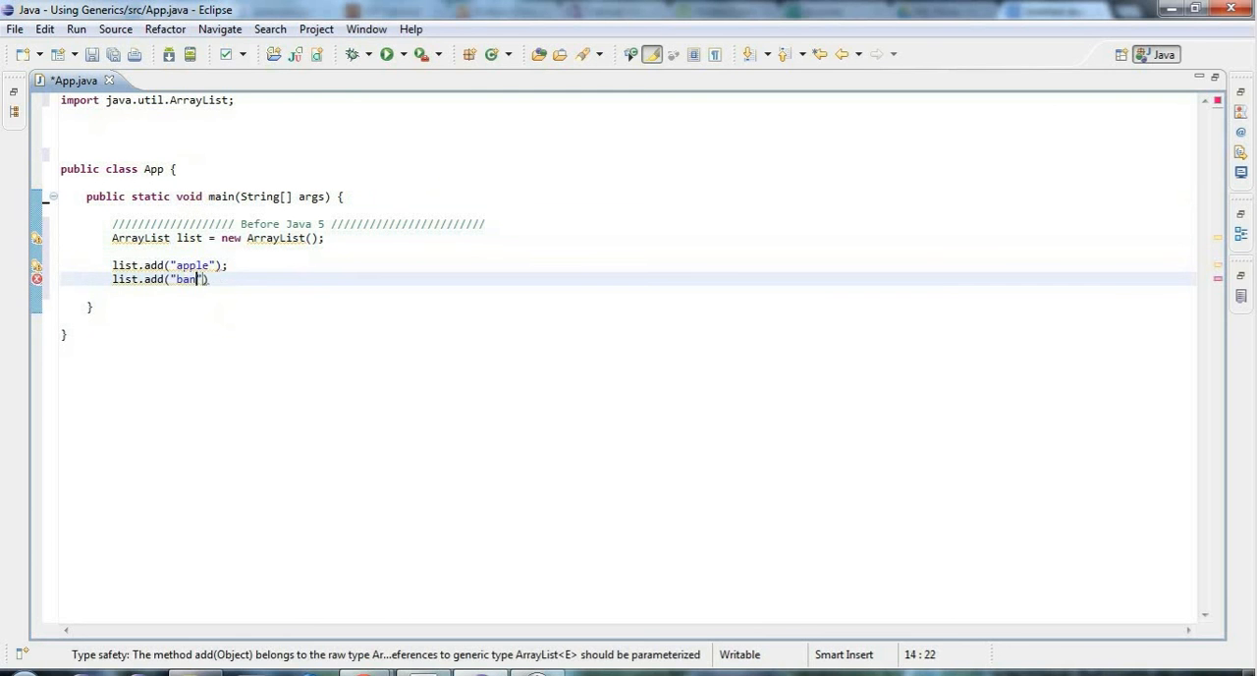
type("ana\");")
type("list.add(\"")
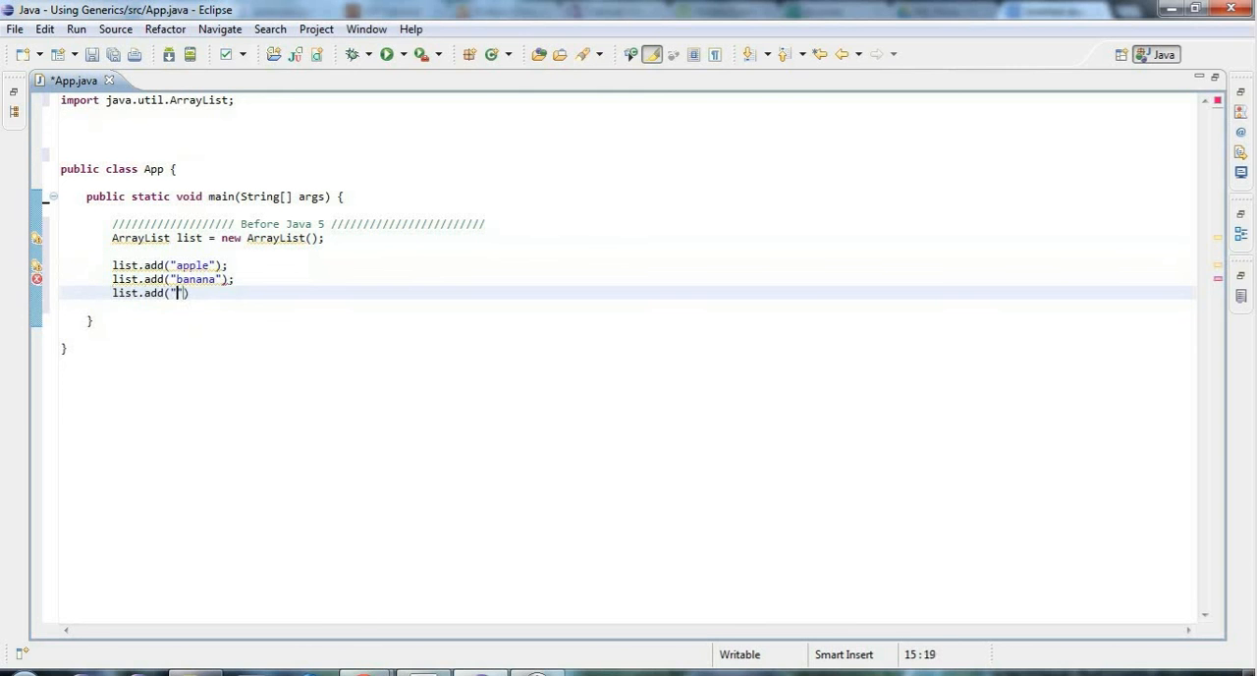
type("orange")
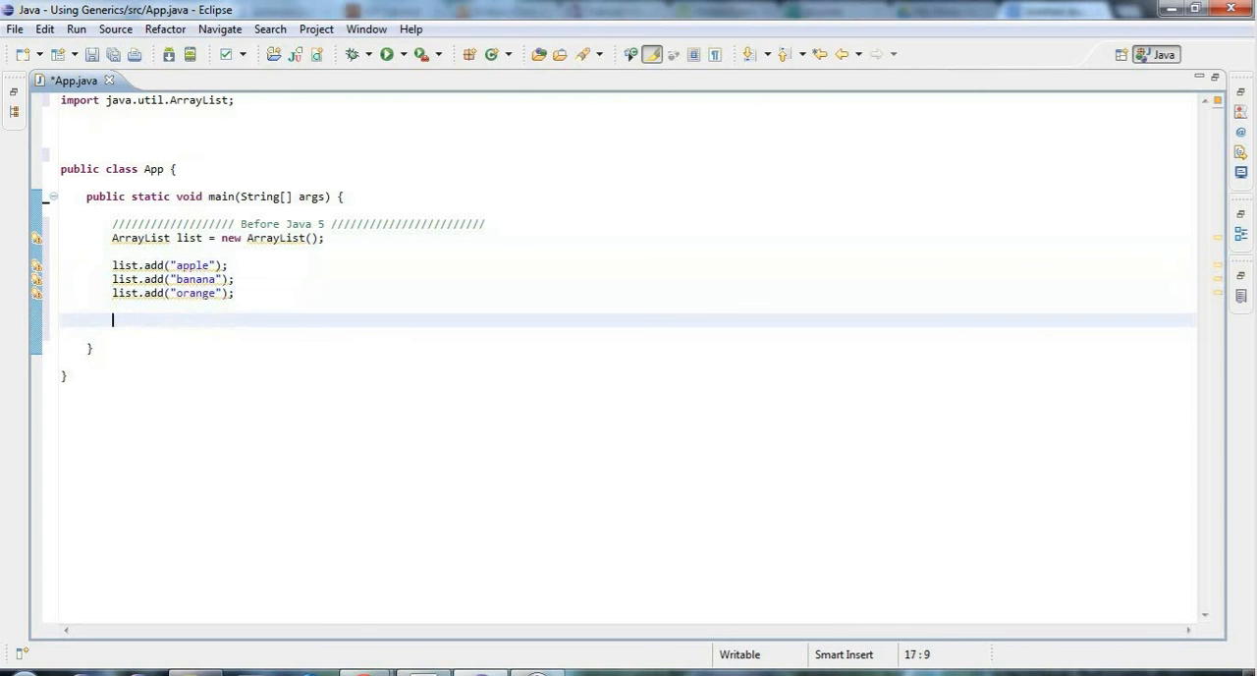
key("ctrl+s")
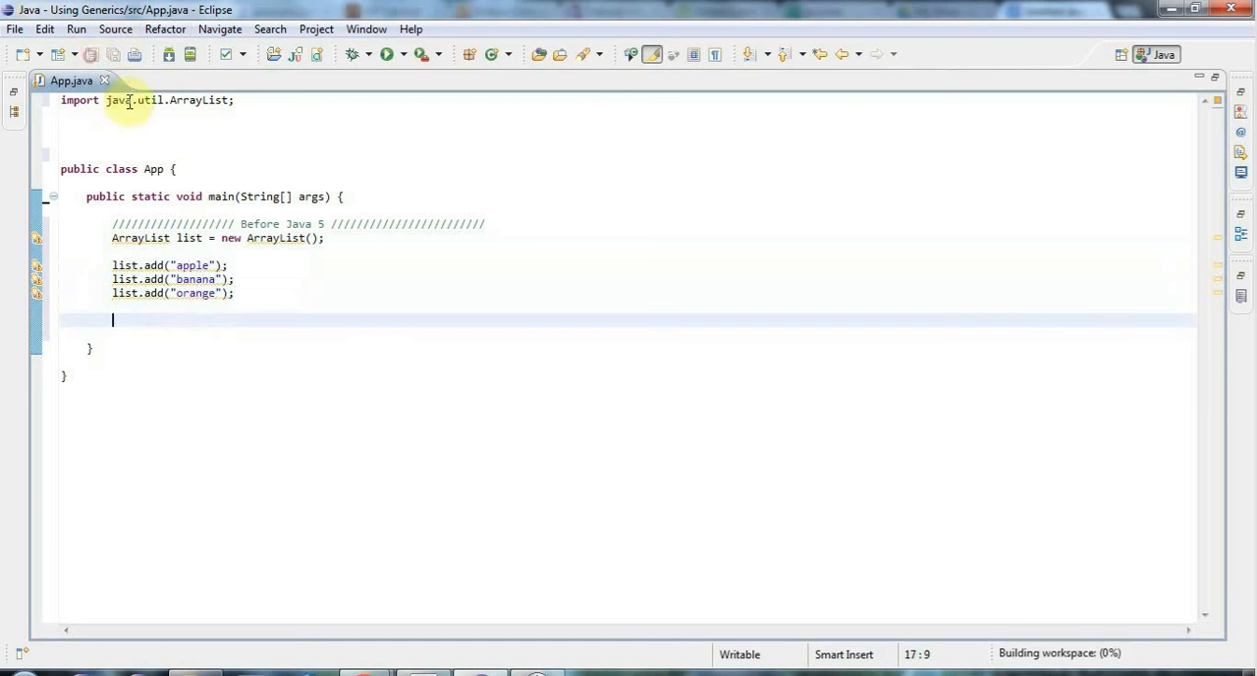
mouse_move(280, 359)
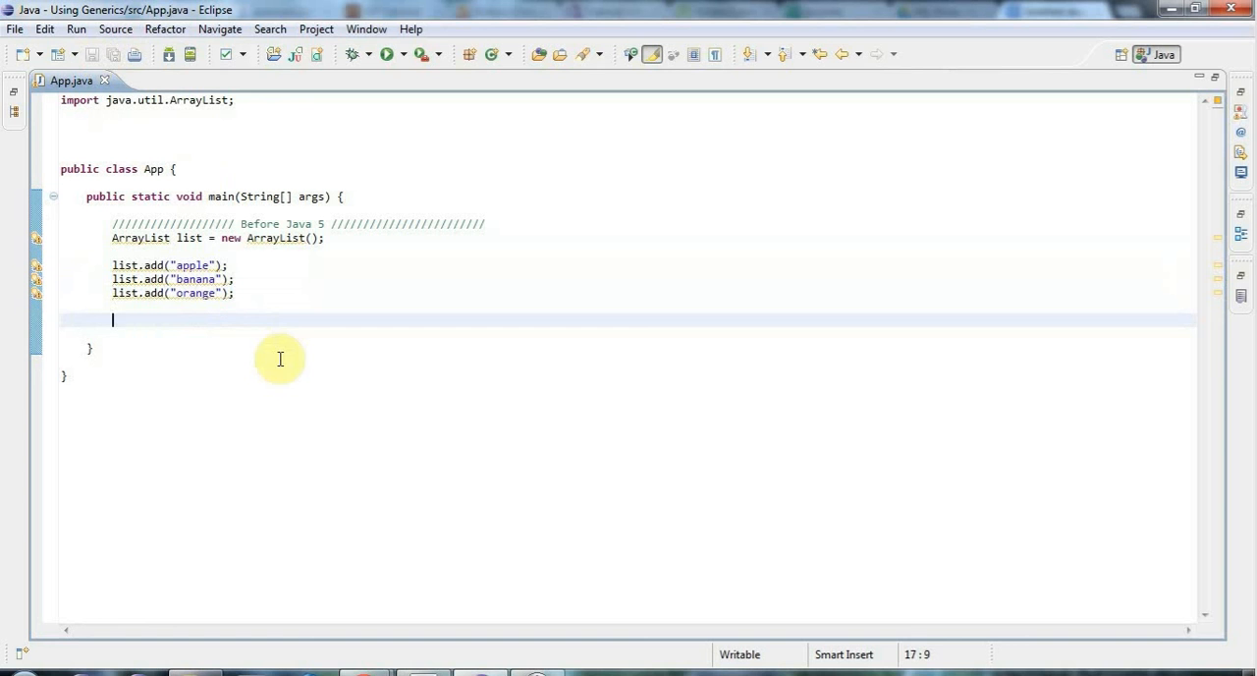
Assign list.get(1) to a String variable named fruit
type("String")
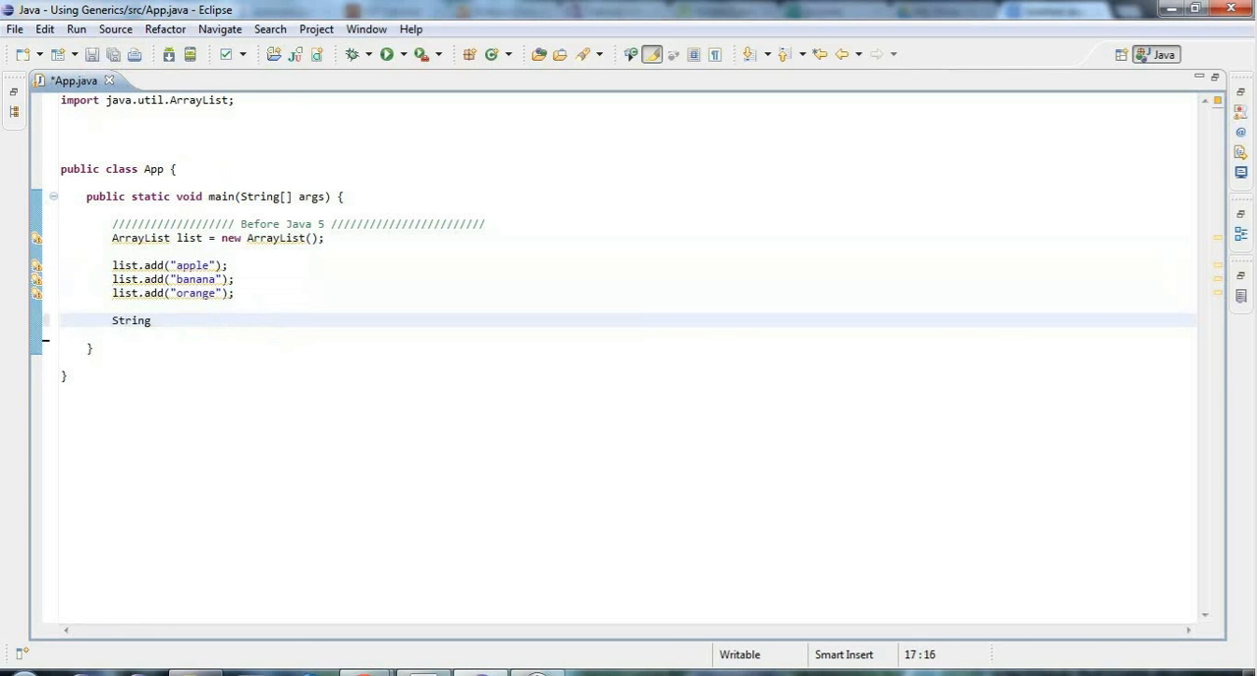
type("fr")
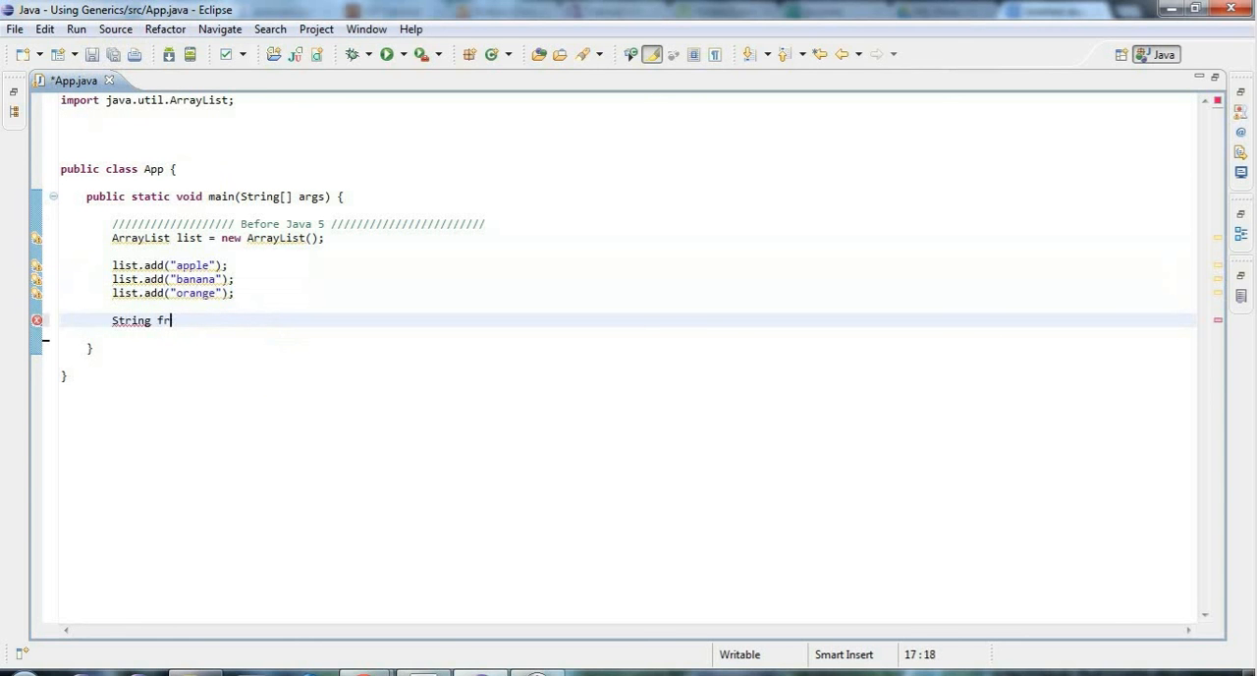
type("uit =")
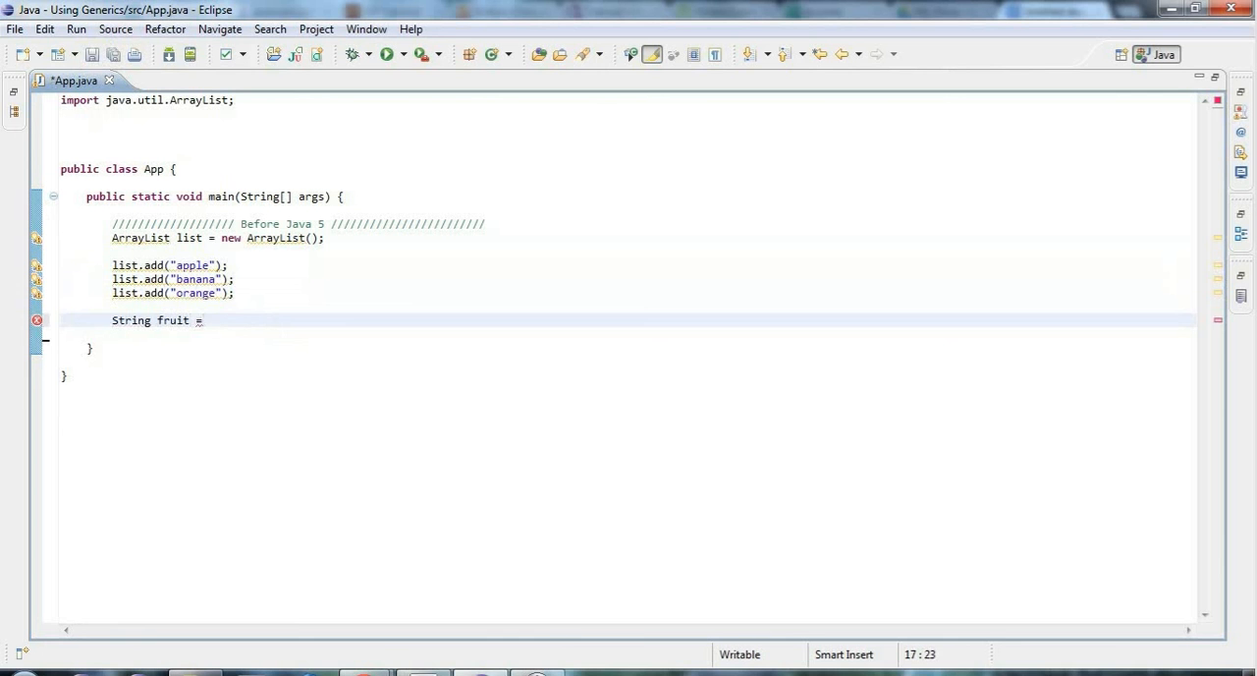
type("list.g")
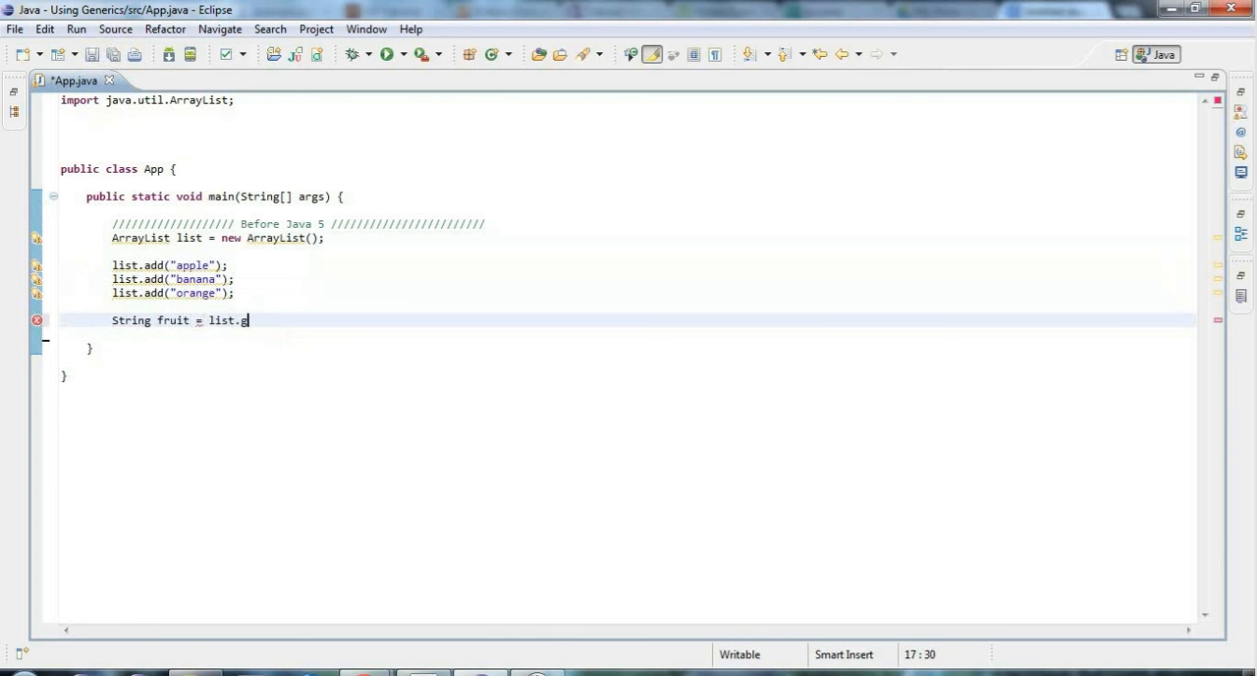
type("et()")
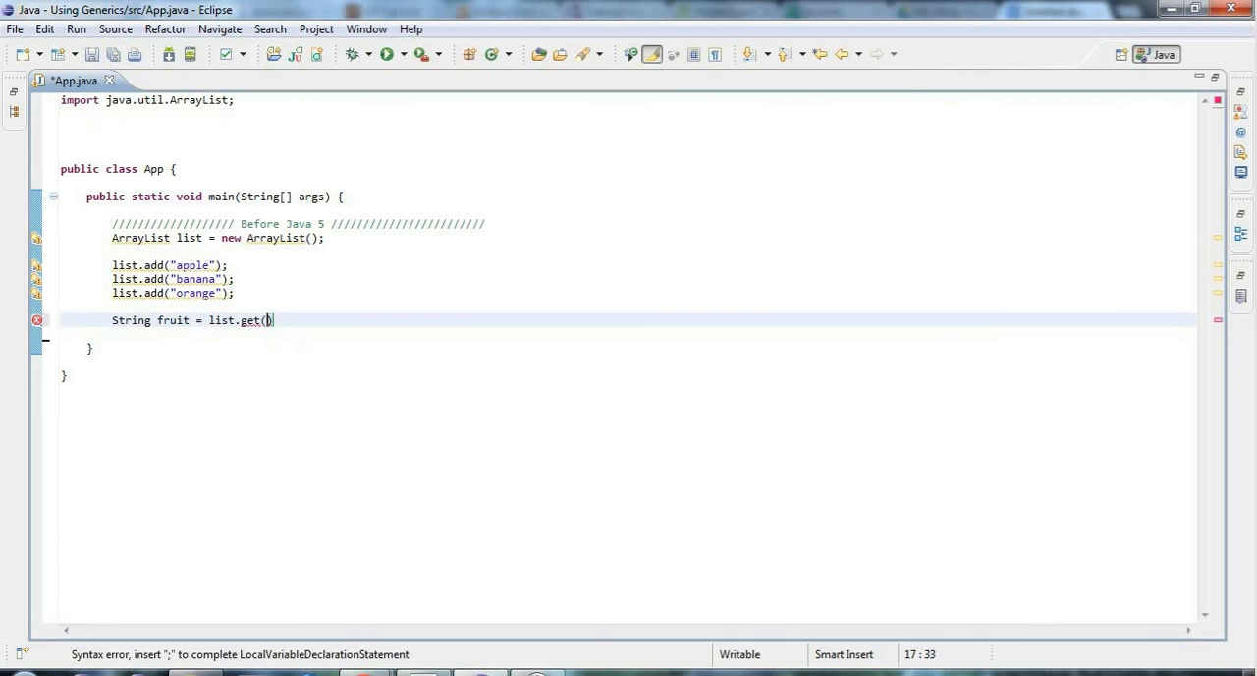
type("1")
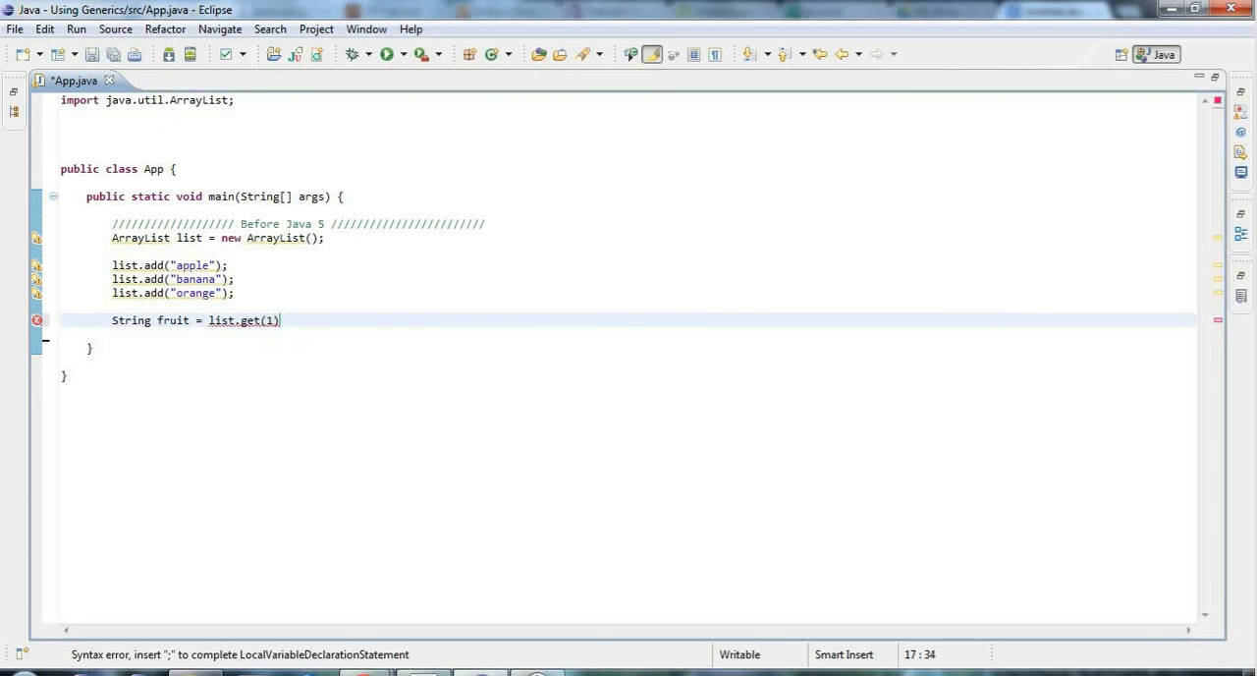
type(";")
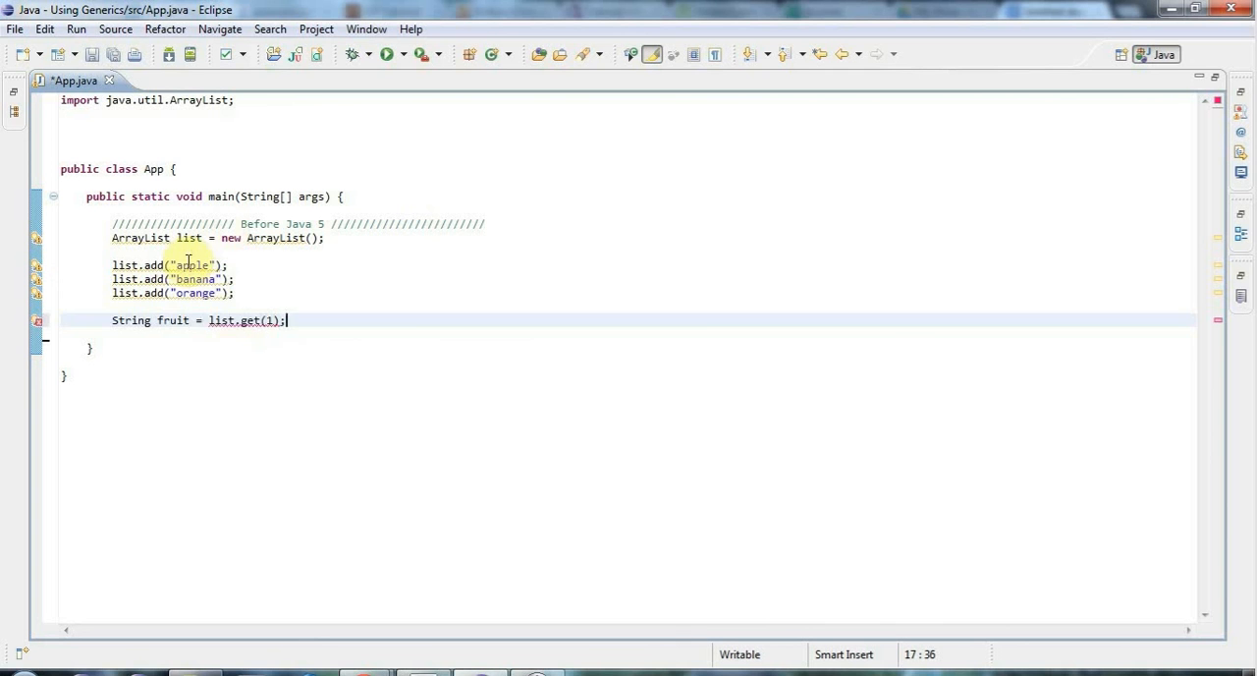
Add a (String) cast to the get call, print fruit, and open blank lines below
left_click(186, 279)
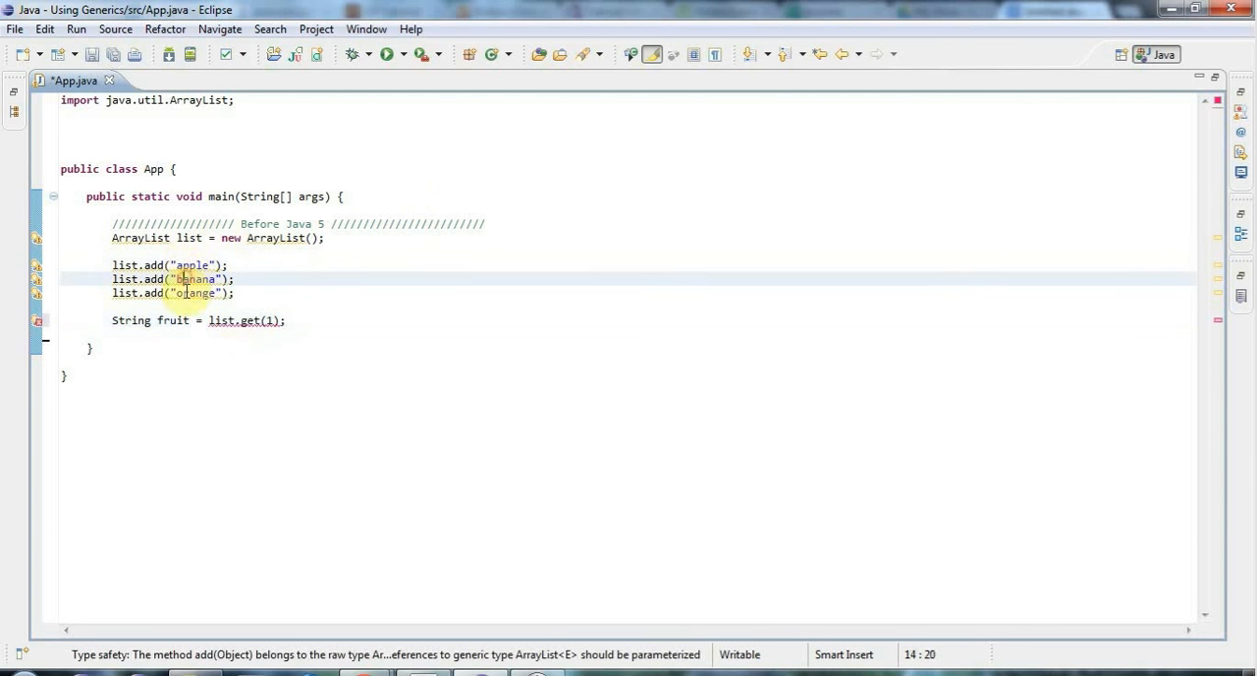
left_click(272, 320)
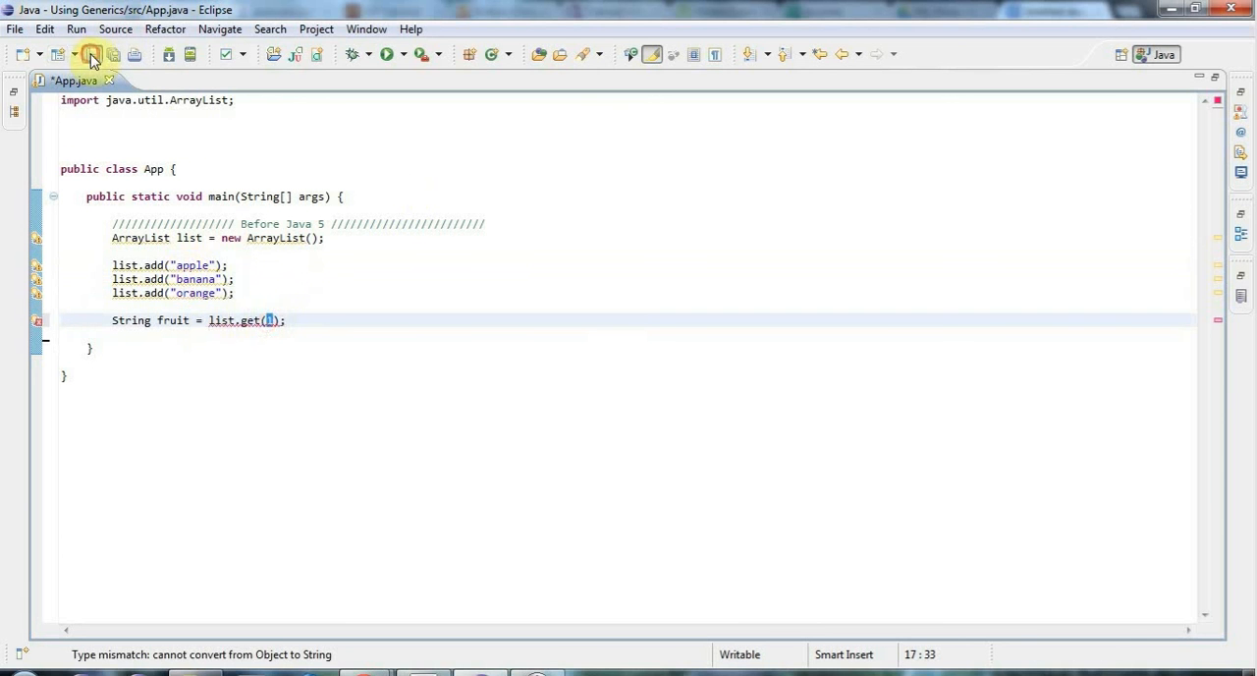
left_click(92, 54)
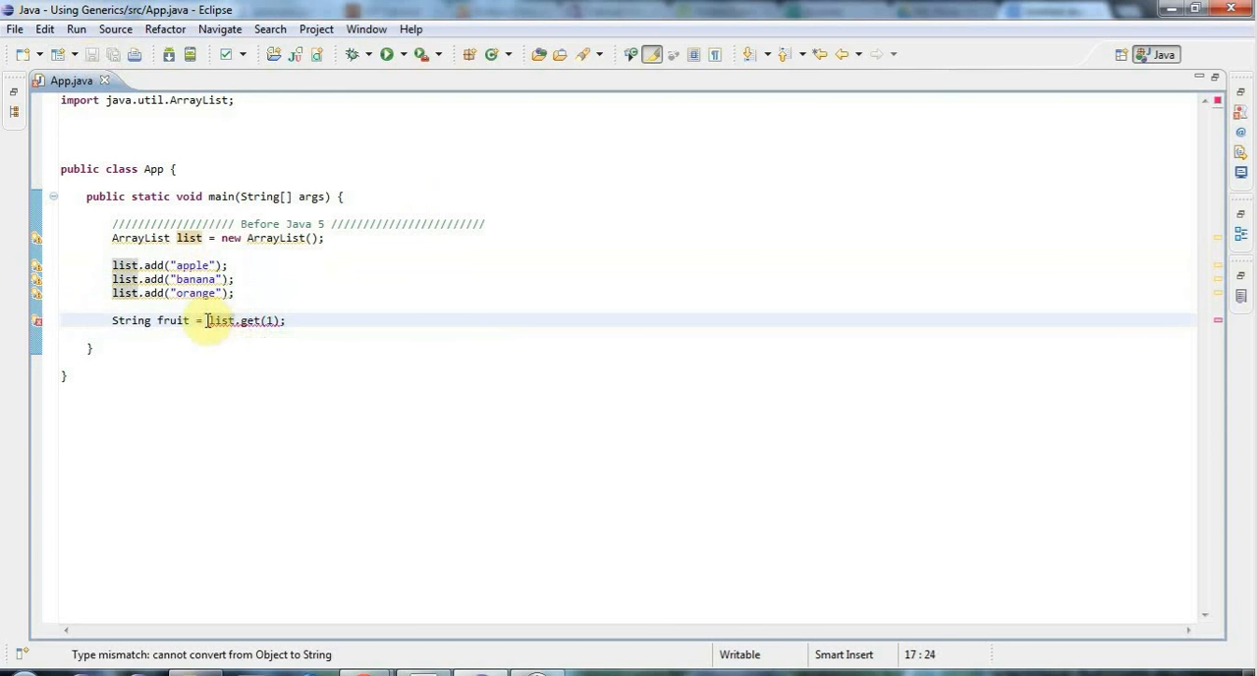
type("(St")
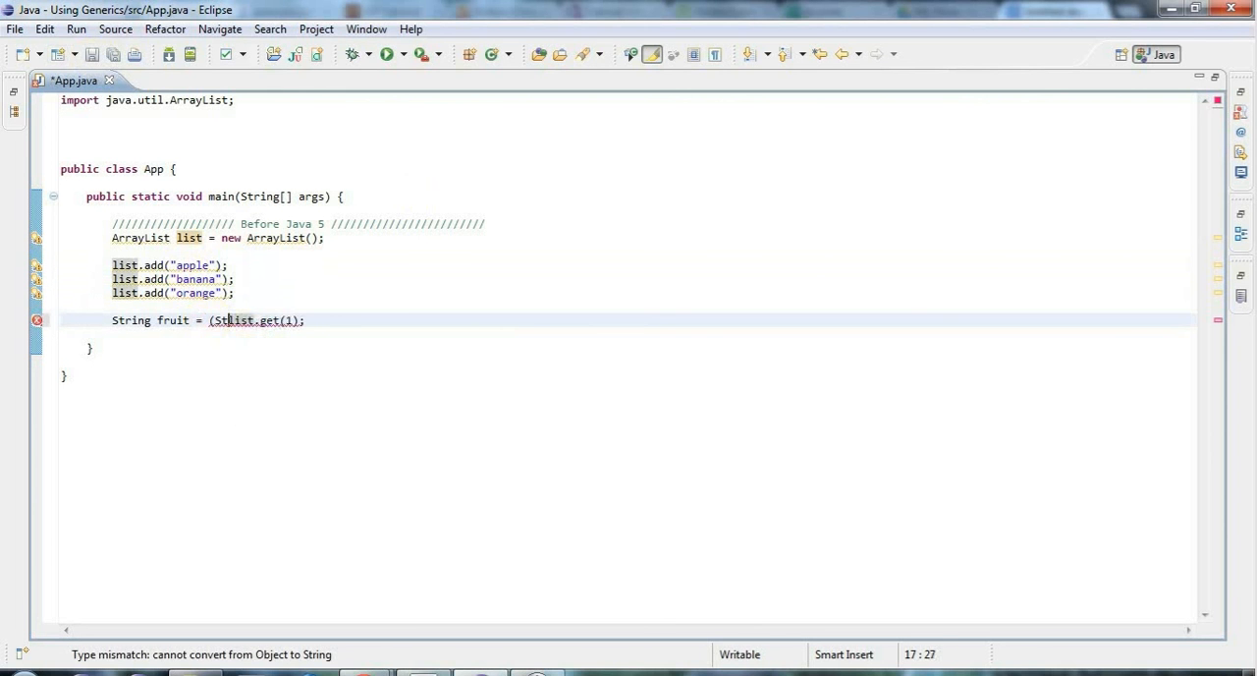
type("ring)")
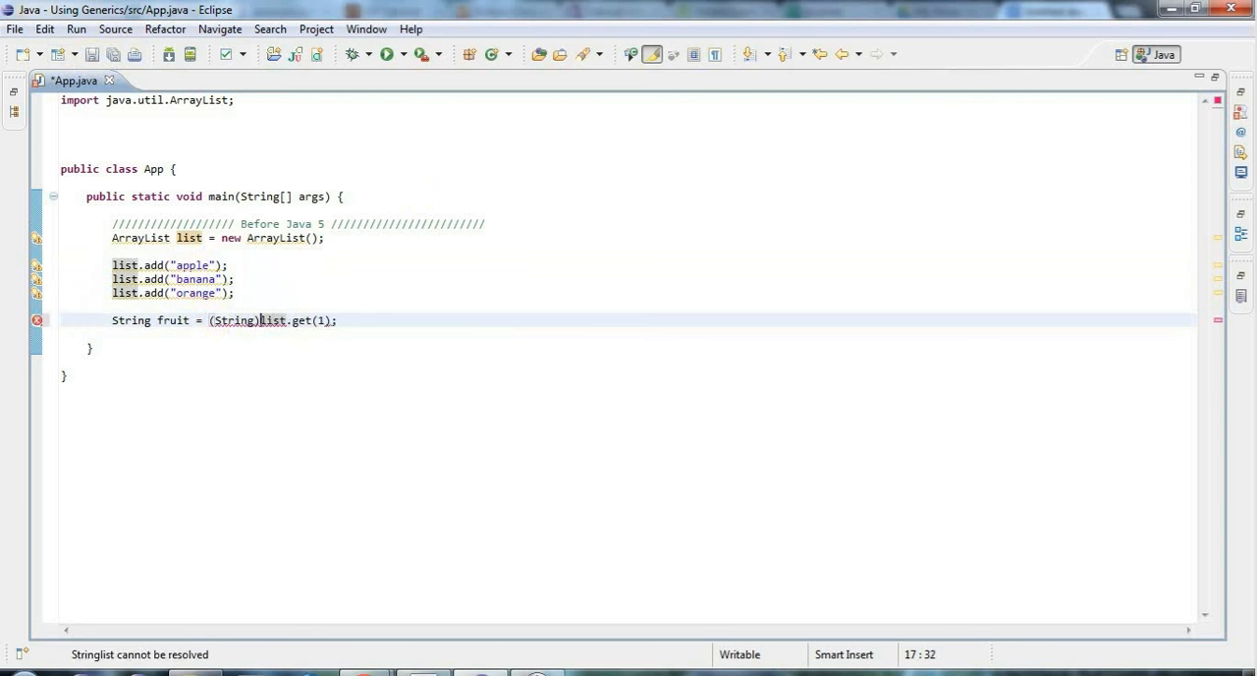
key("Return")
type("System.out.println(fruit);")
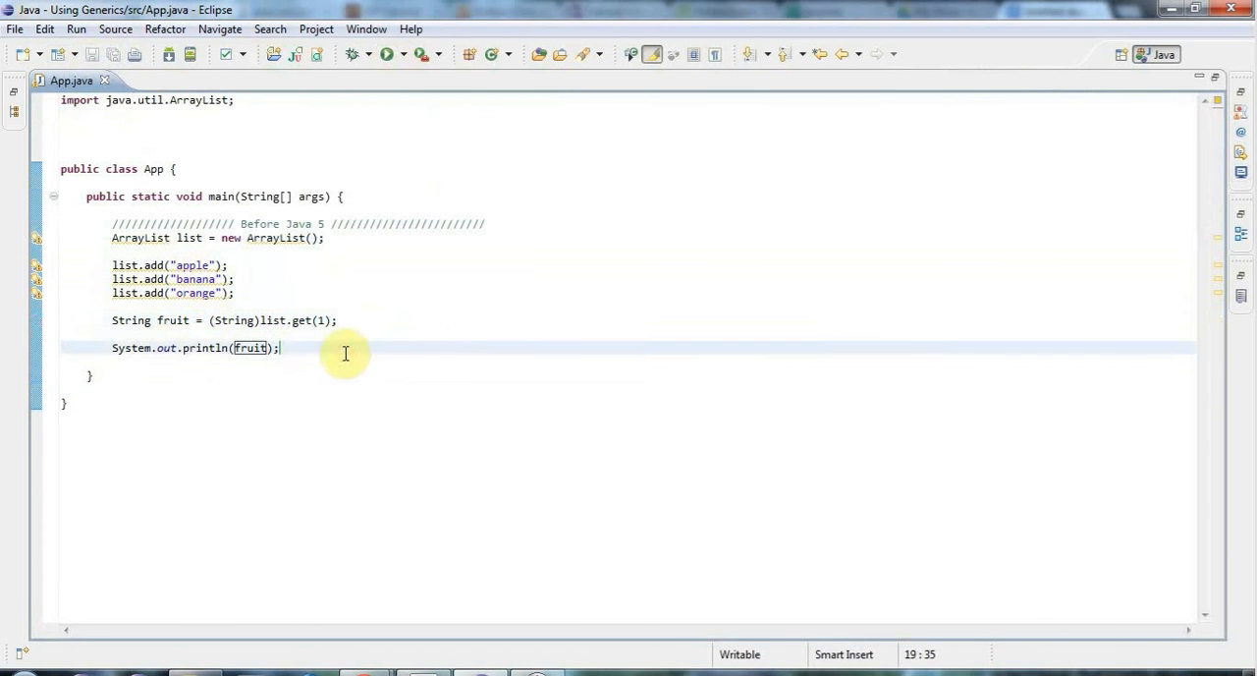
key("enter")
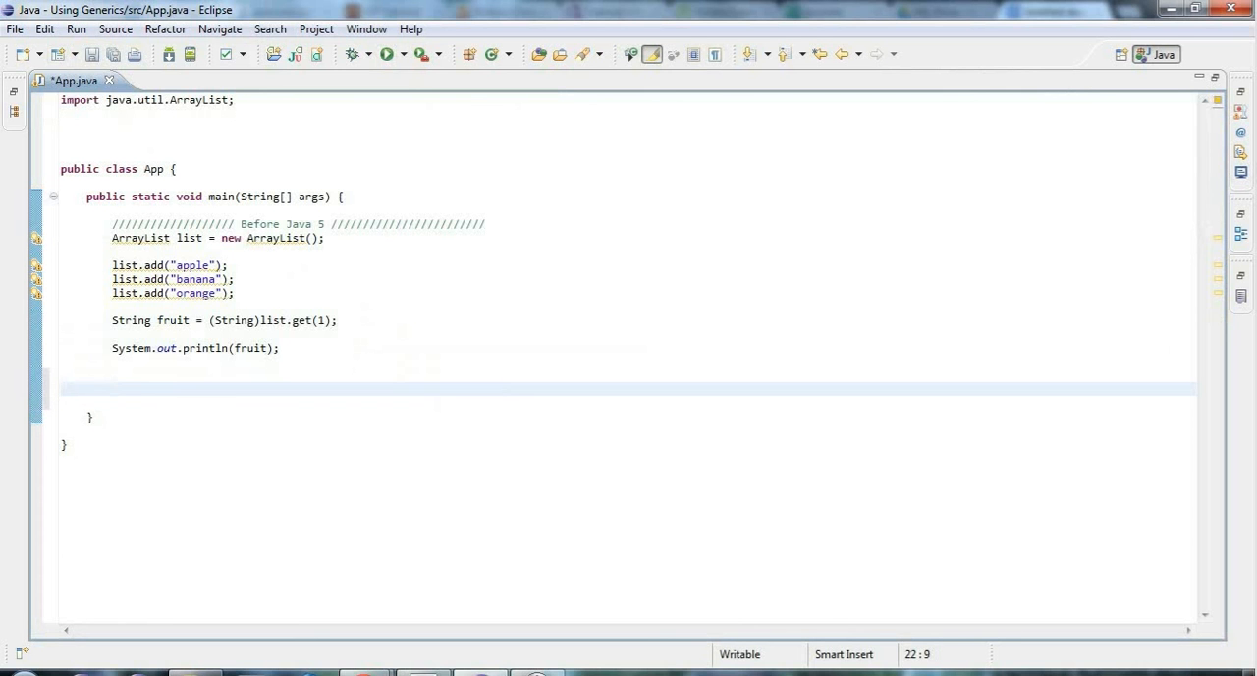
key("Up")
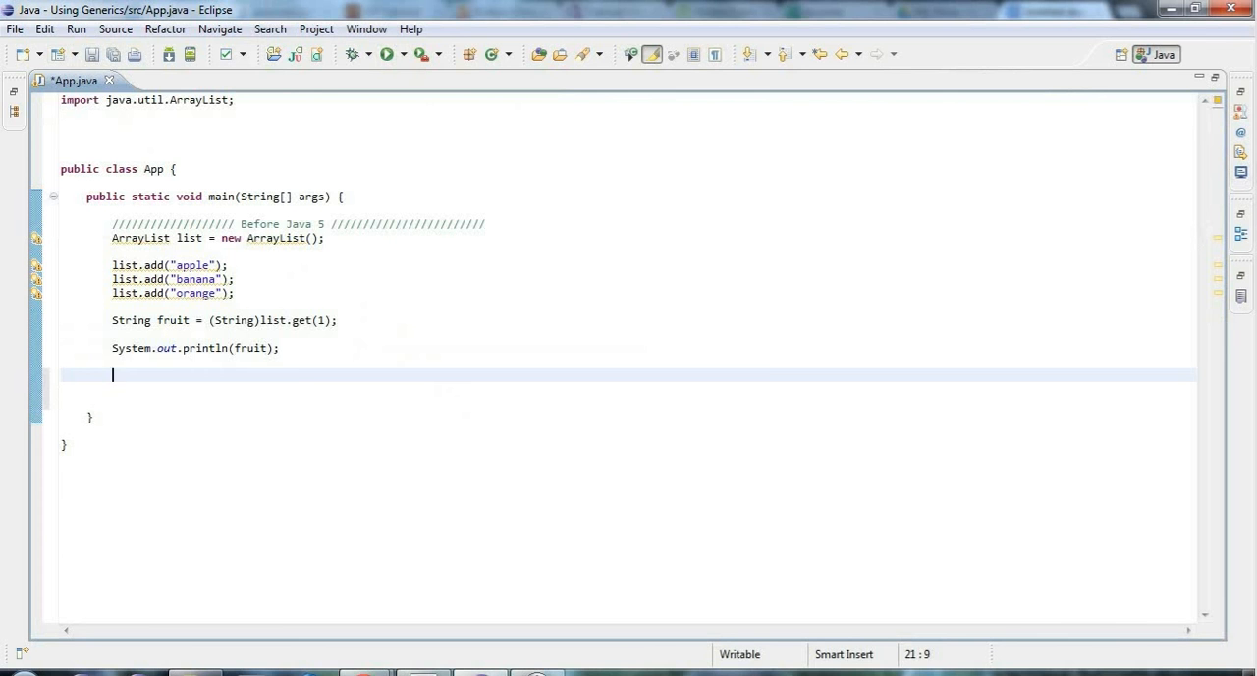
mouse_move(746, 374)
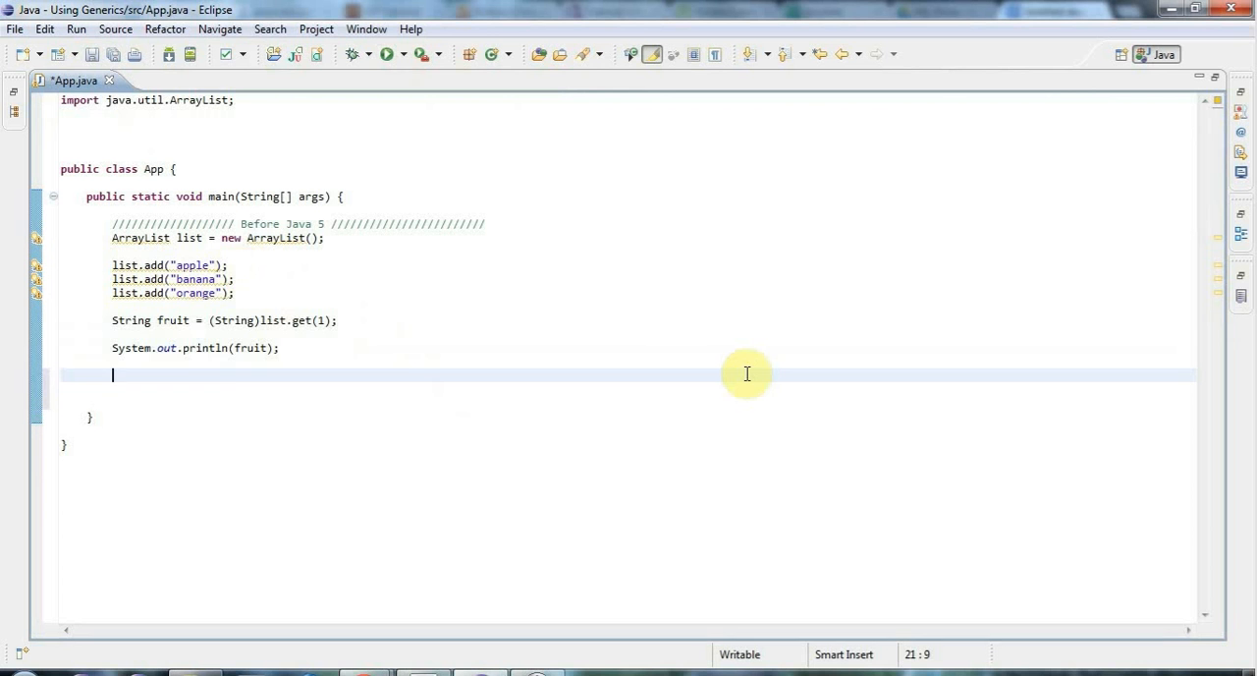
Write a '////// Modern style //////' comment divider
type("/")
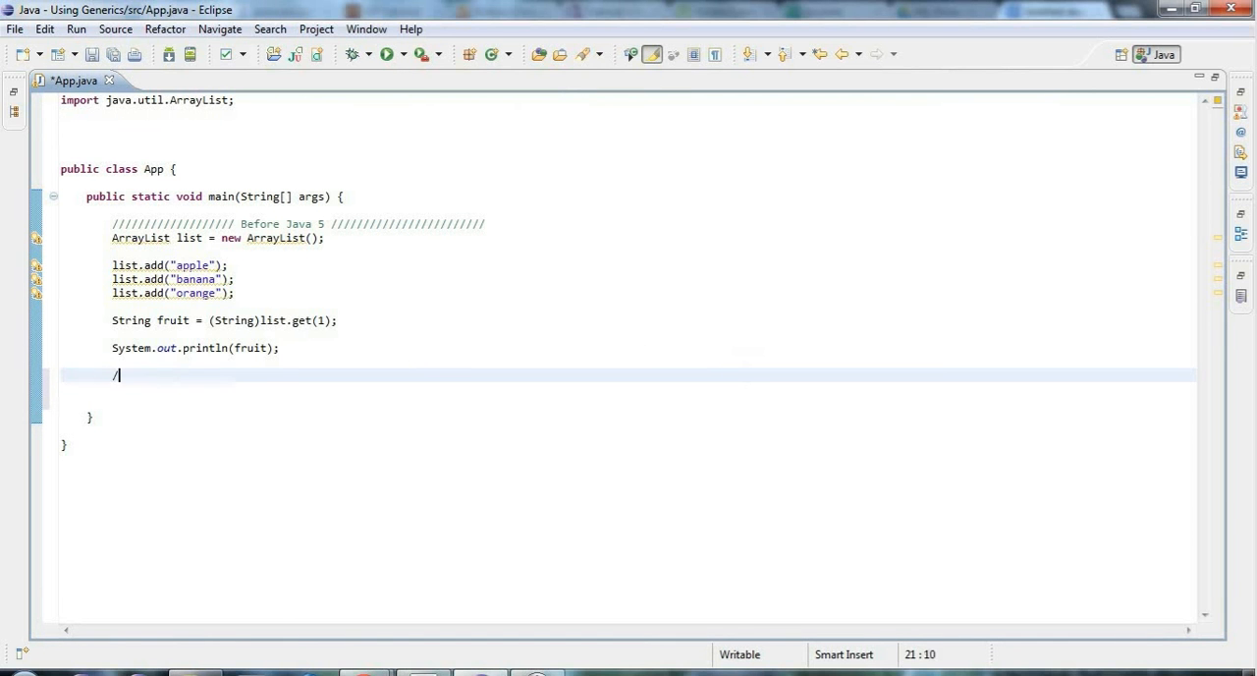
type("///////////////")
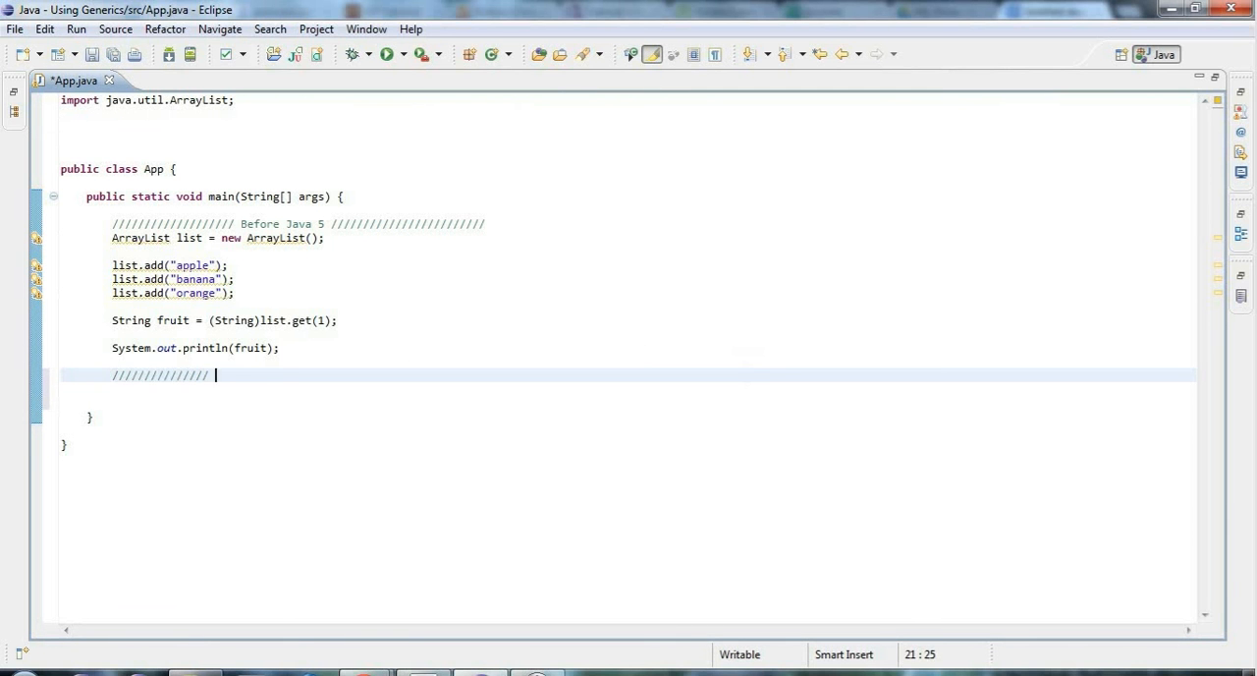
type("Modern st")
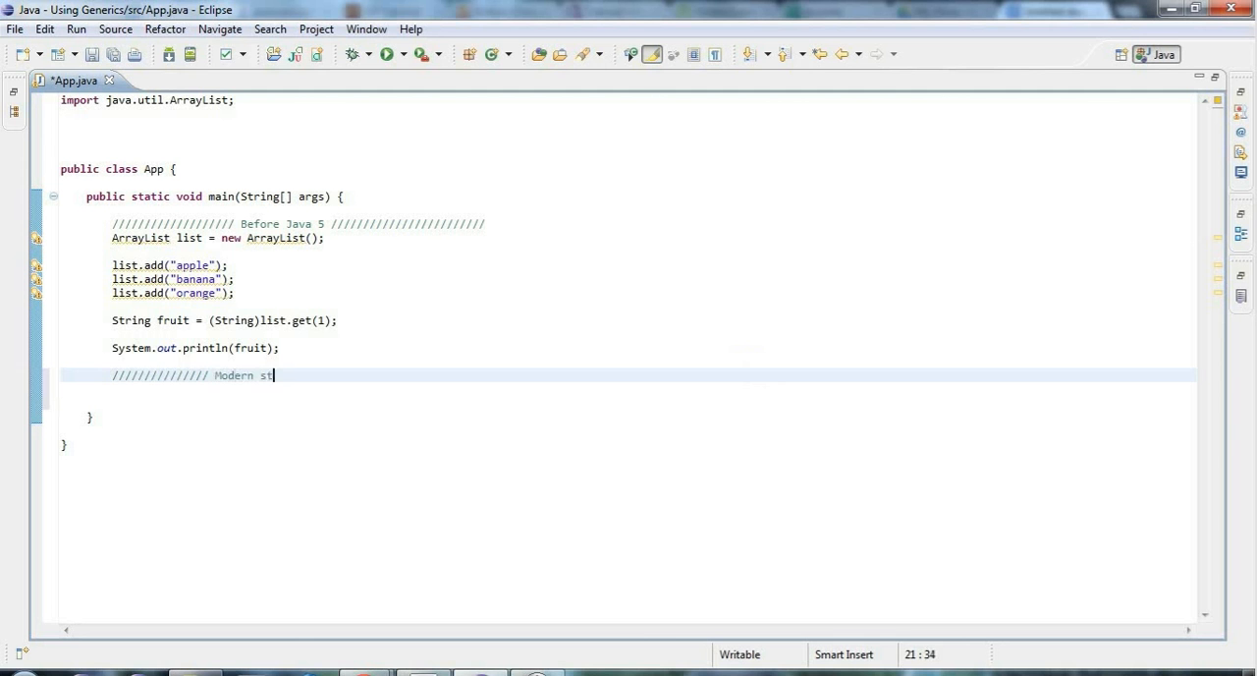
type("yle /")
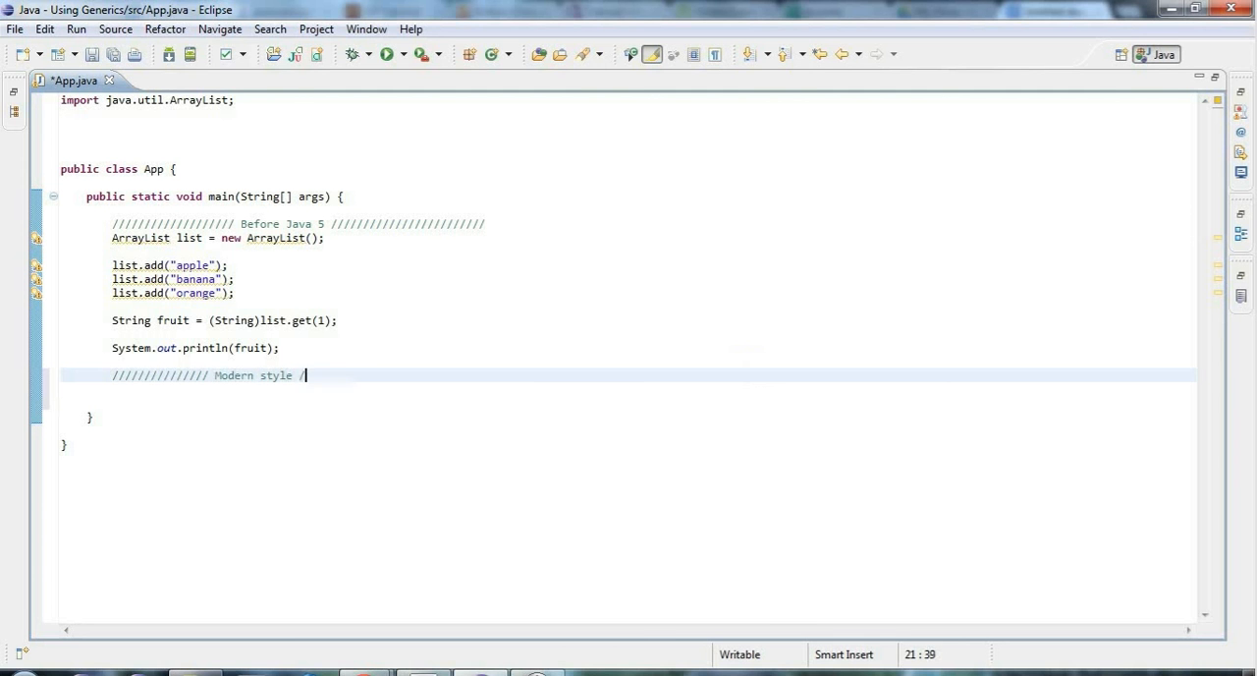
type("/////////////////////////////")
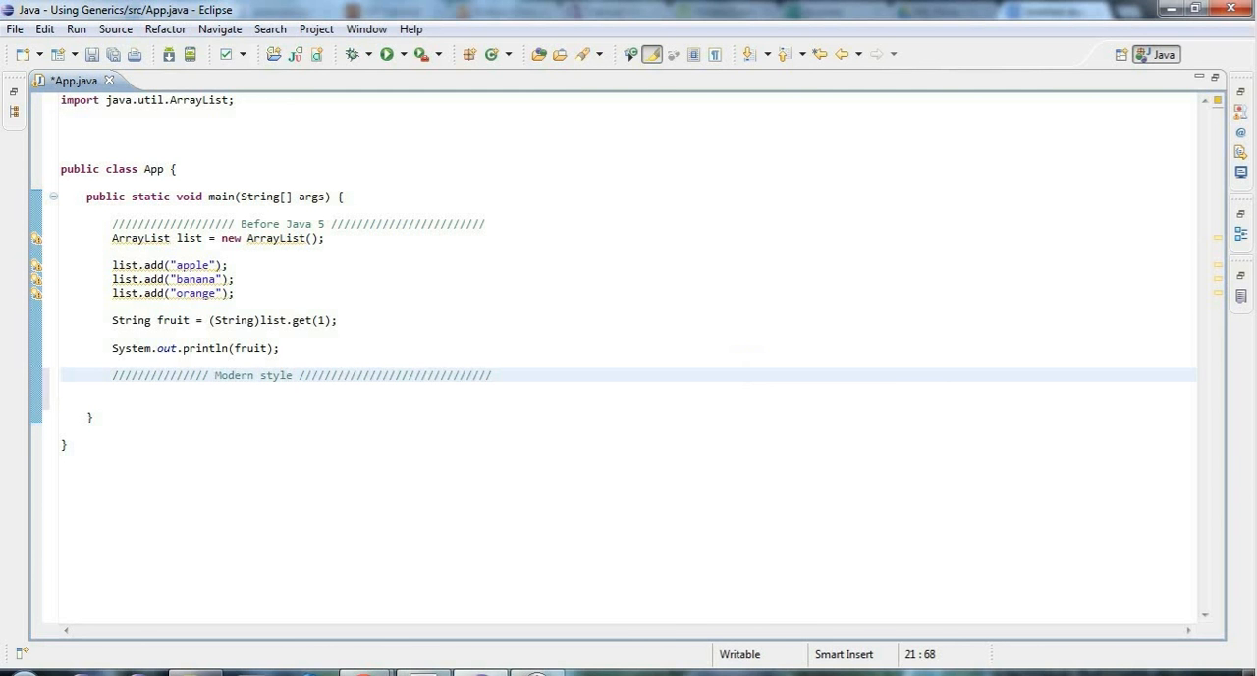
Start the declaration ArrayList<String> and select the String type parameter
type("A")
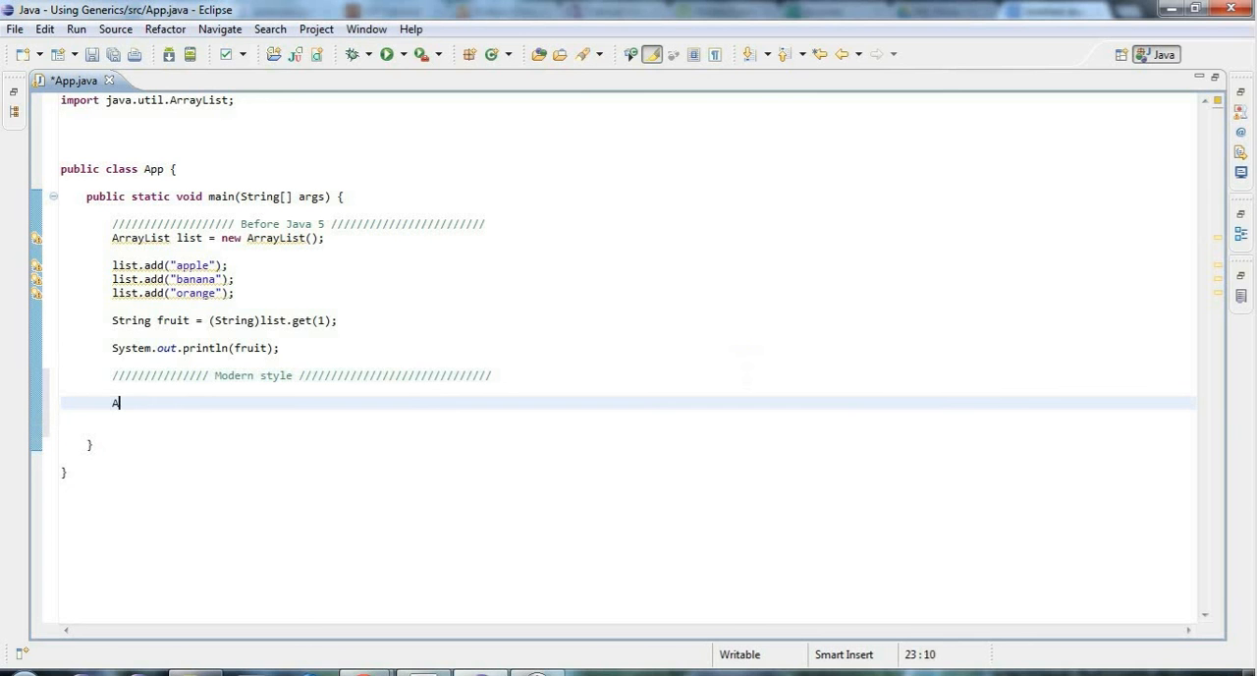
type("rrayList")
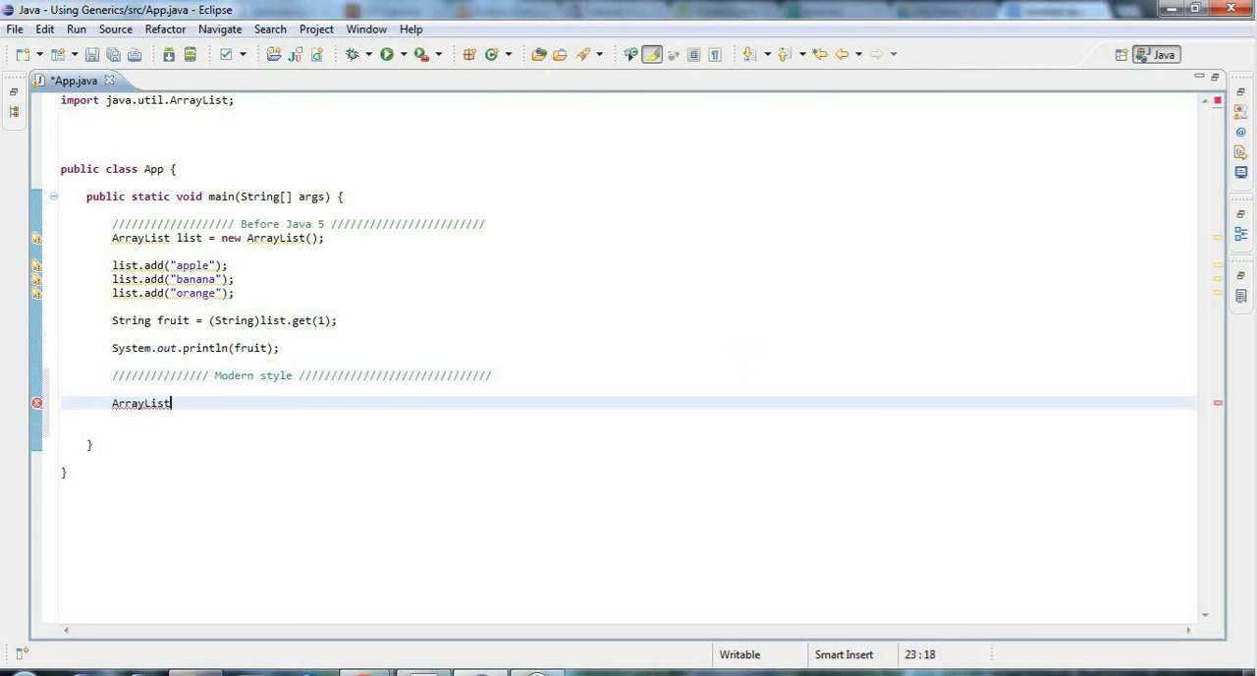
type("<>")
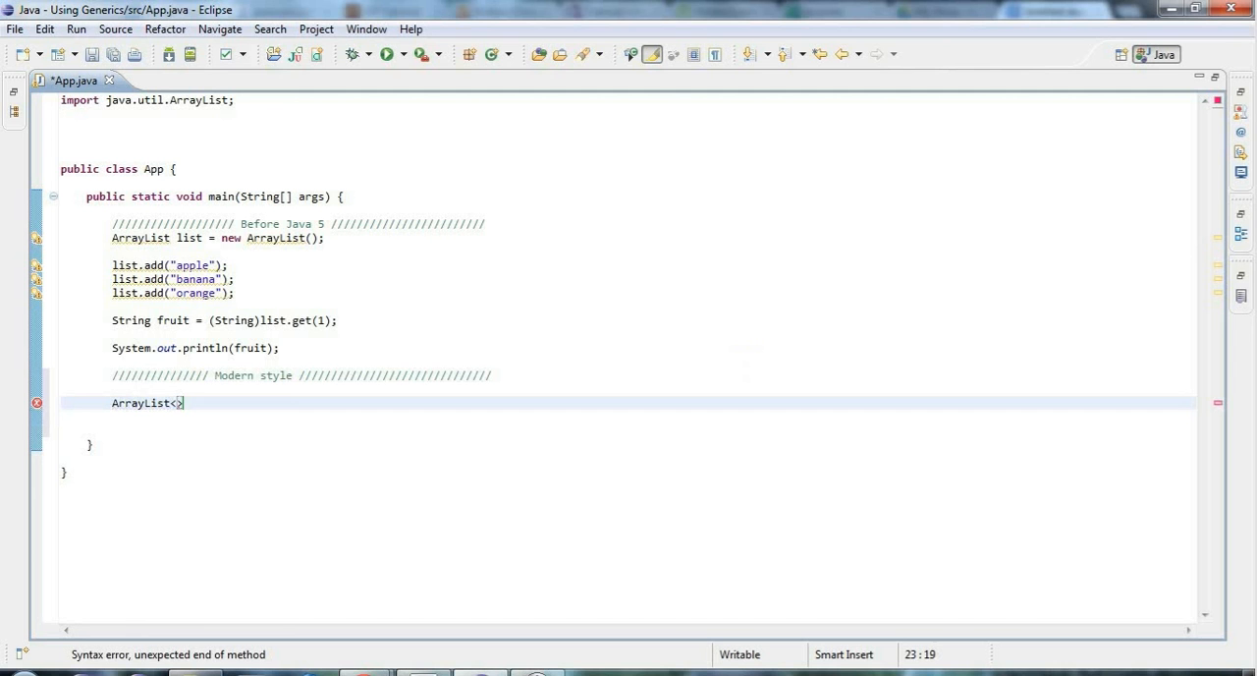
type("String")
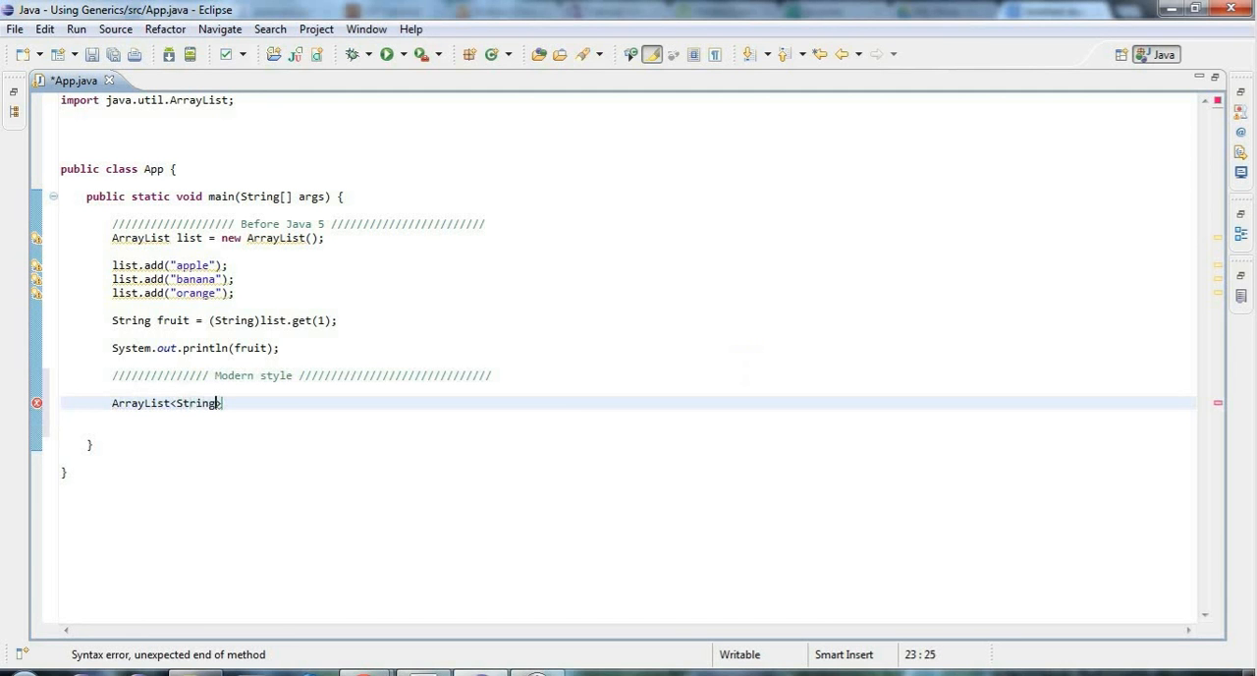
mouse_move(565, 402)
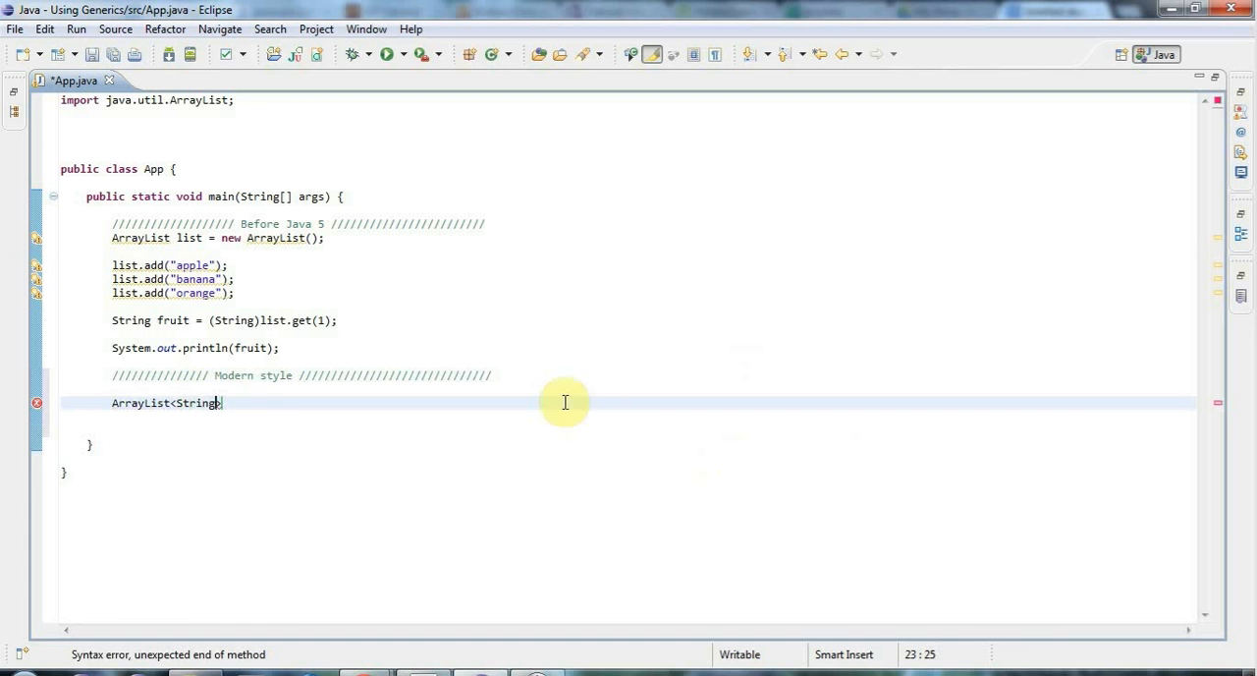
double_click(196, 403)
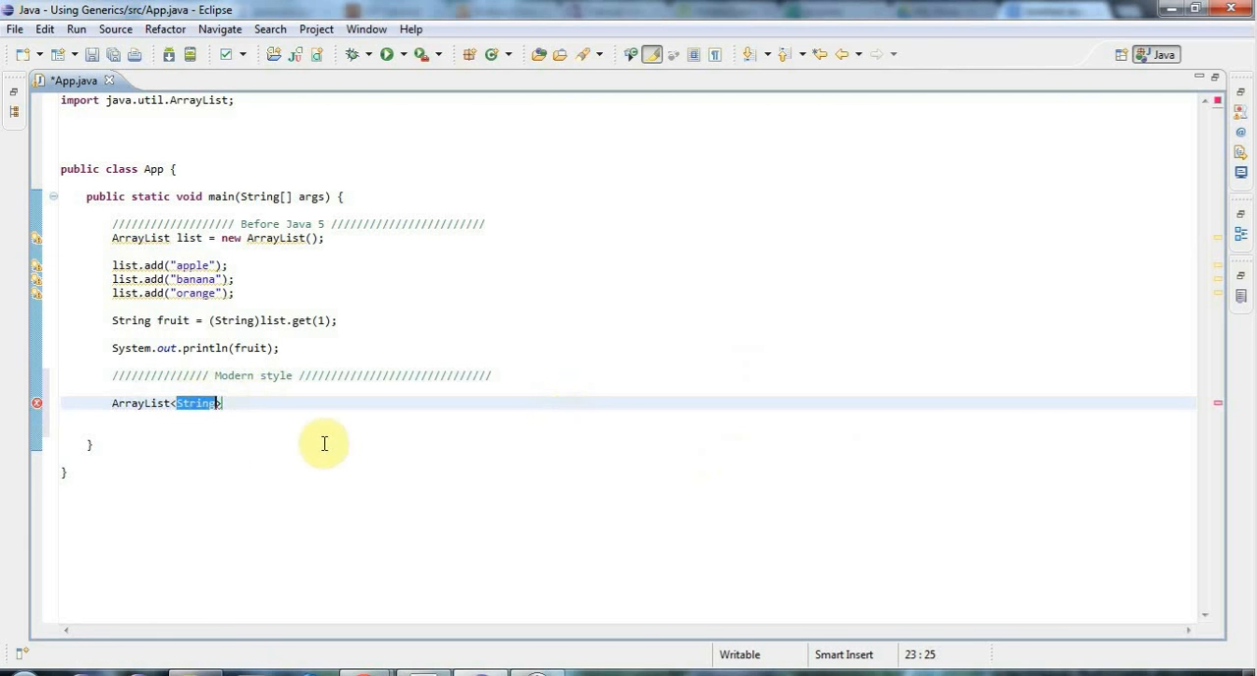
mouse_move(194, 402)
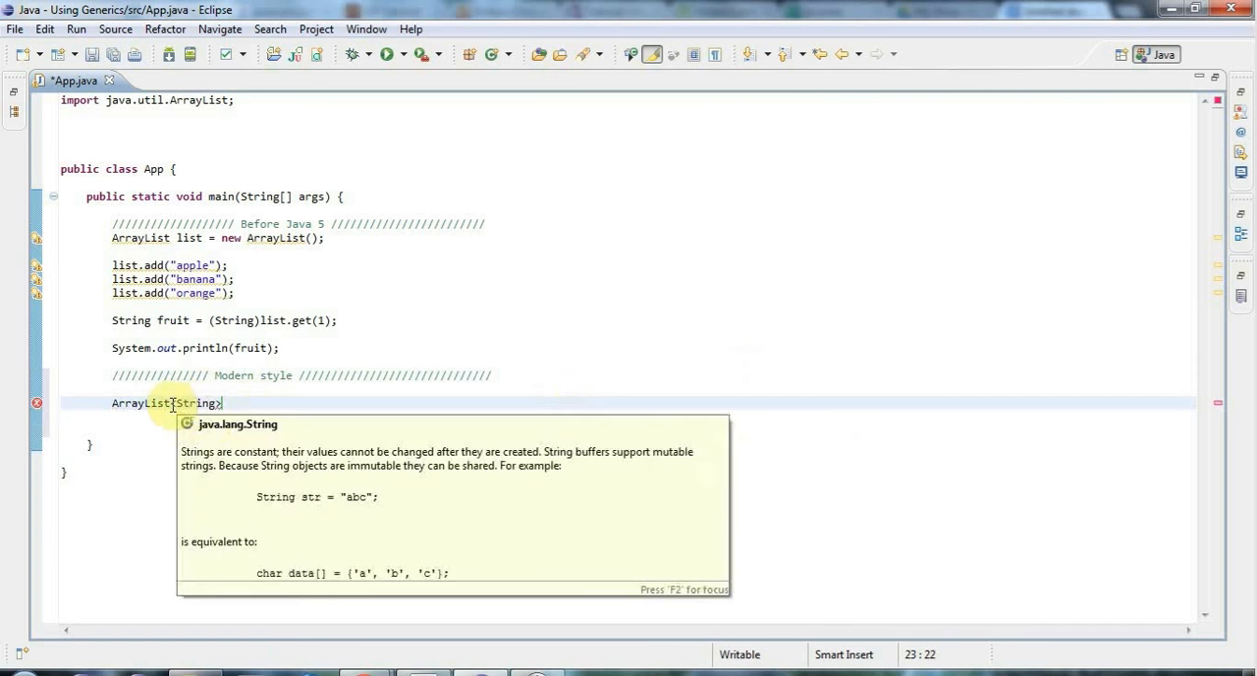
mouse_move(140, 403)
type(" strings")
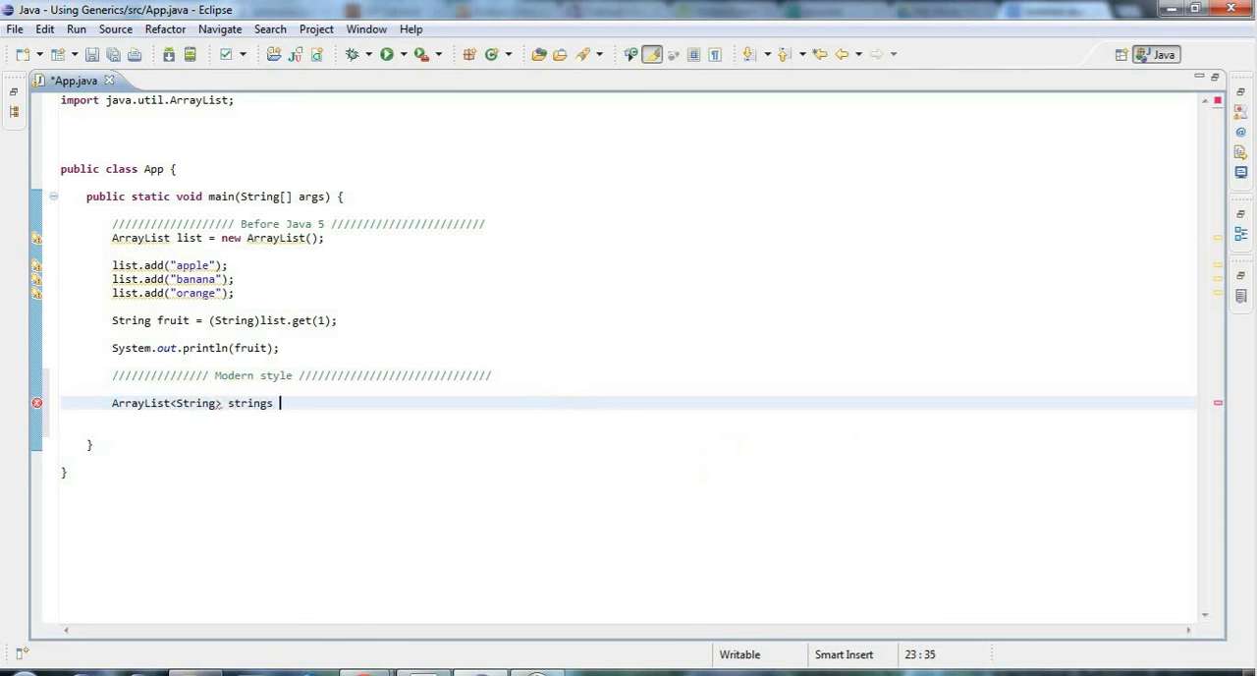
Finish strings = new ArrayList<String>(); and start a new line below
type("= new Arr")
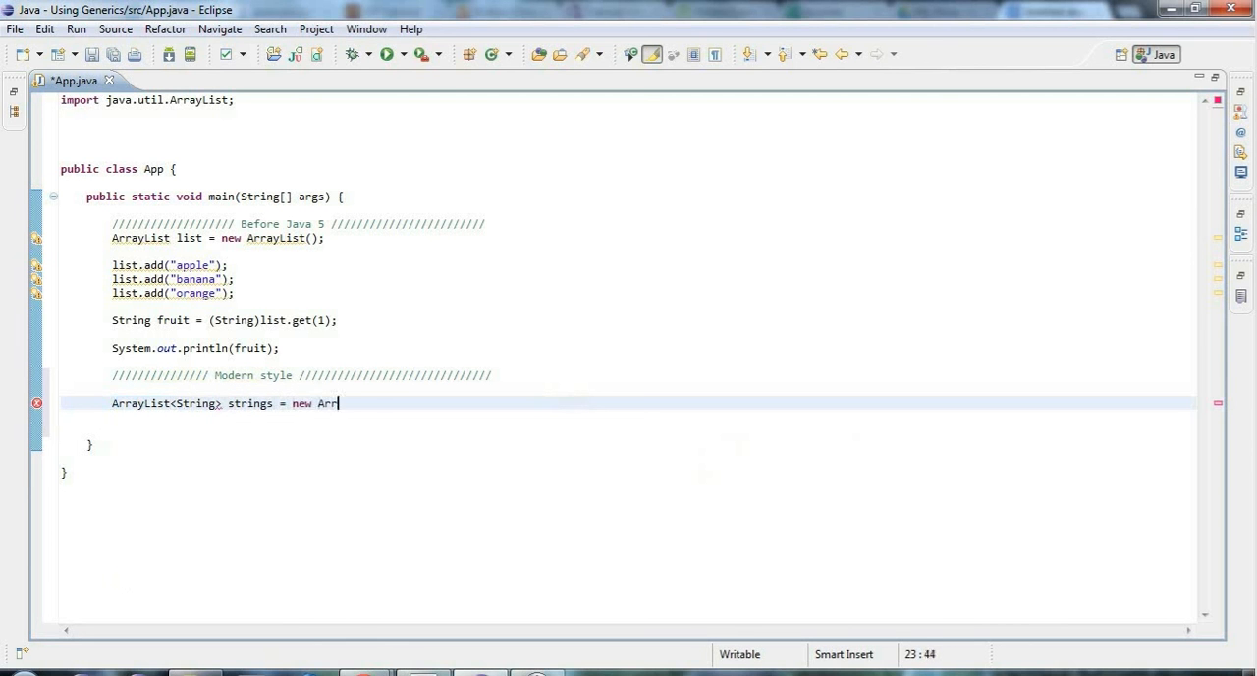
type("ayList")
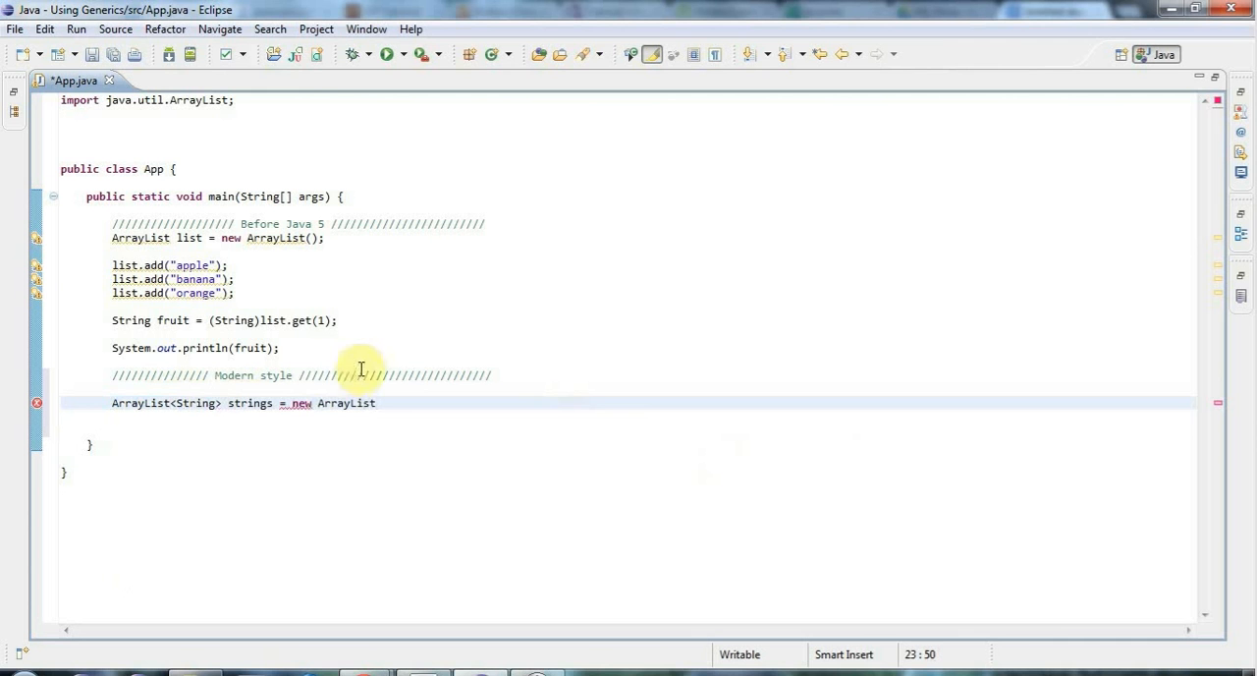
mouse_move(455, 400)
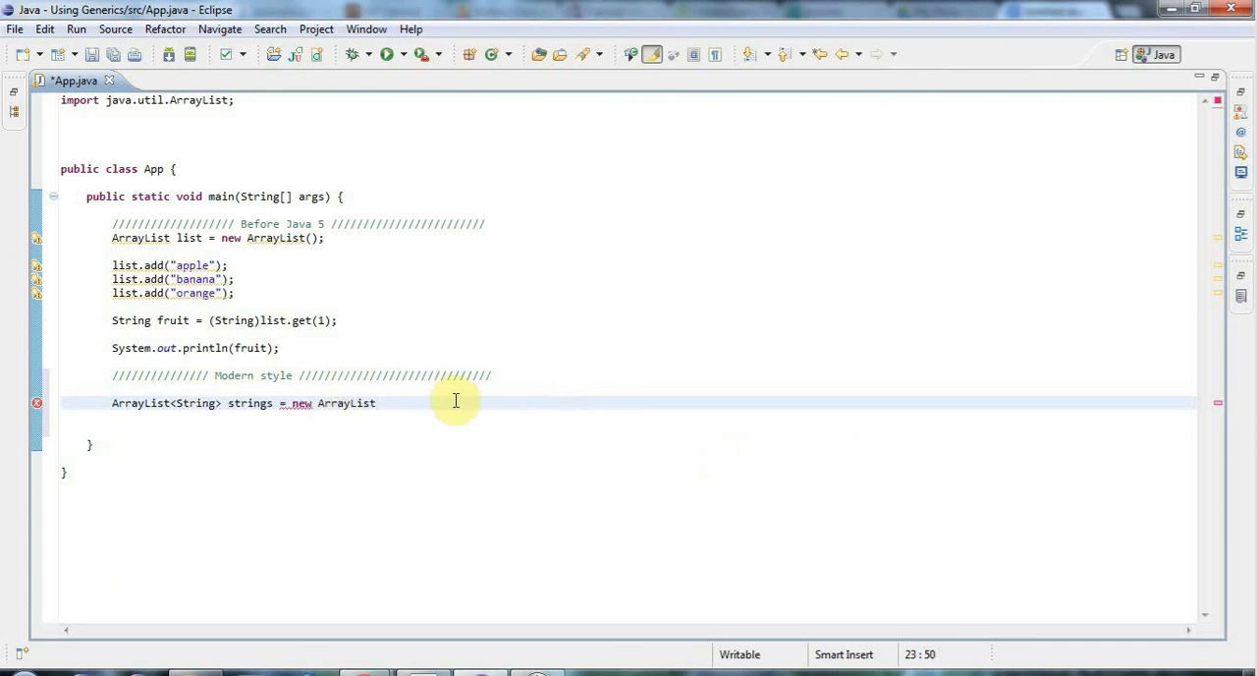
type("<>")
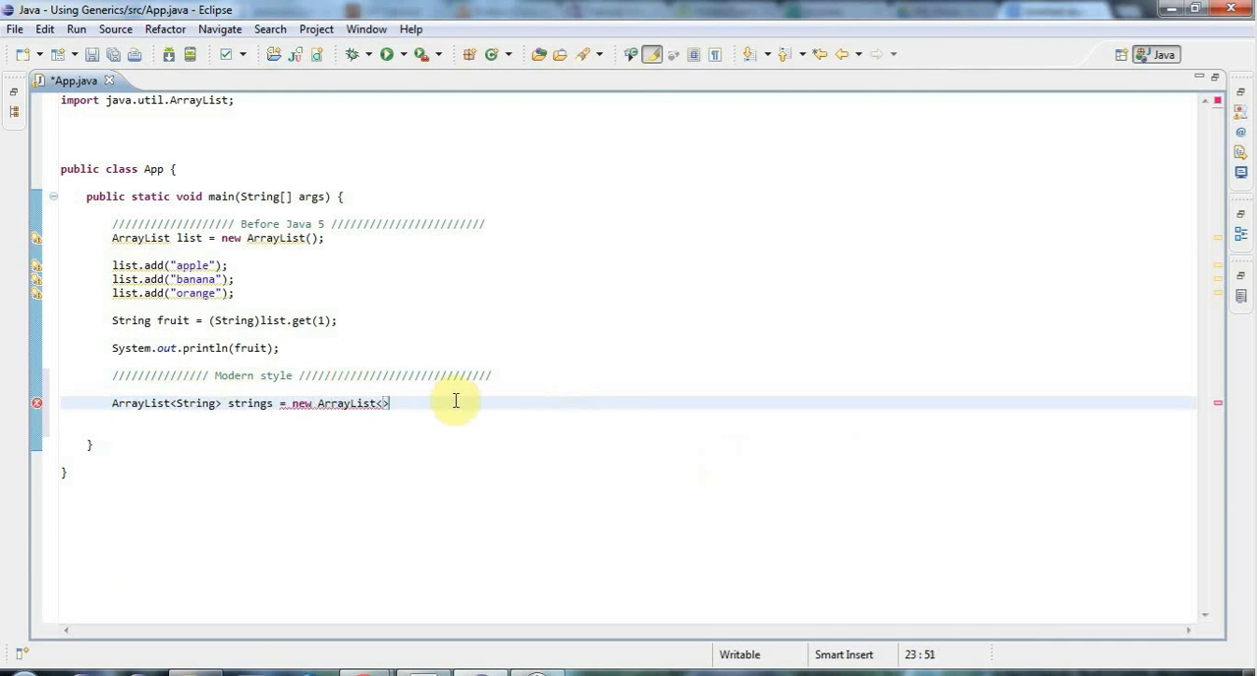
type("String")
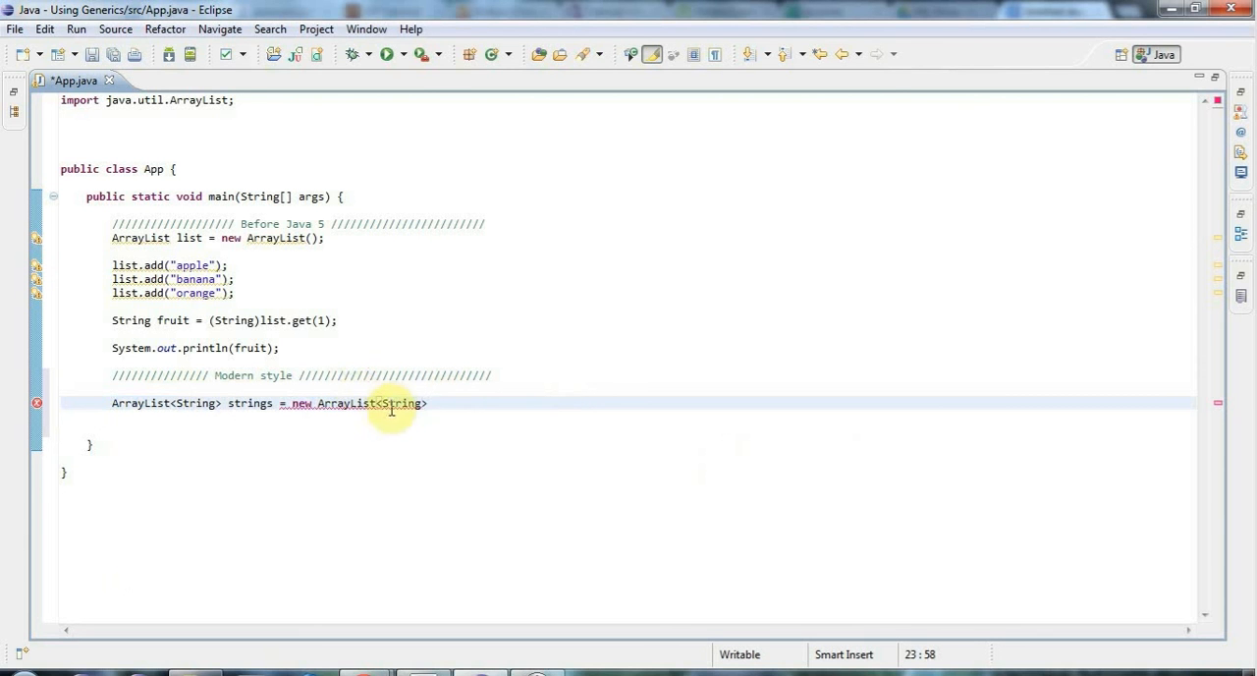
left_click(454, 403)
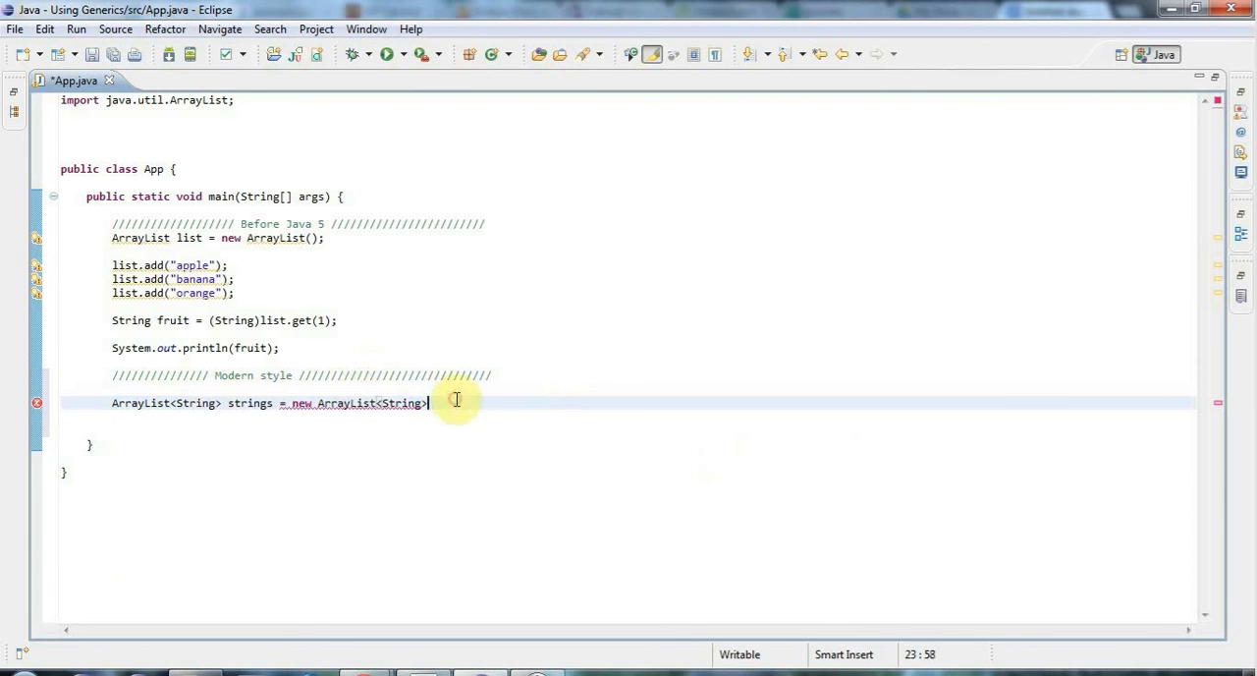
type("();")
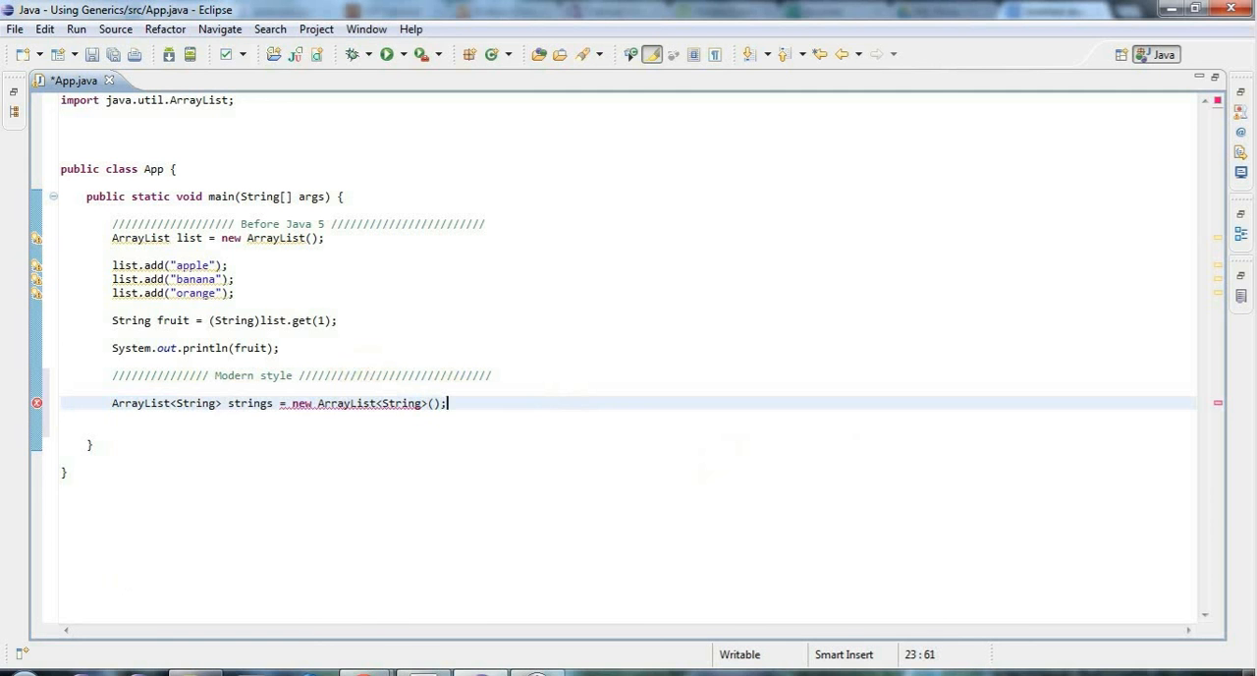
key("Return")
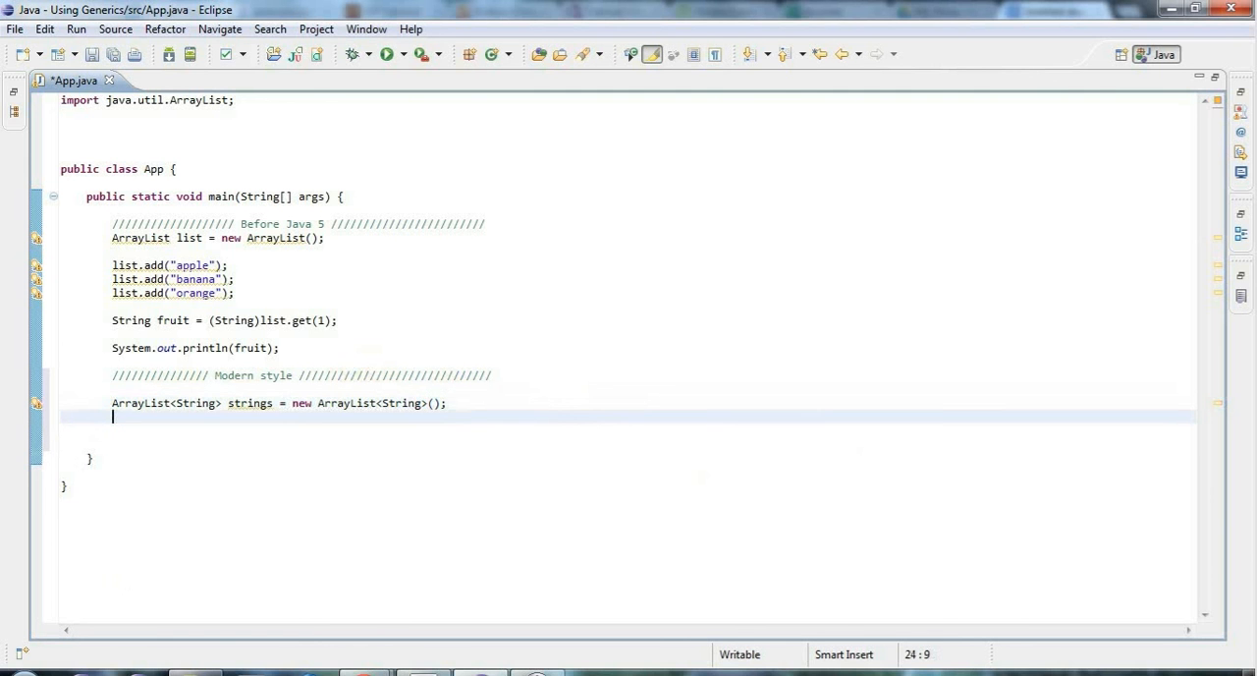
Write strings.add calls for "cat", "dog" and "alligator", ending on a fresh line
type("strings.add(\"")
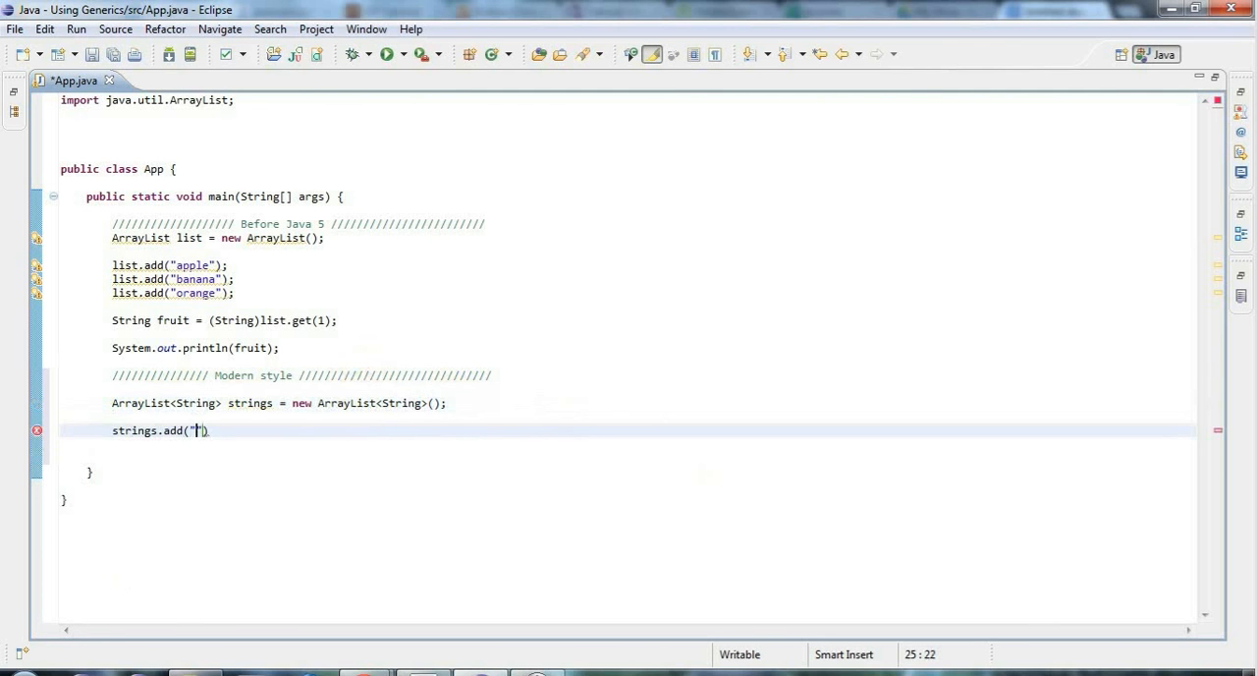
type("cat")
type("strings.")
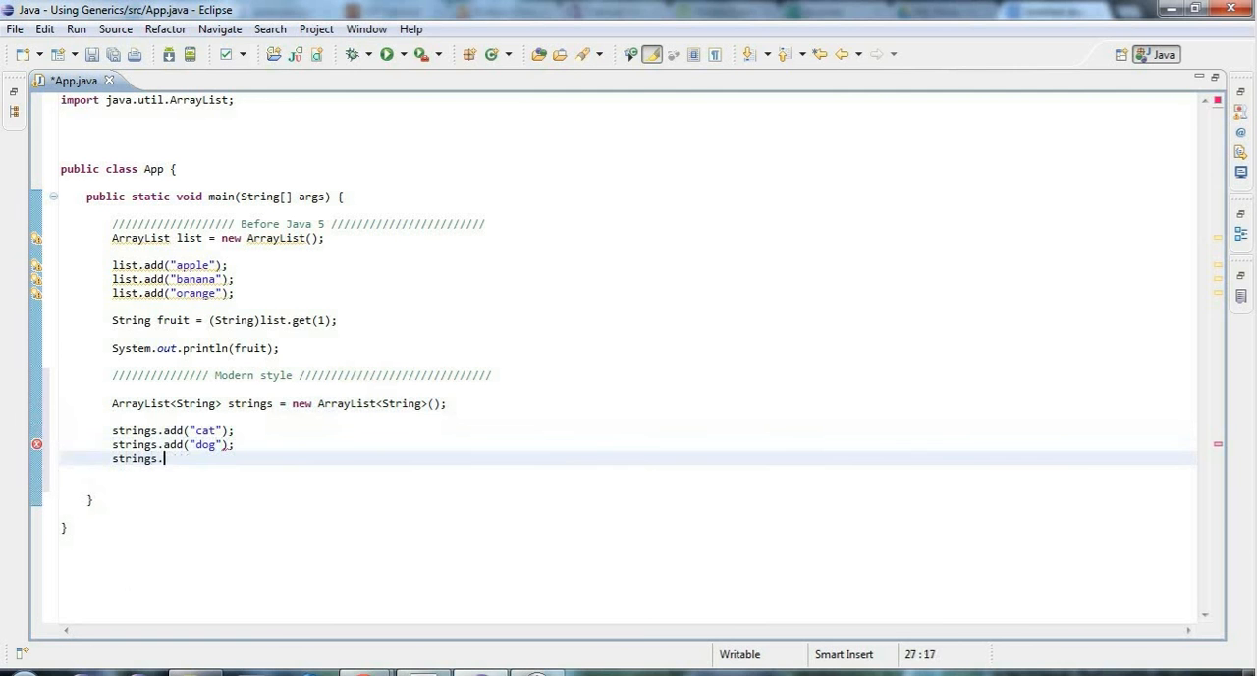
type("add(\"\")")
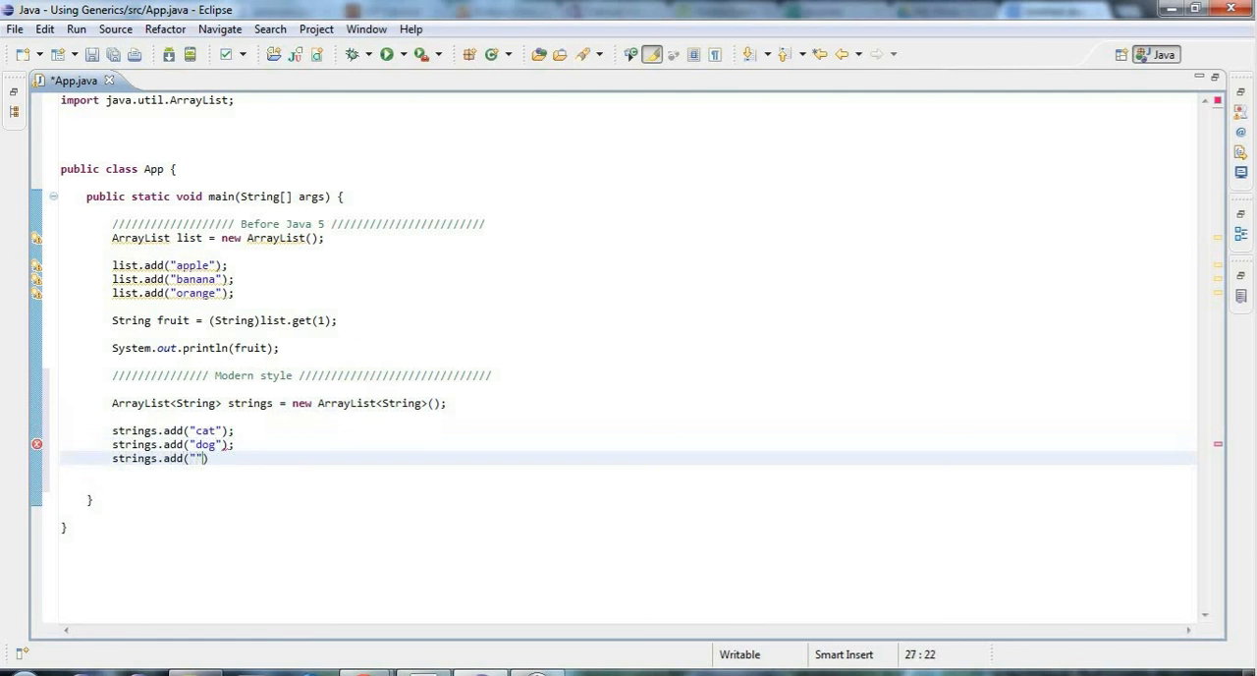
type("align")
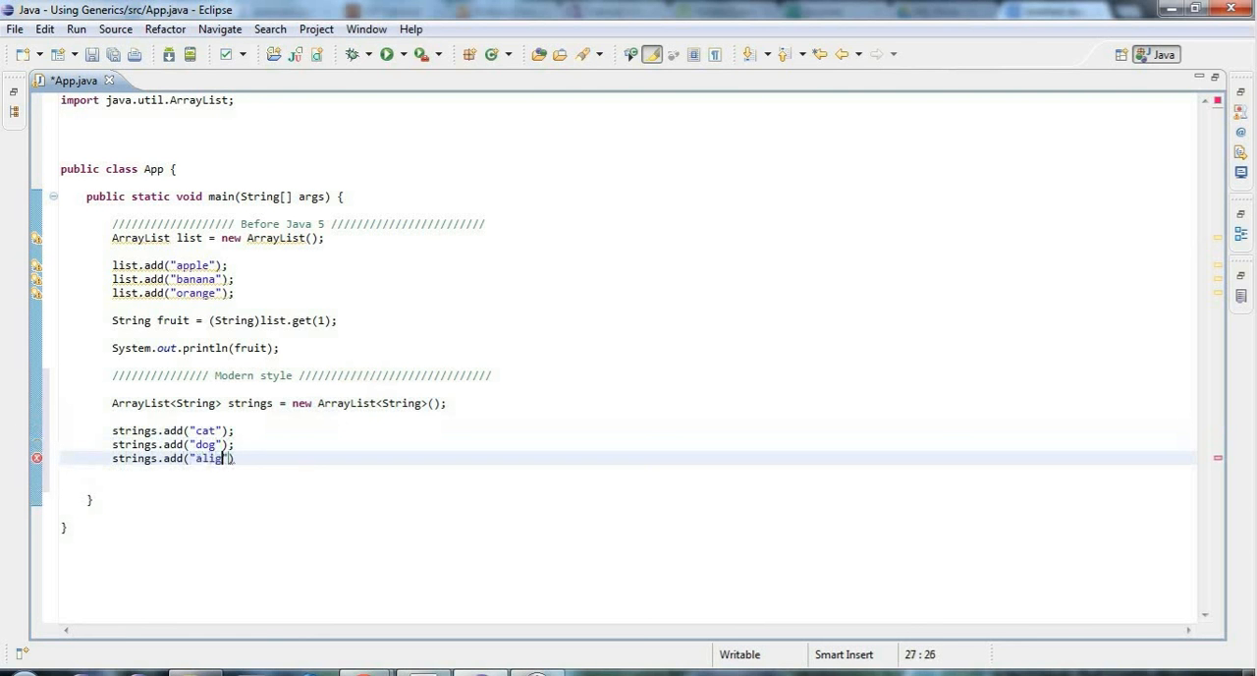
type("ator")
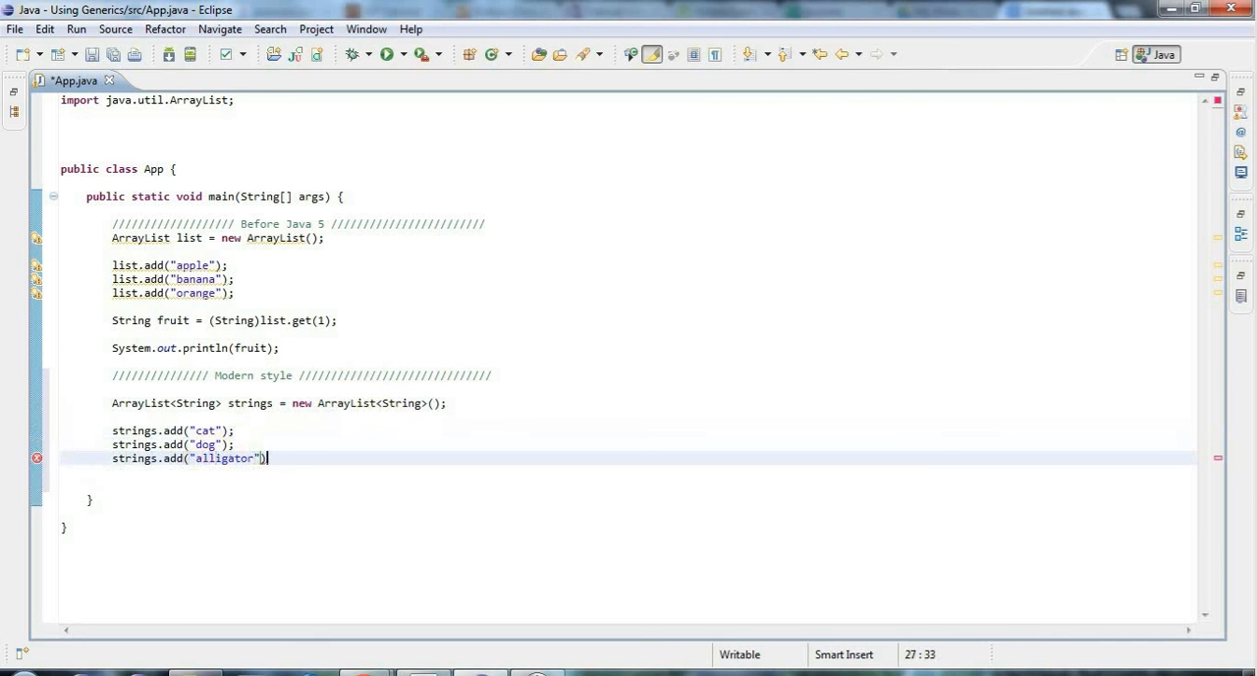
type(";")
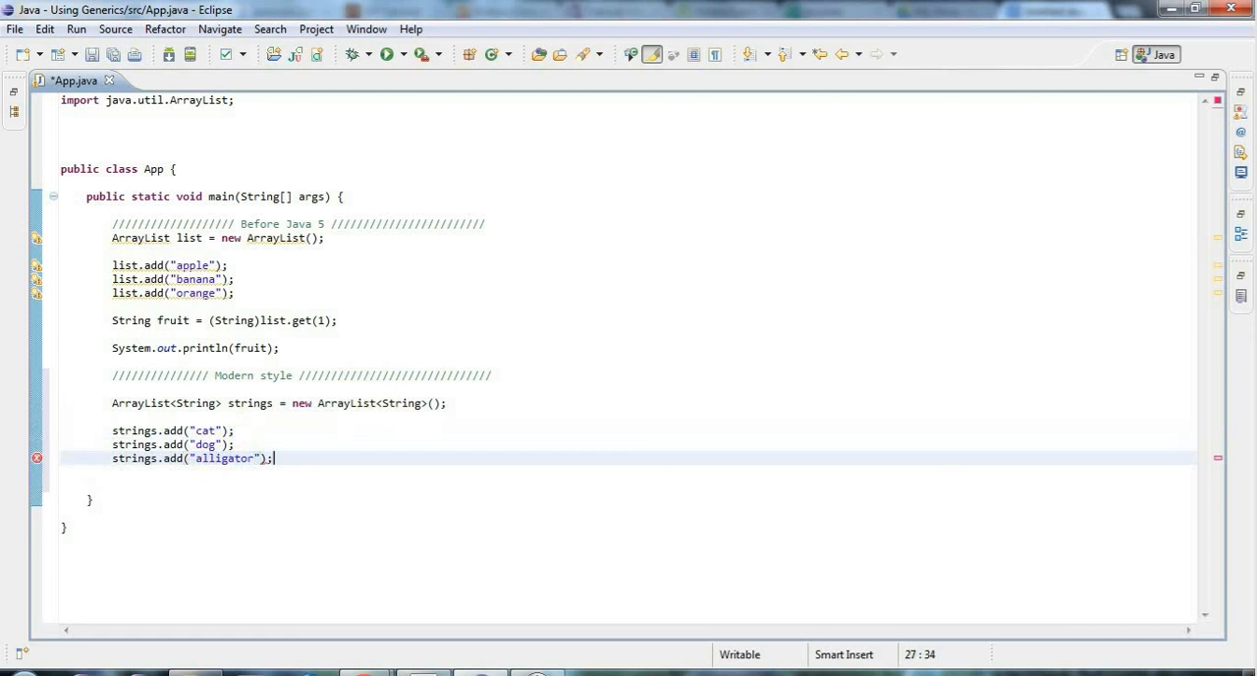
key("Return")
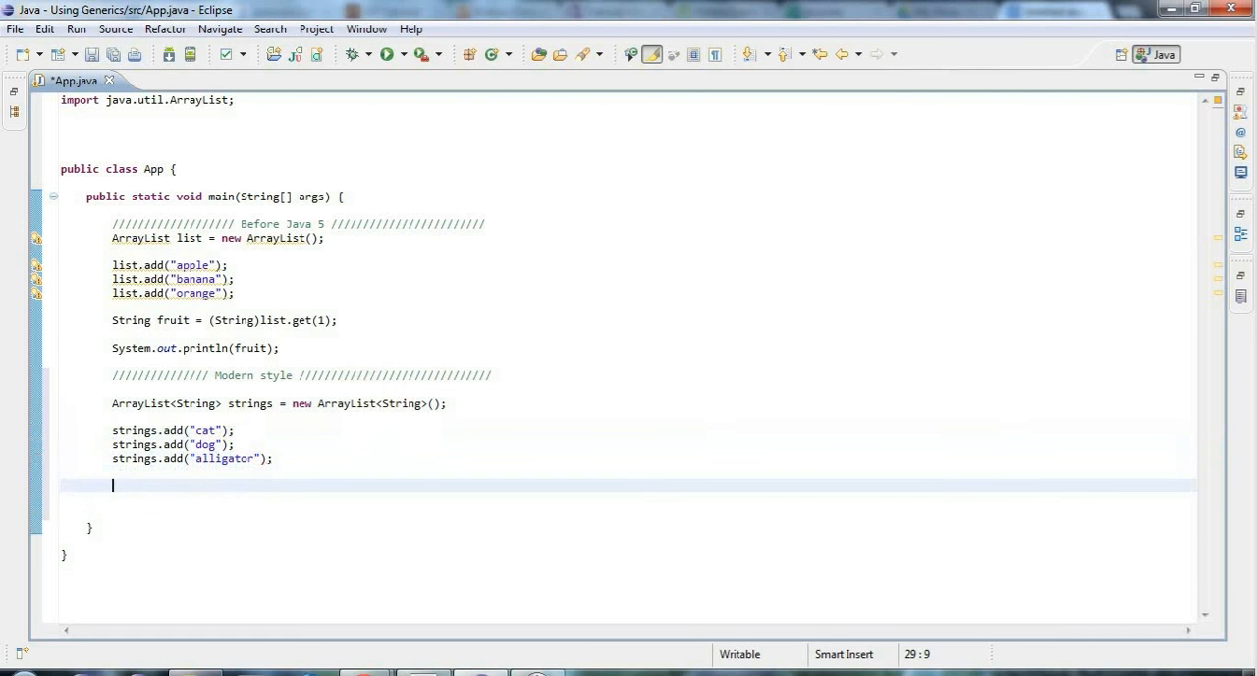
Declare String animal = strings.get(1);, print animal, and save App.java
type("Str")
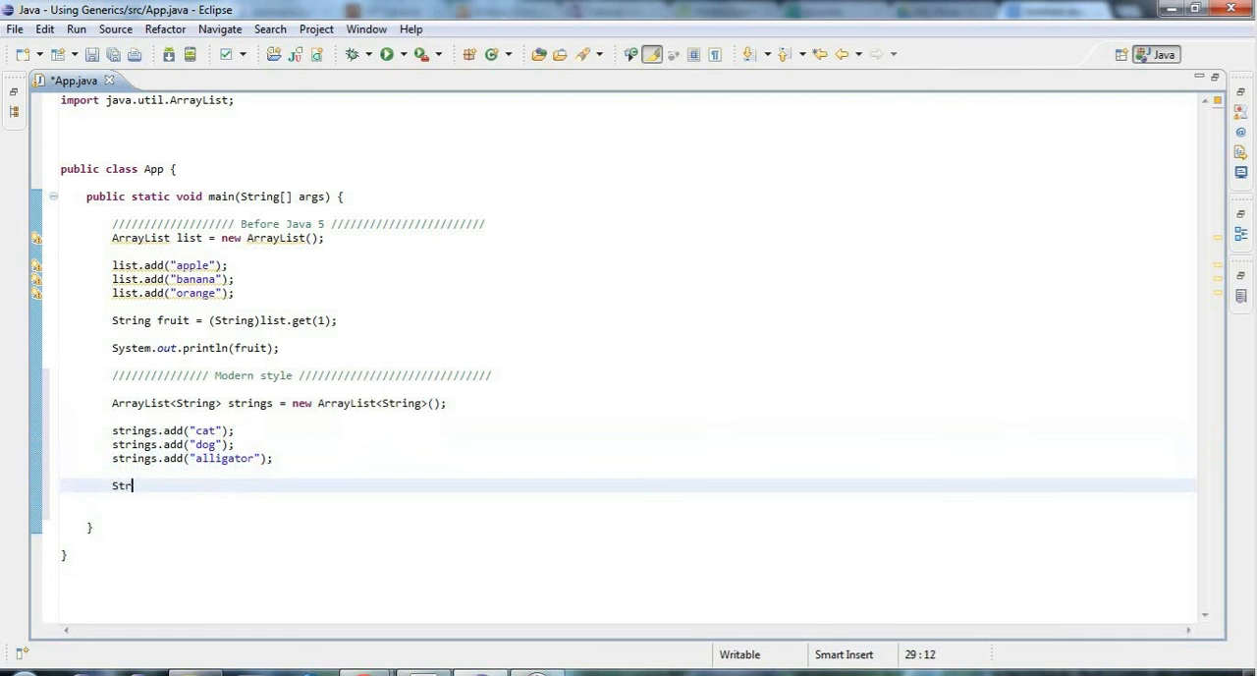
type("ing animal =")
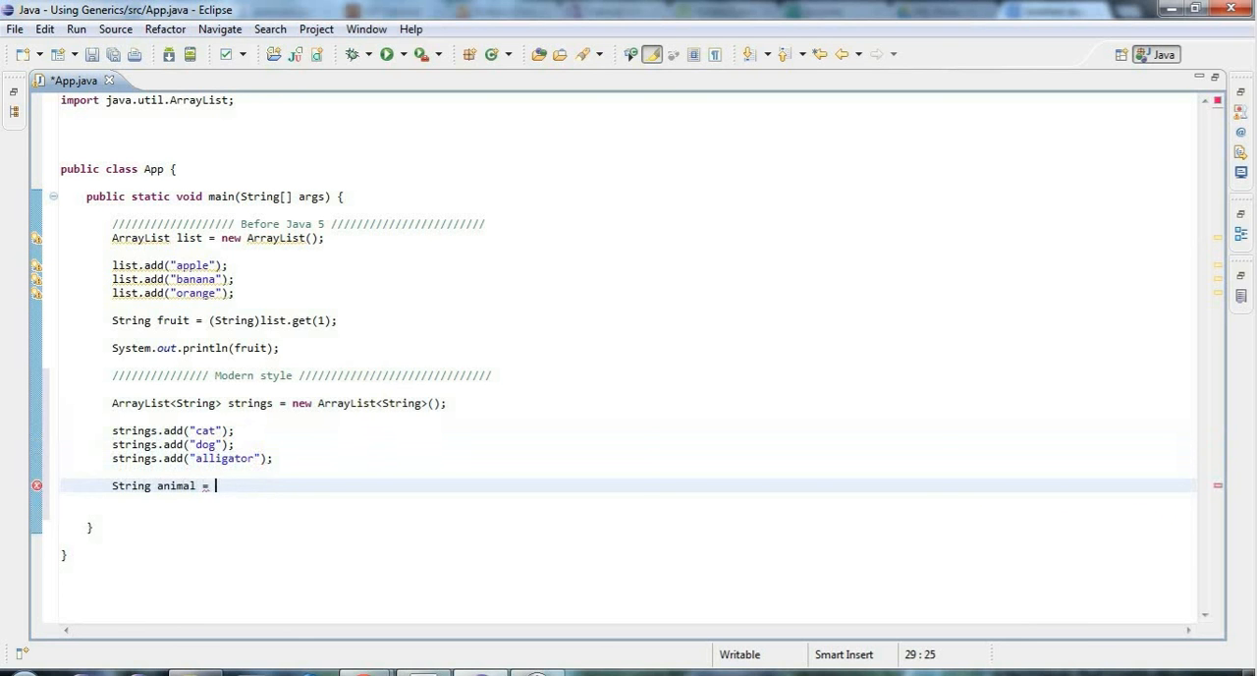
type("list.get()")
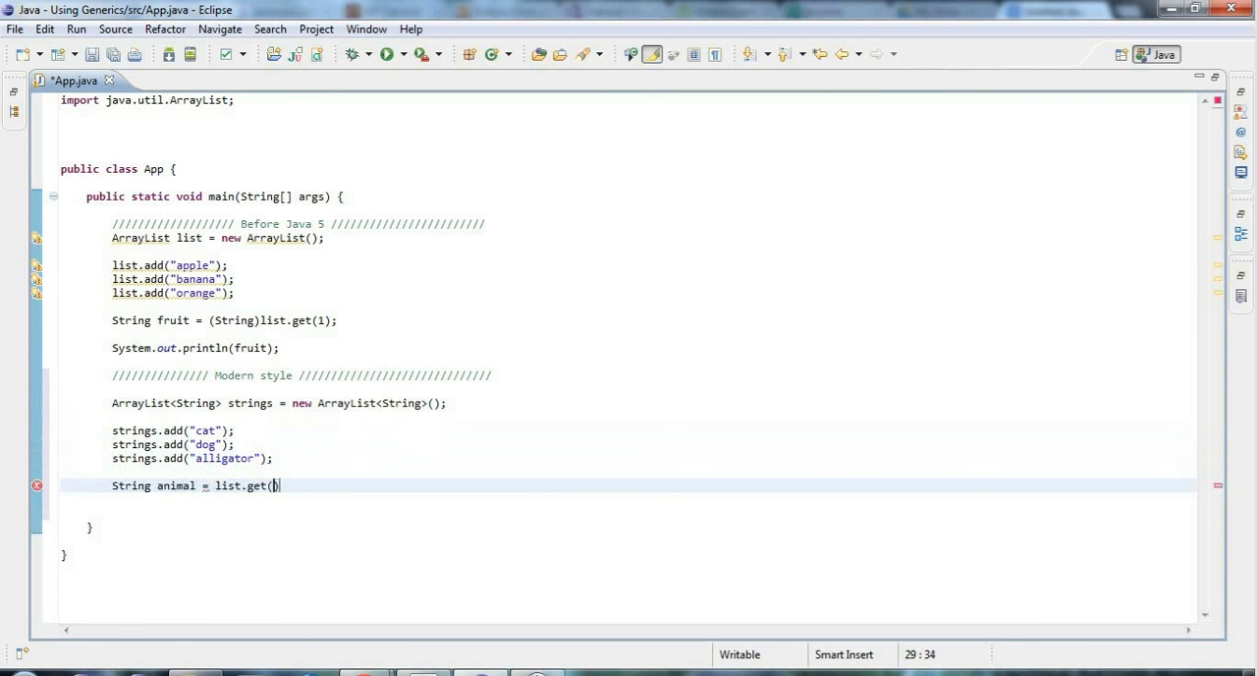
type("1")
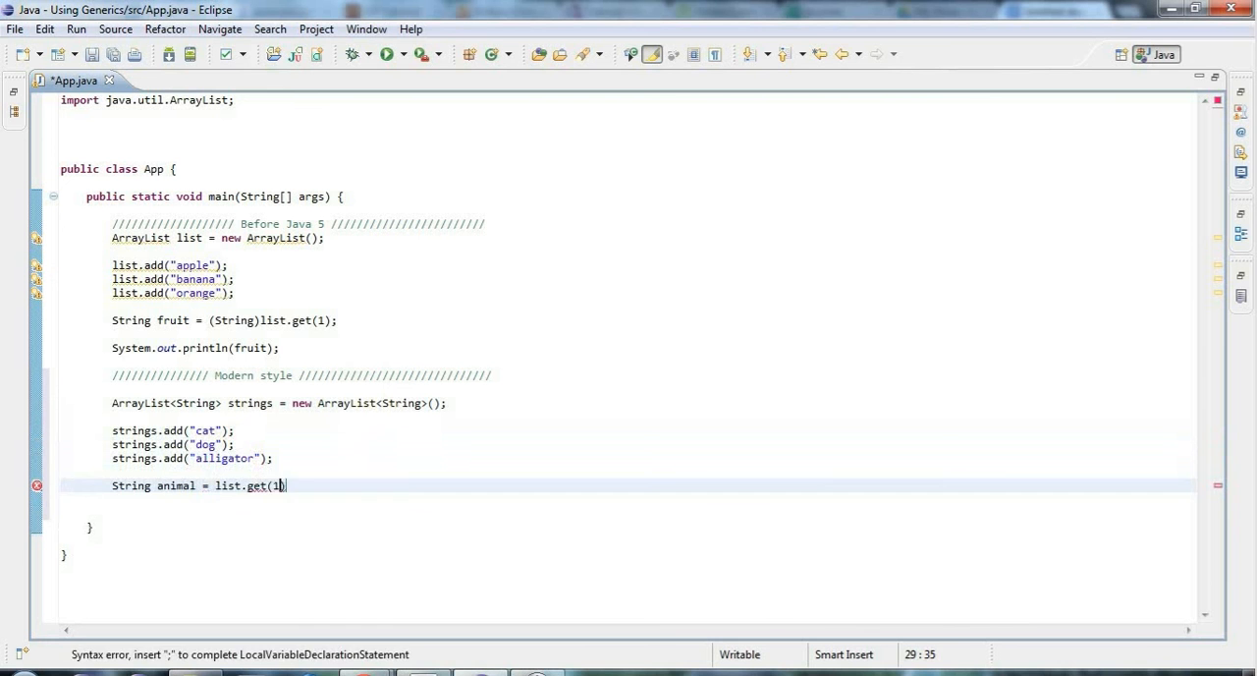
type(";")
type("System.out.println(animal);")
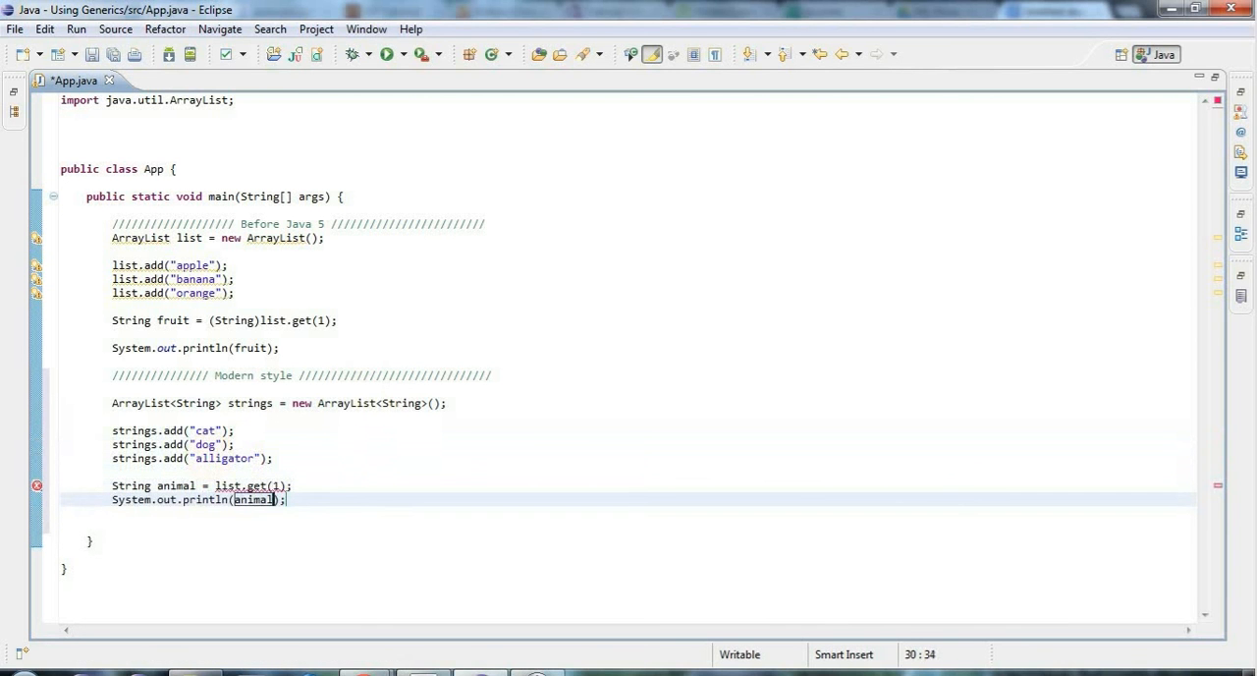
mouse_move(297, 475)
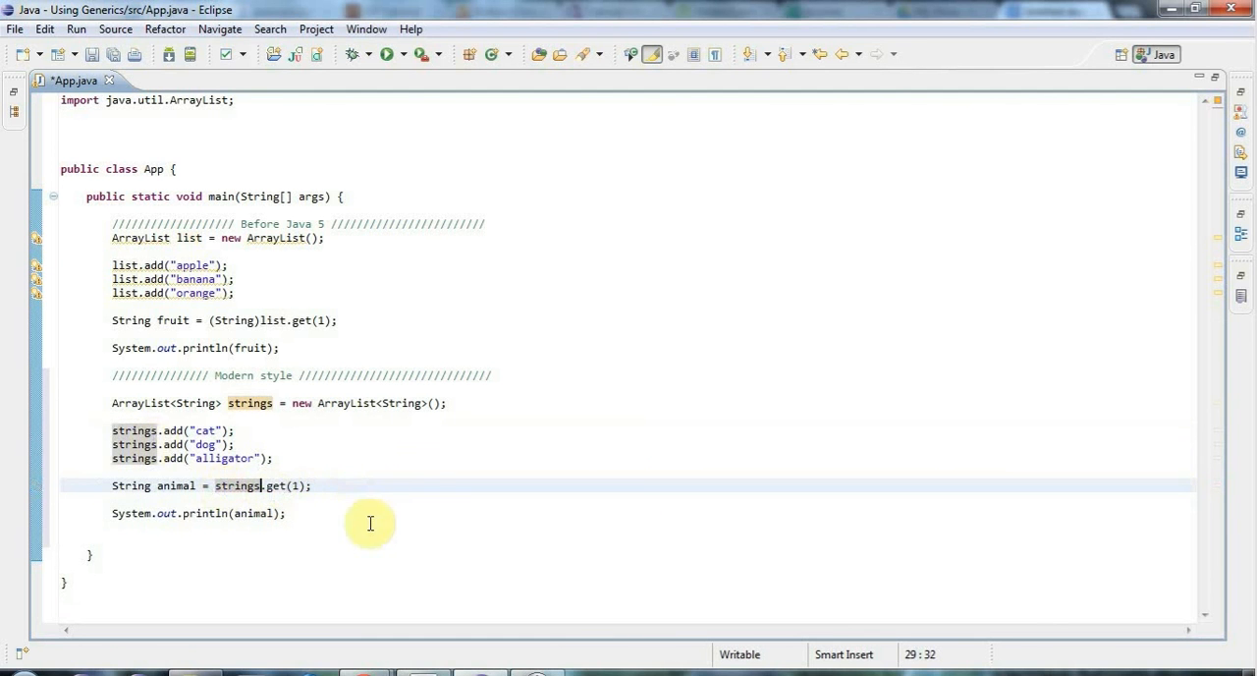
left_click(91, 54)
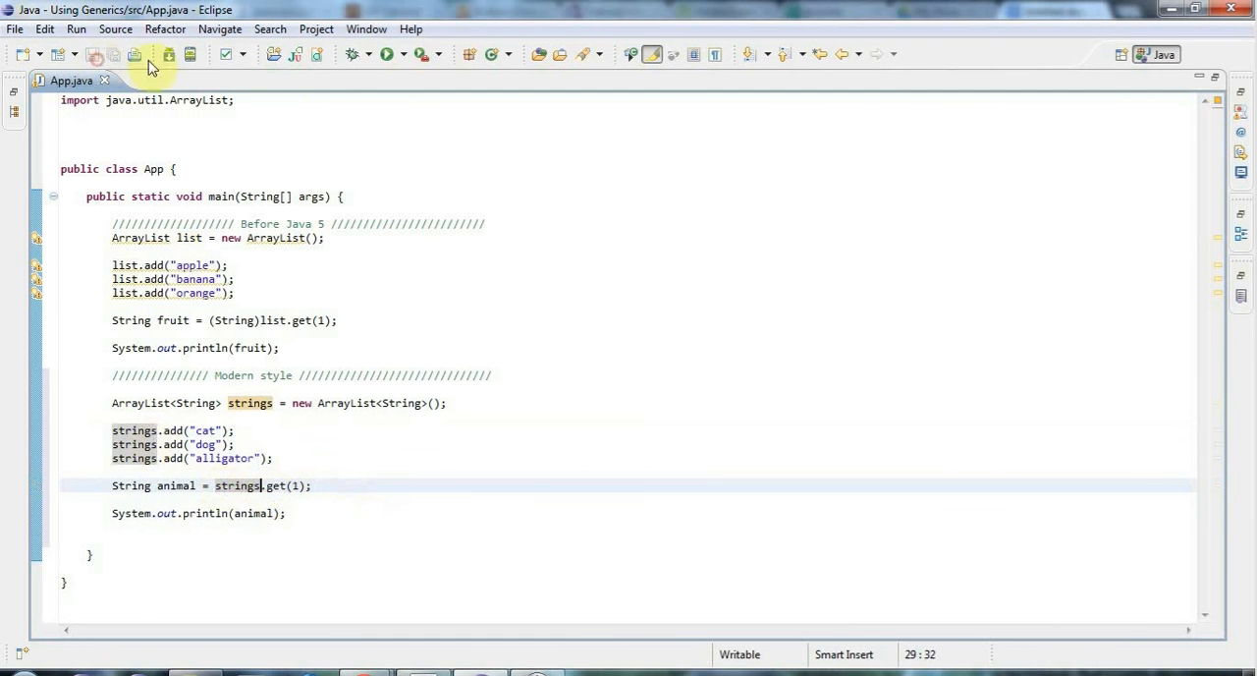
left_click(386, 54)
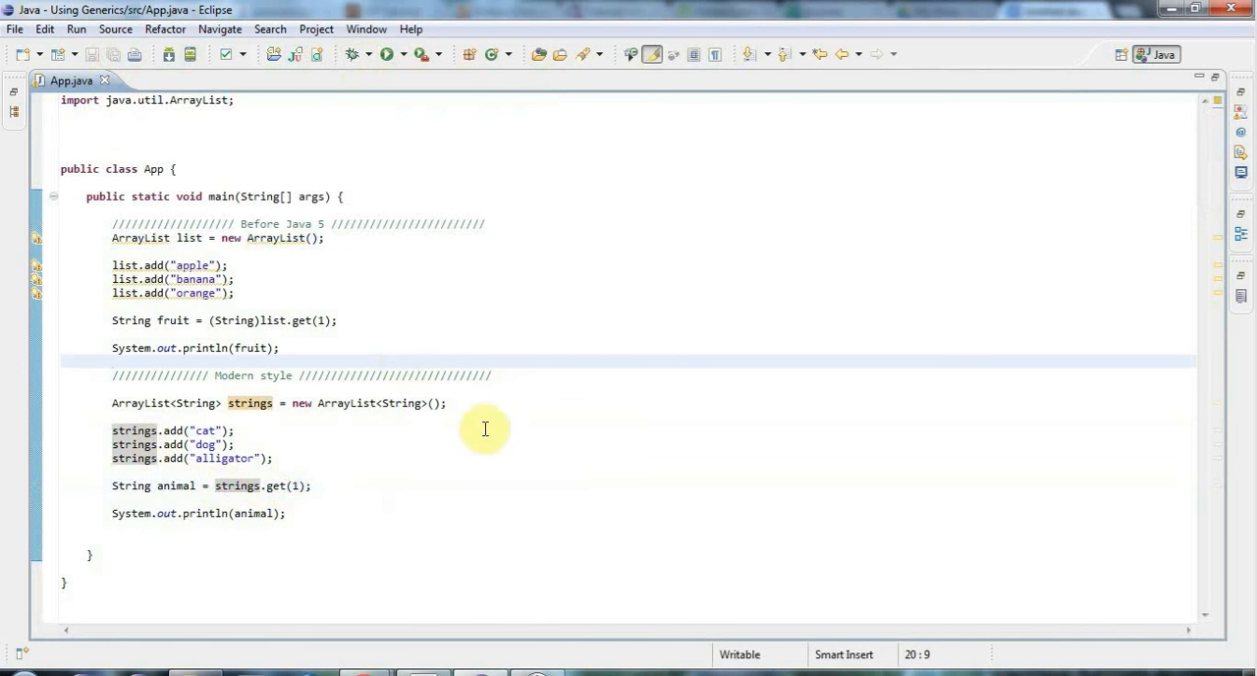
mouse_move(280, 485)
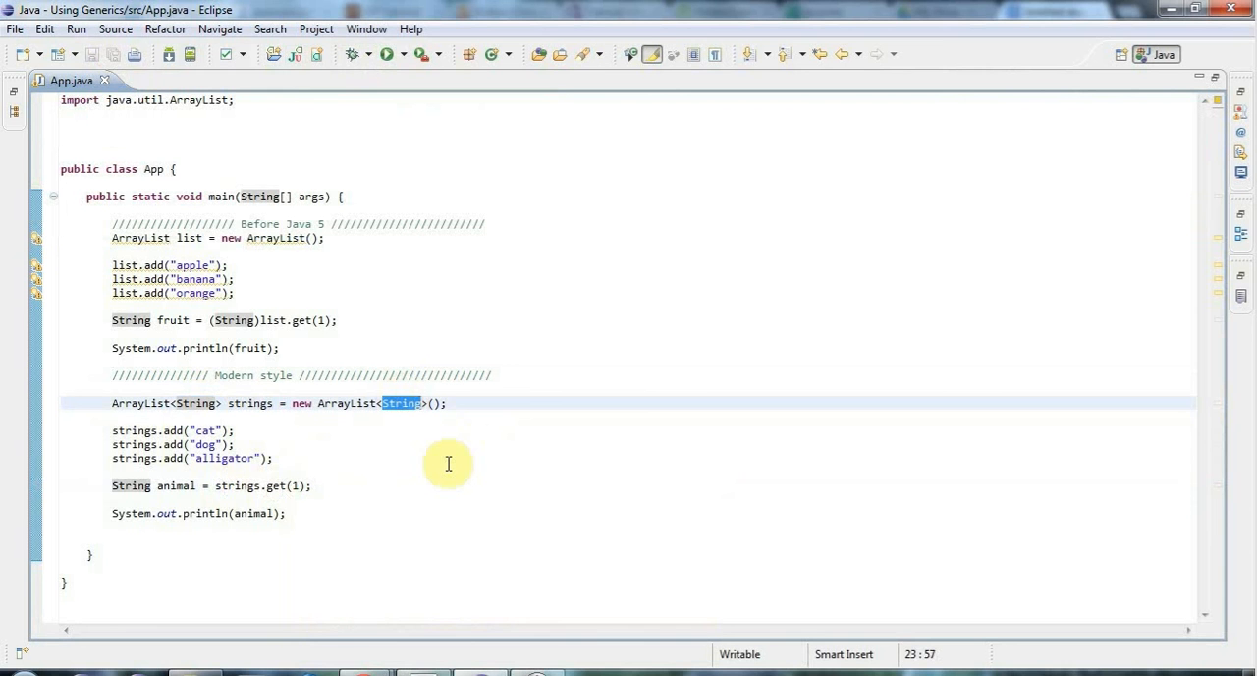
mouse_move(302, 504)
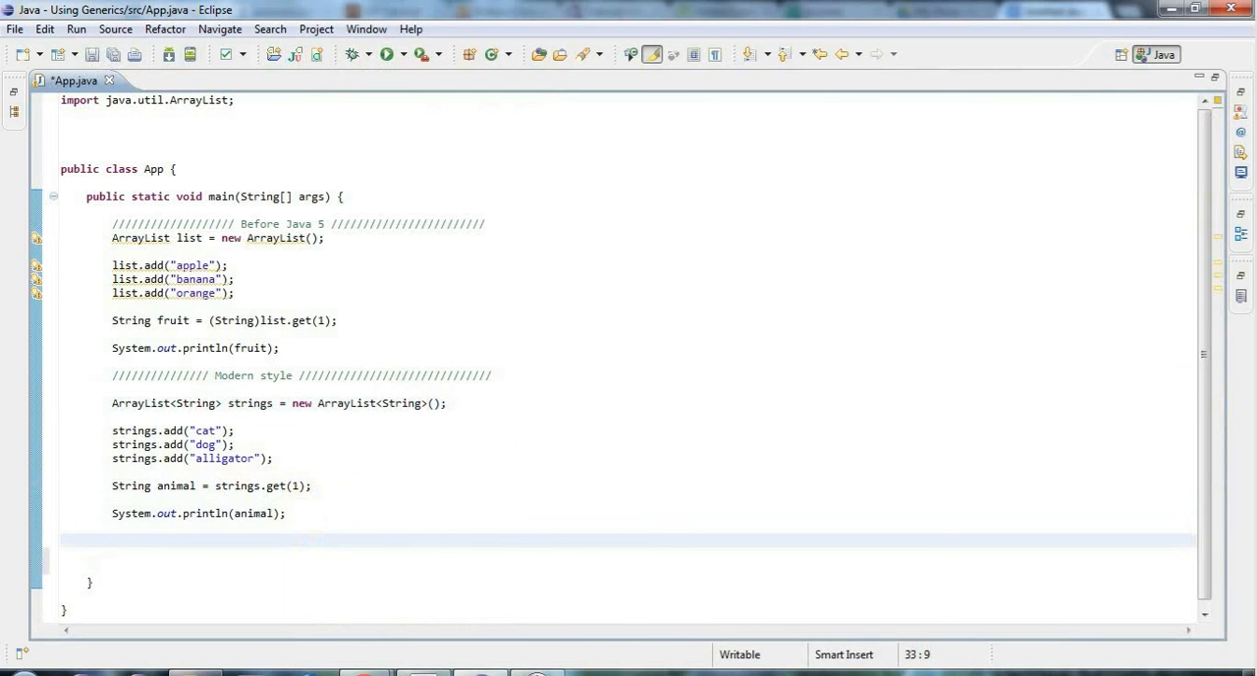
Select the String type in the strings declaration while explaining generics
double_click(196, 403)
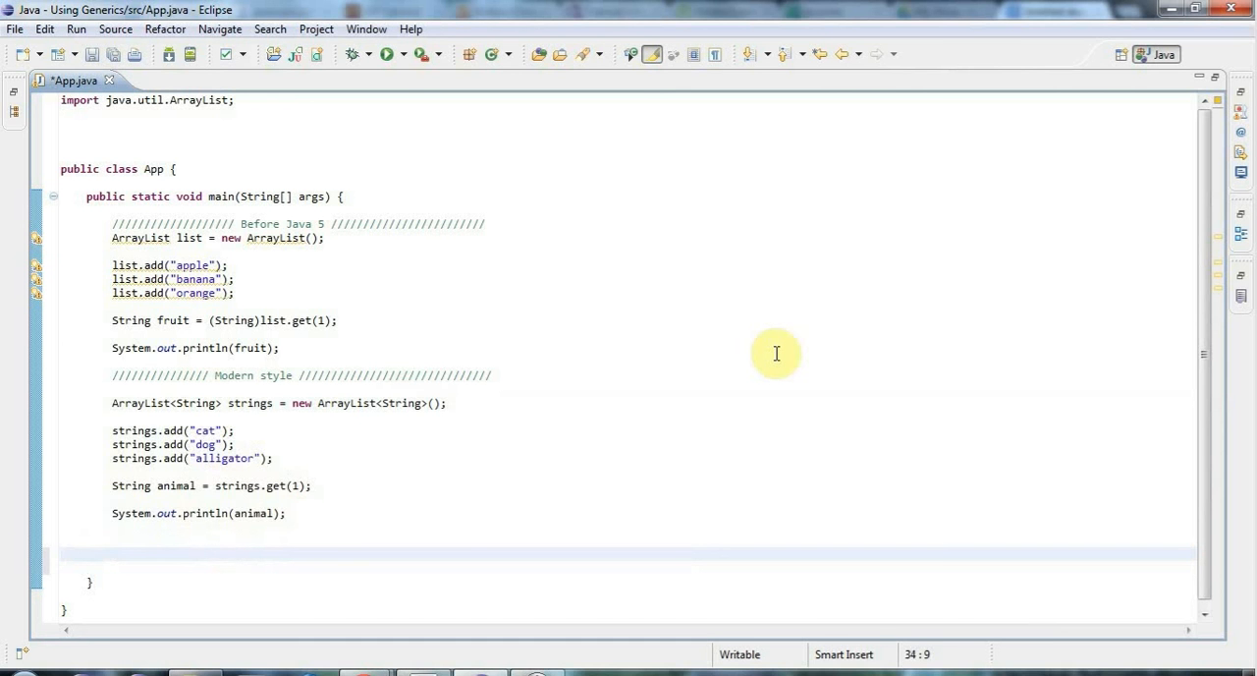
Add a '//// There can be more than one type argument ////' comment divider with a blank line below
type("/")
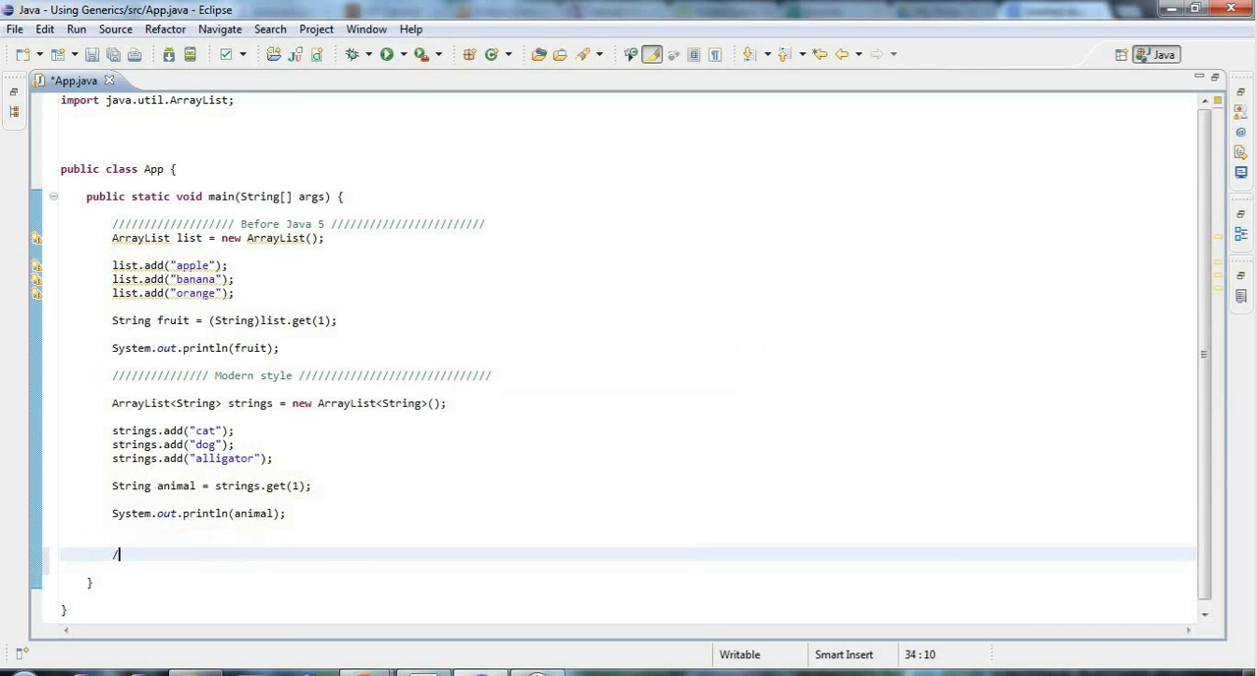
type("/////////////")
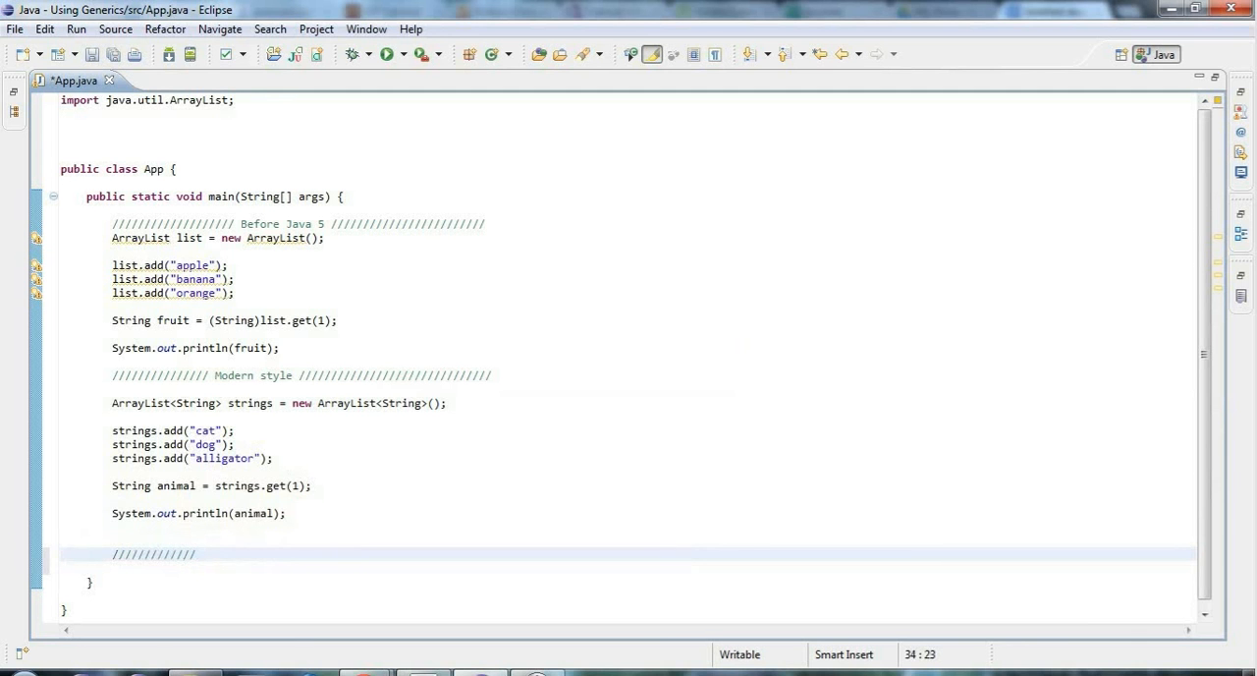
type("There can be")
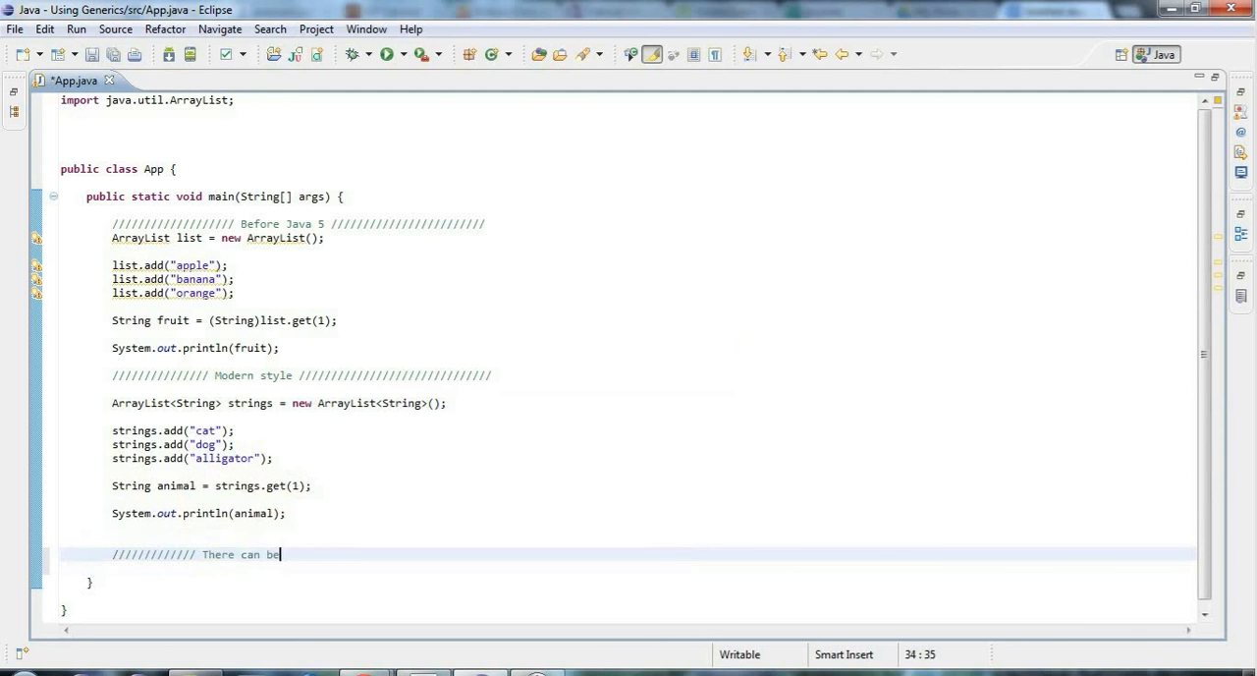
type("more than one t")
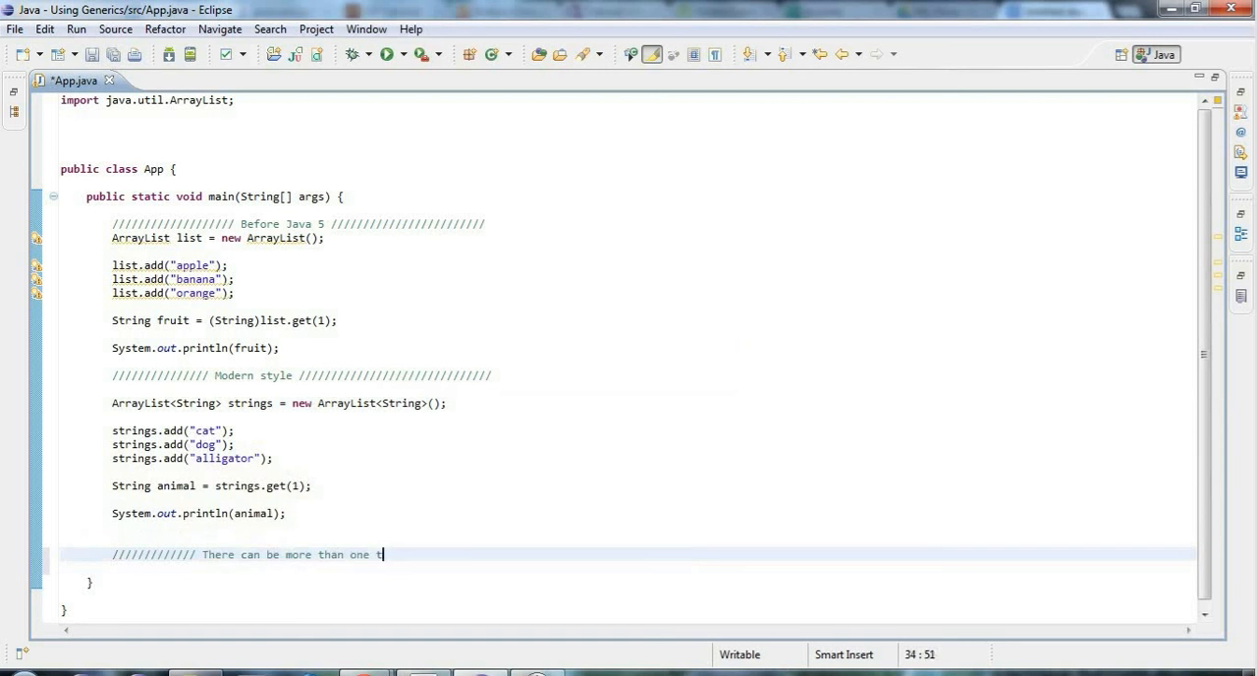
type("ype argument")
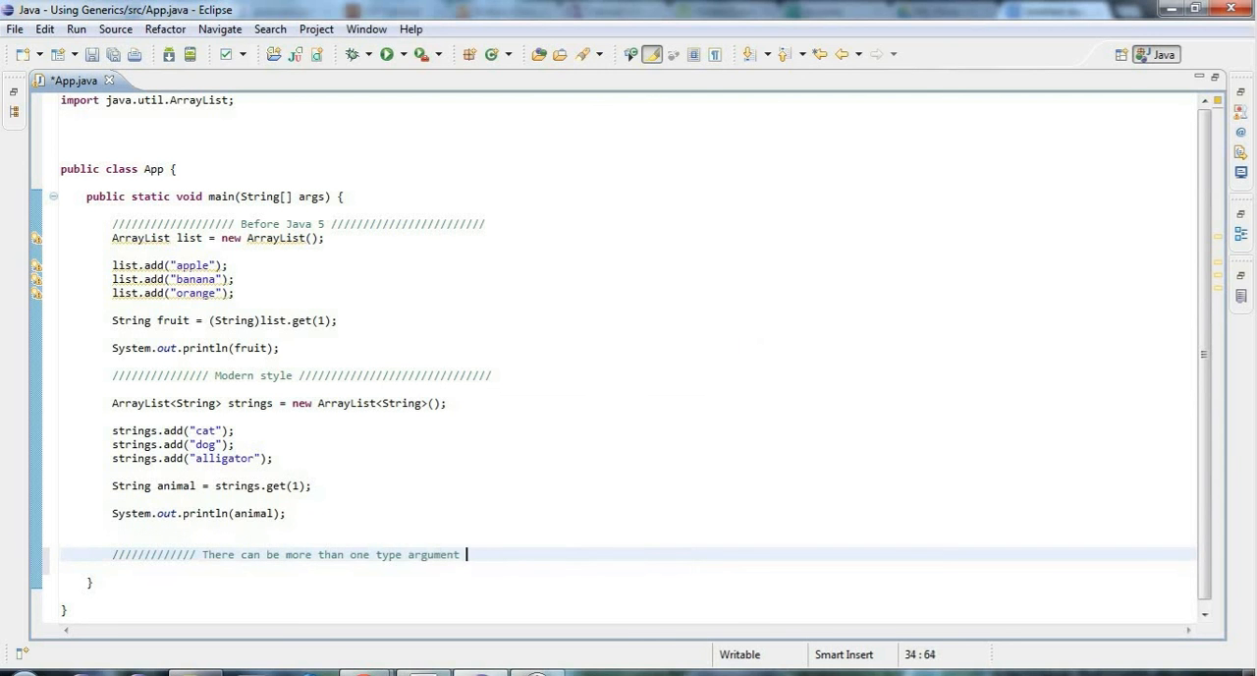
type("/////////////////////")
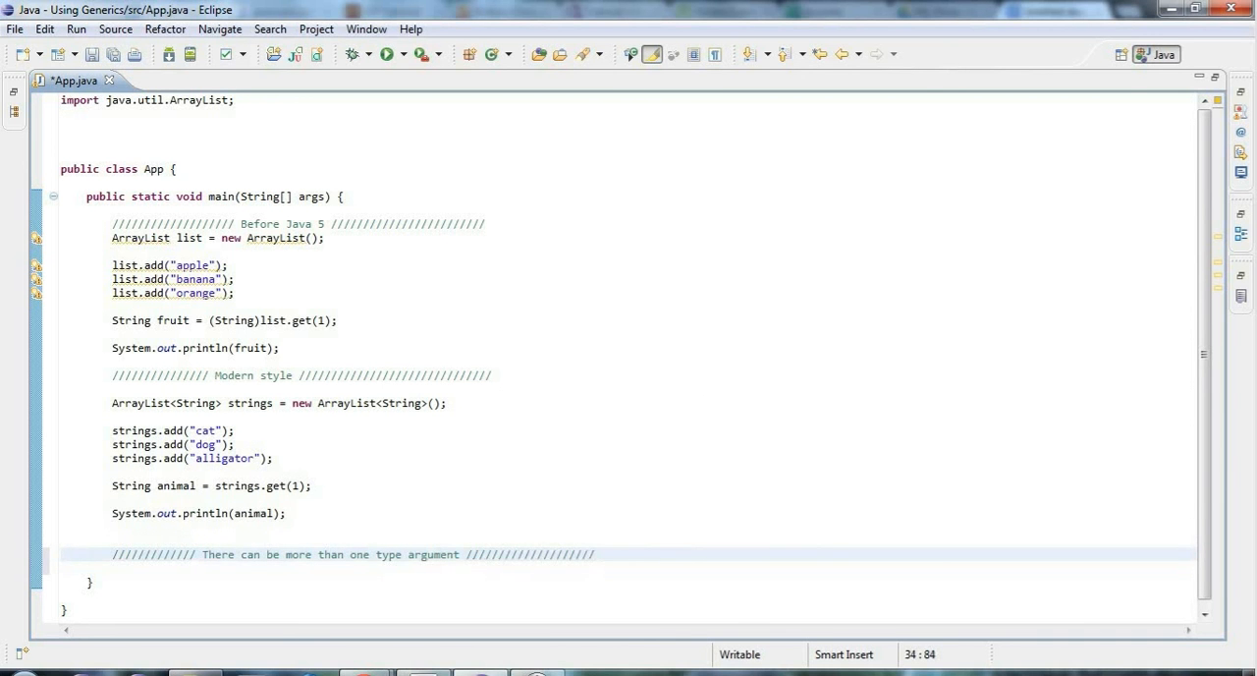
key("Return")
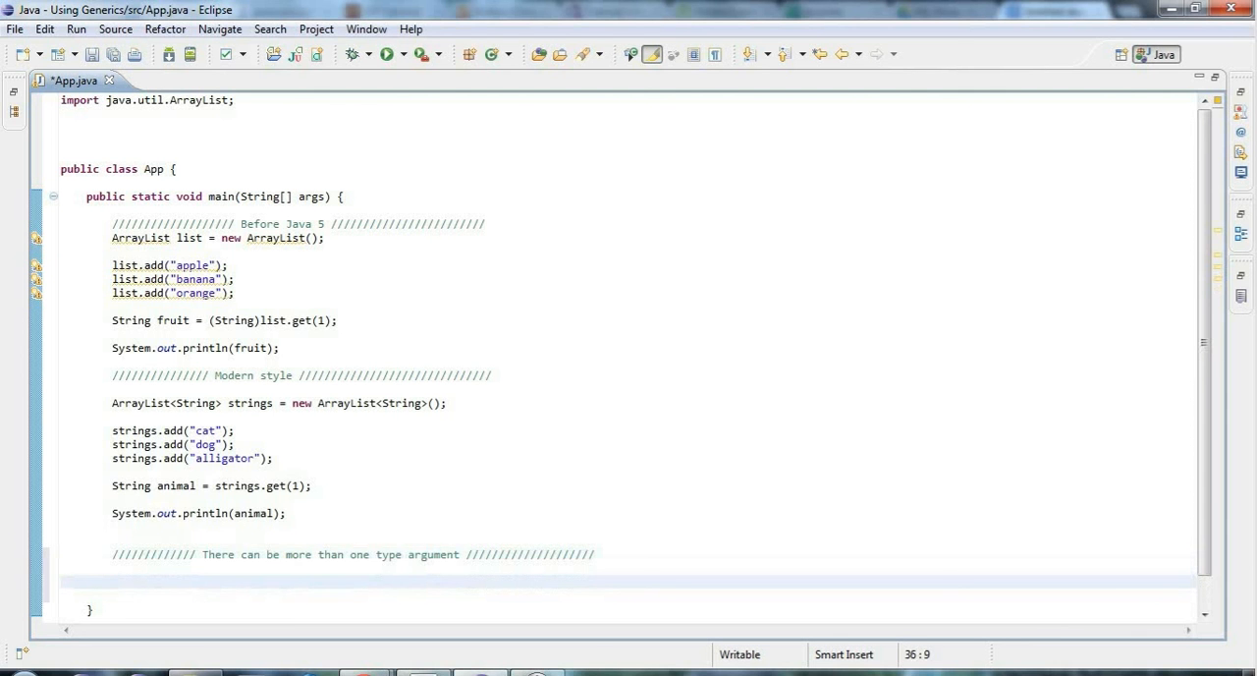
Type the declaration HashMap<Integer, String> map = new HashMap<Integer, String>();
type("h")
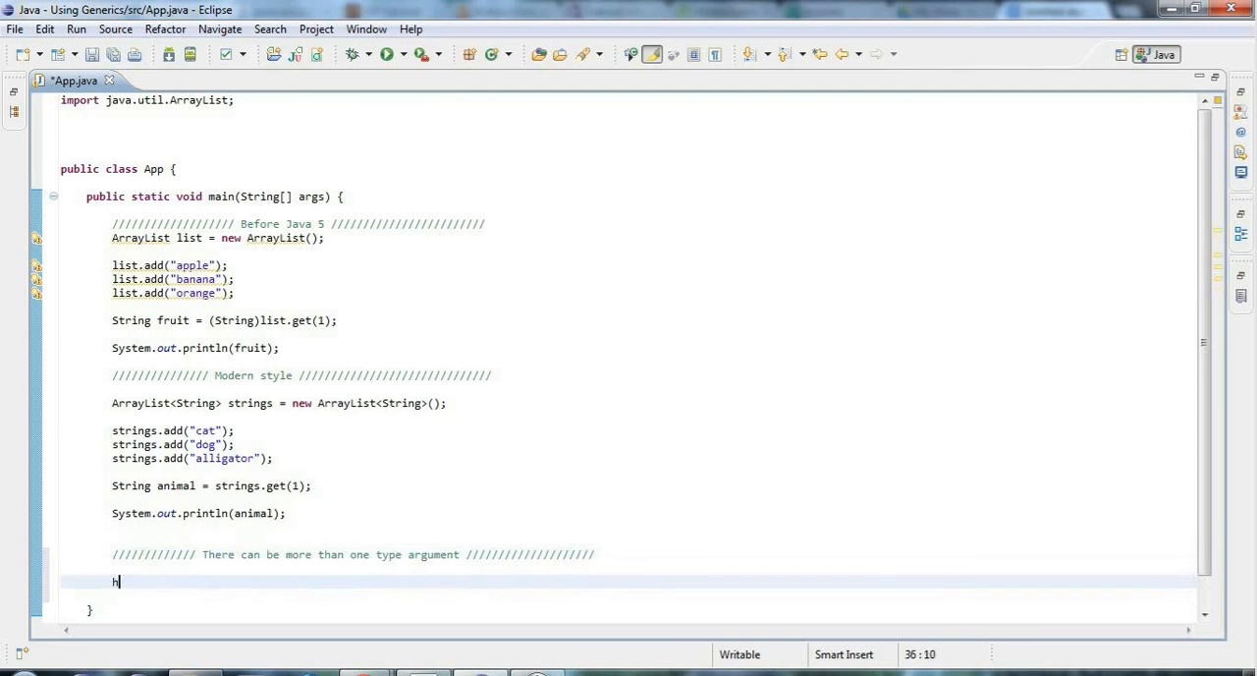
type("ashMap")
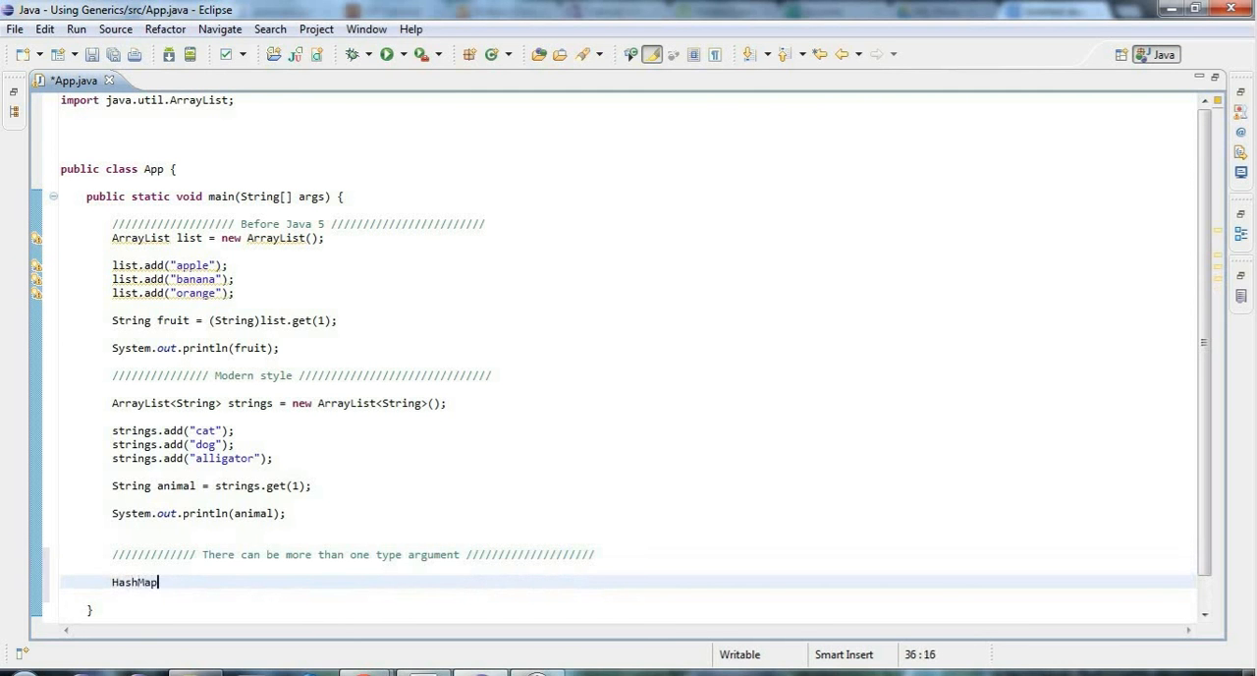
type("<>")
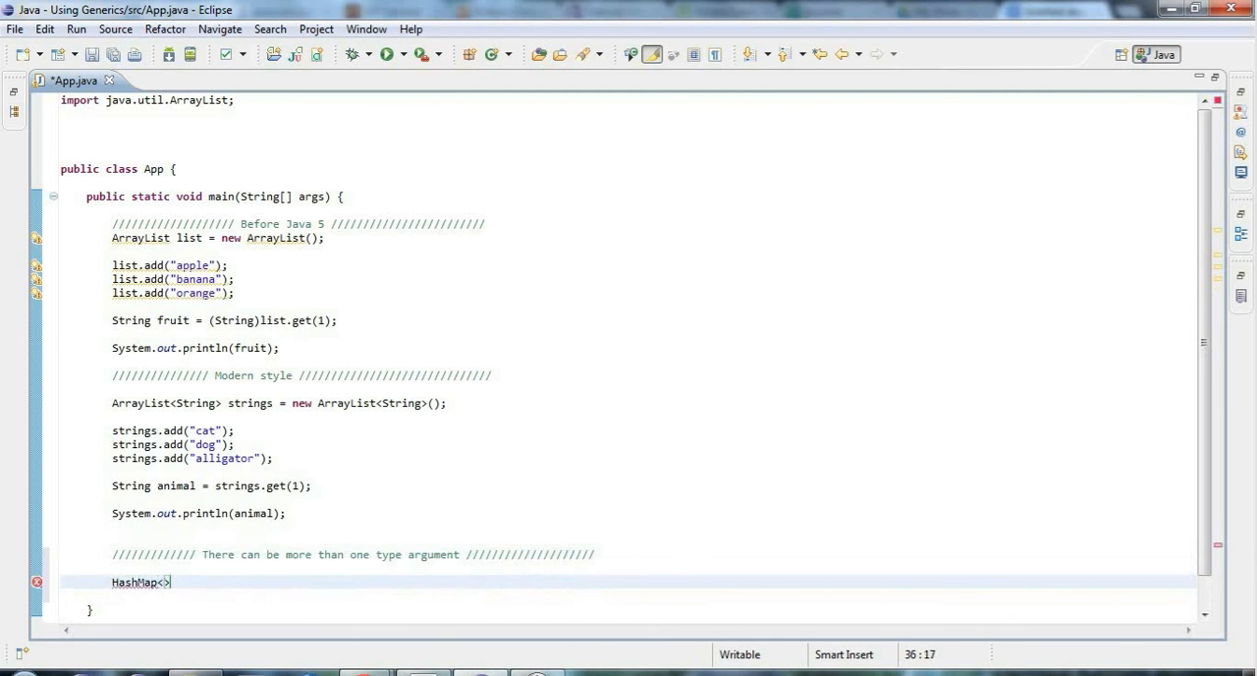
type("Inte")
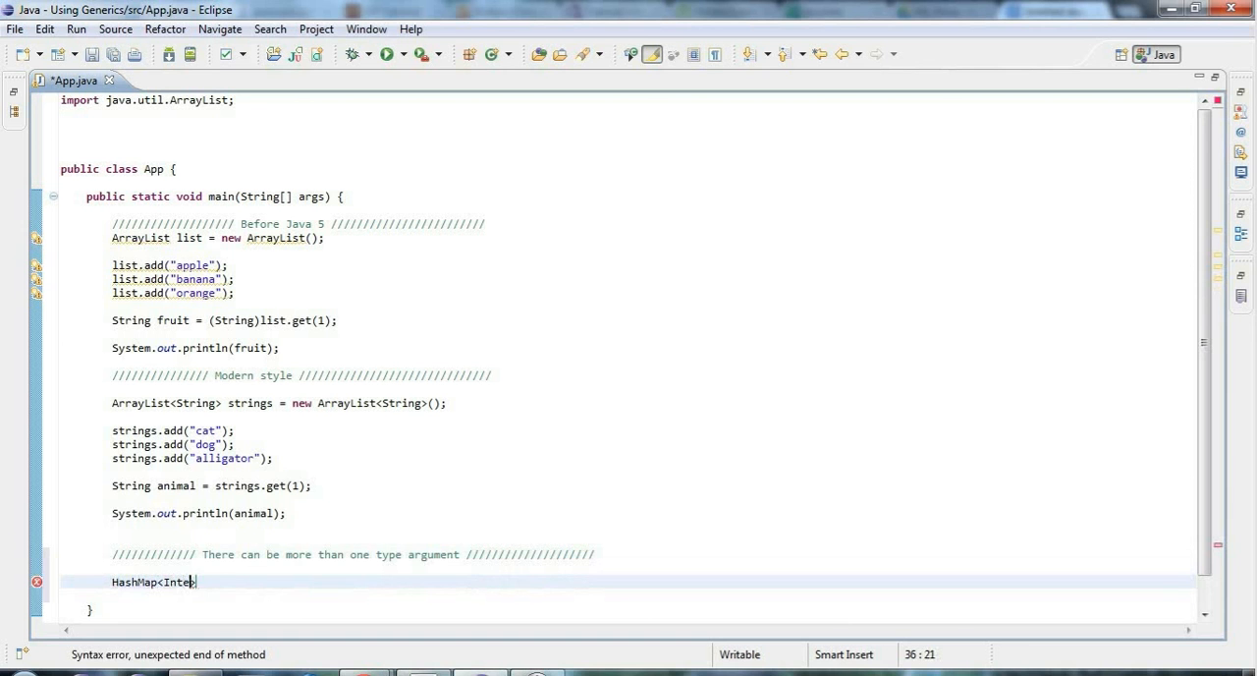
type("ger, String>")
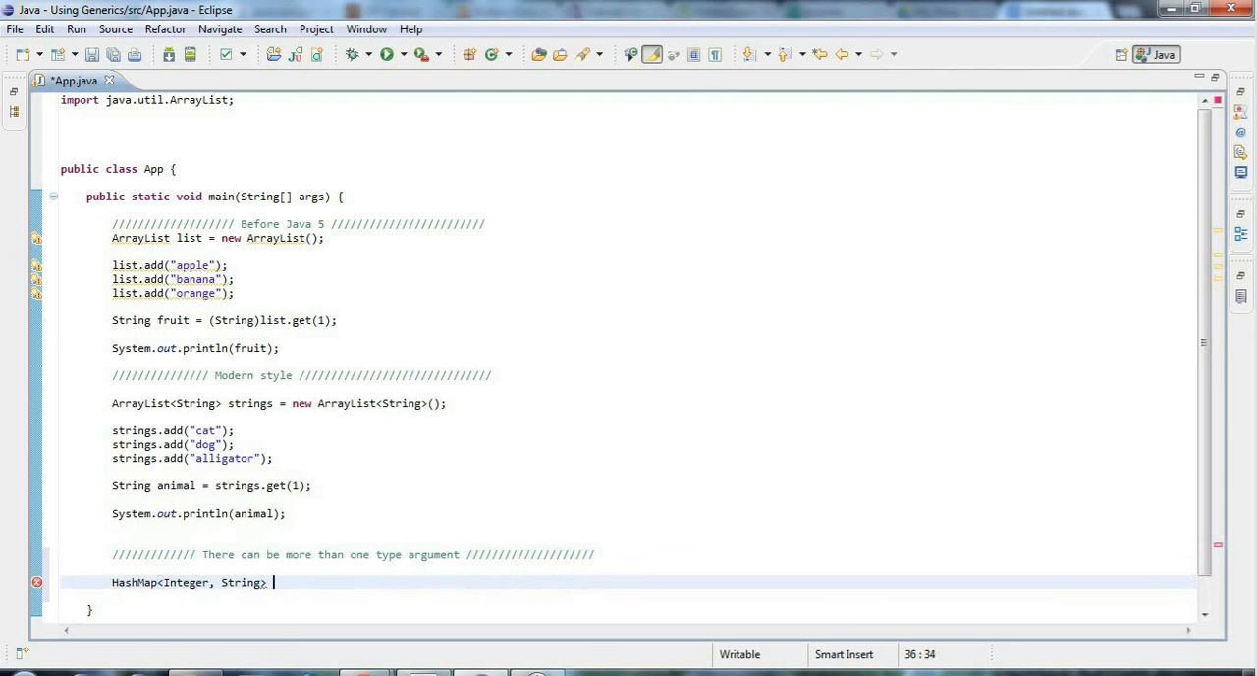
type("map = new")
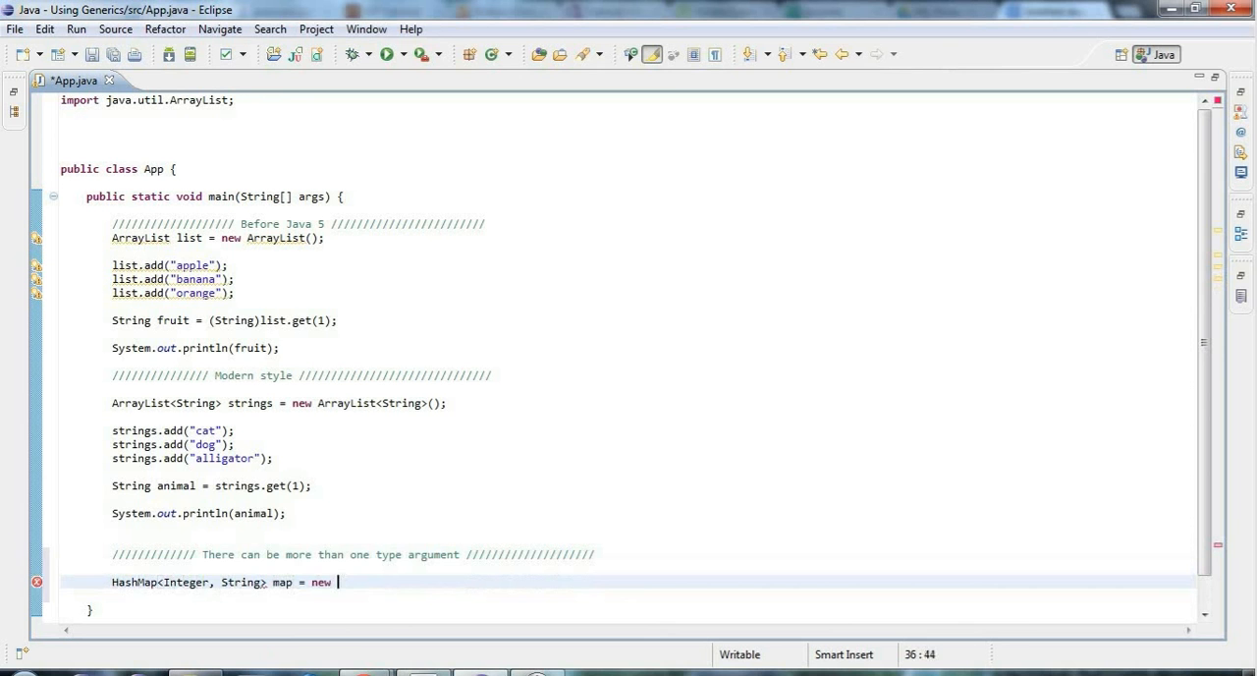
type("HashMap<Integer, >")
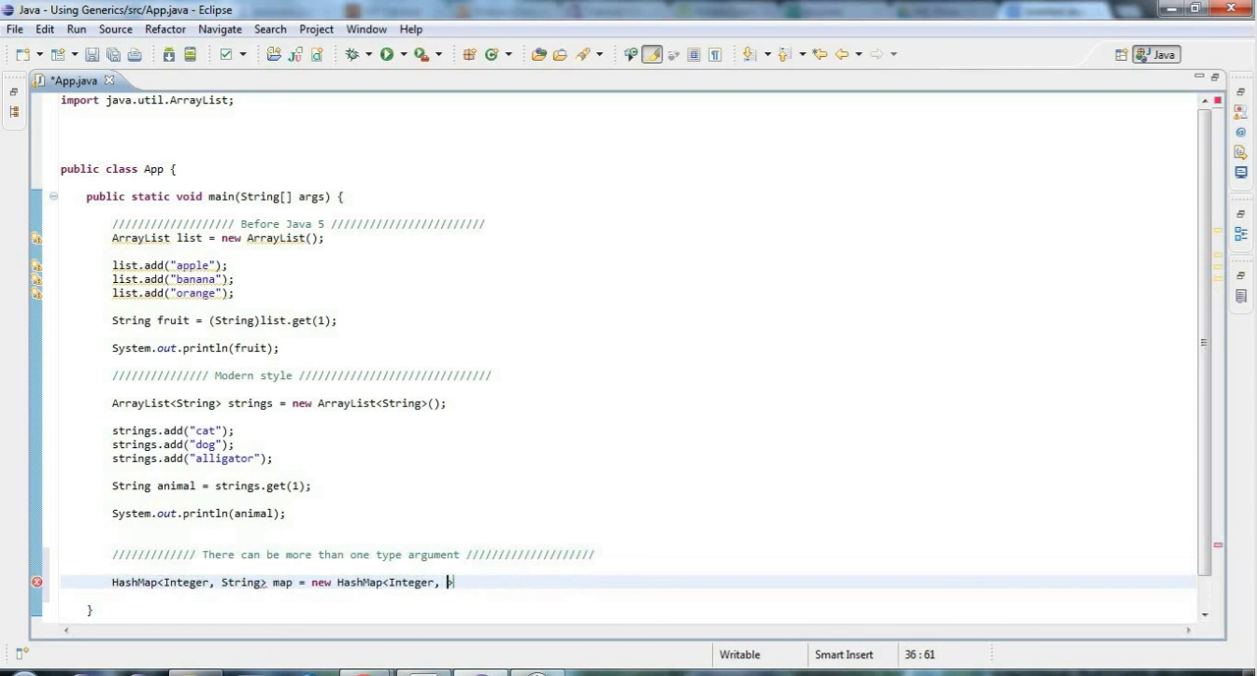
type("String>")
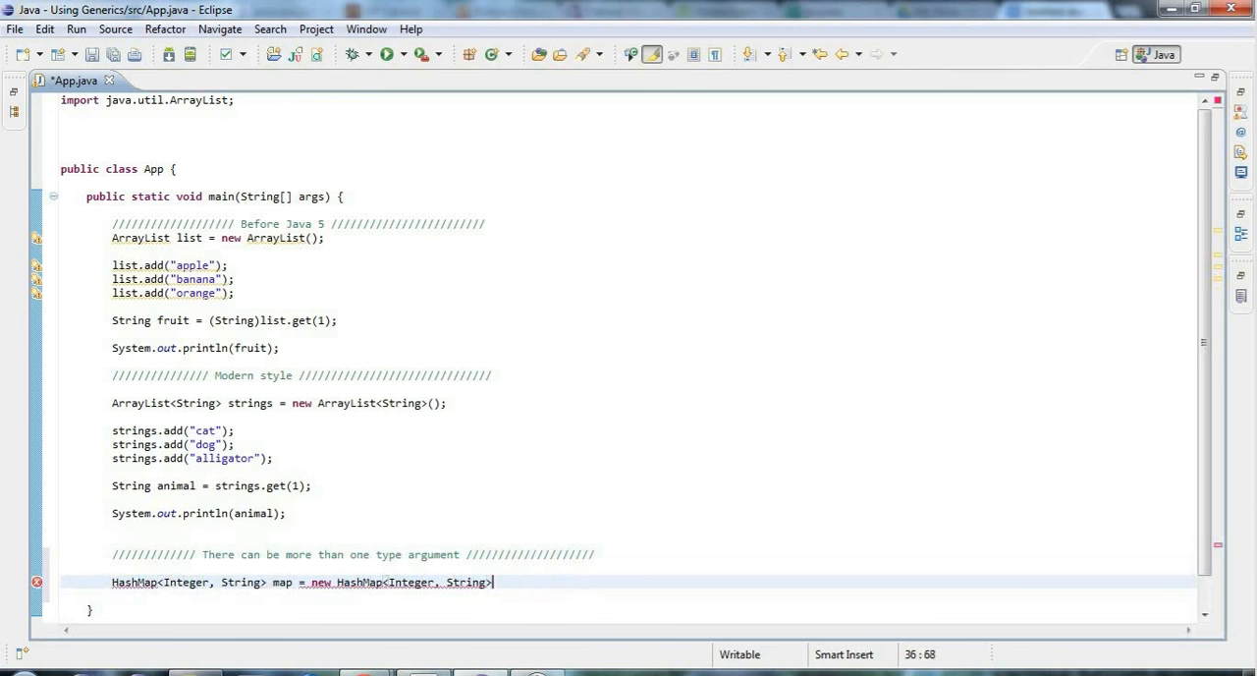
type("()")
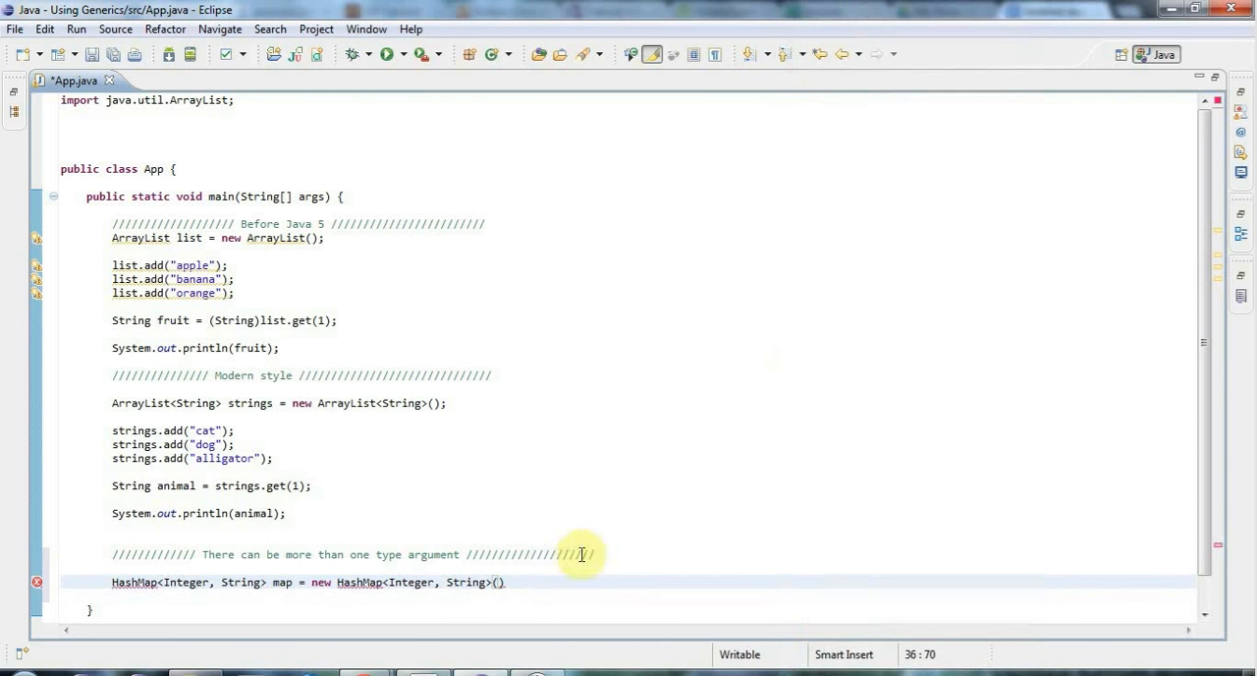
type(";")
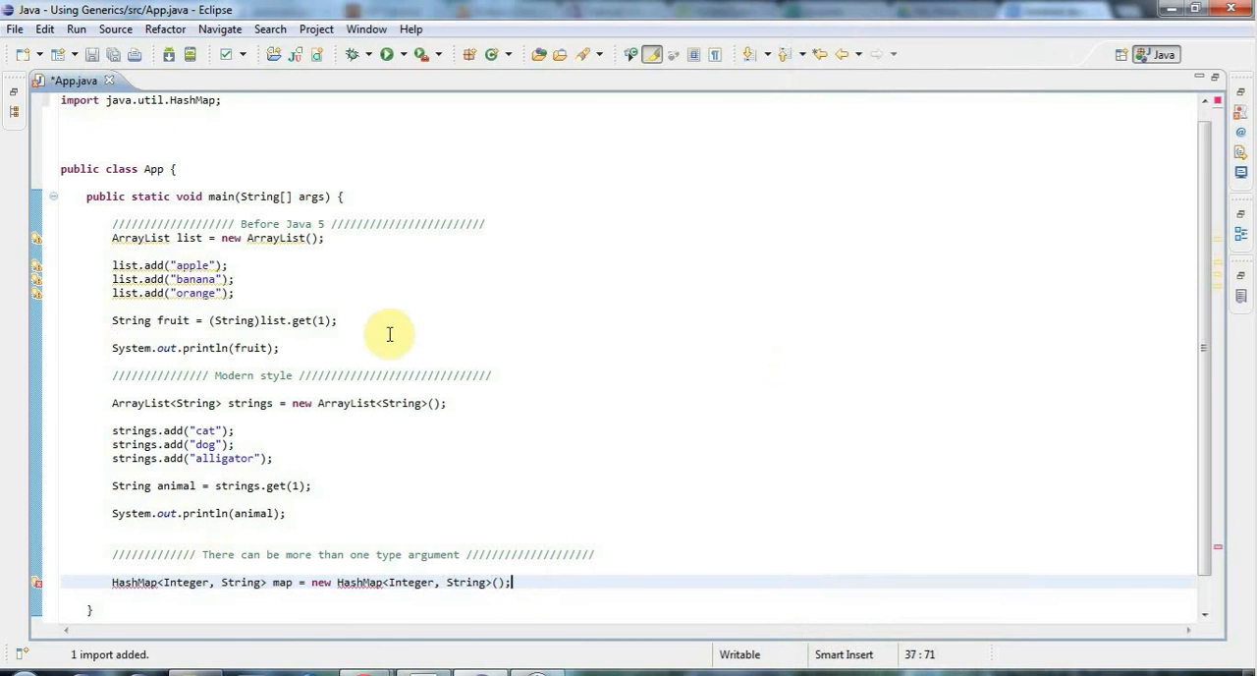
Save App.java and place the cursor after the HashMap declaration
left_click(92, 54)
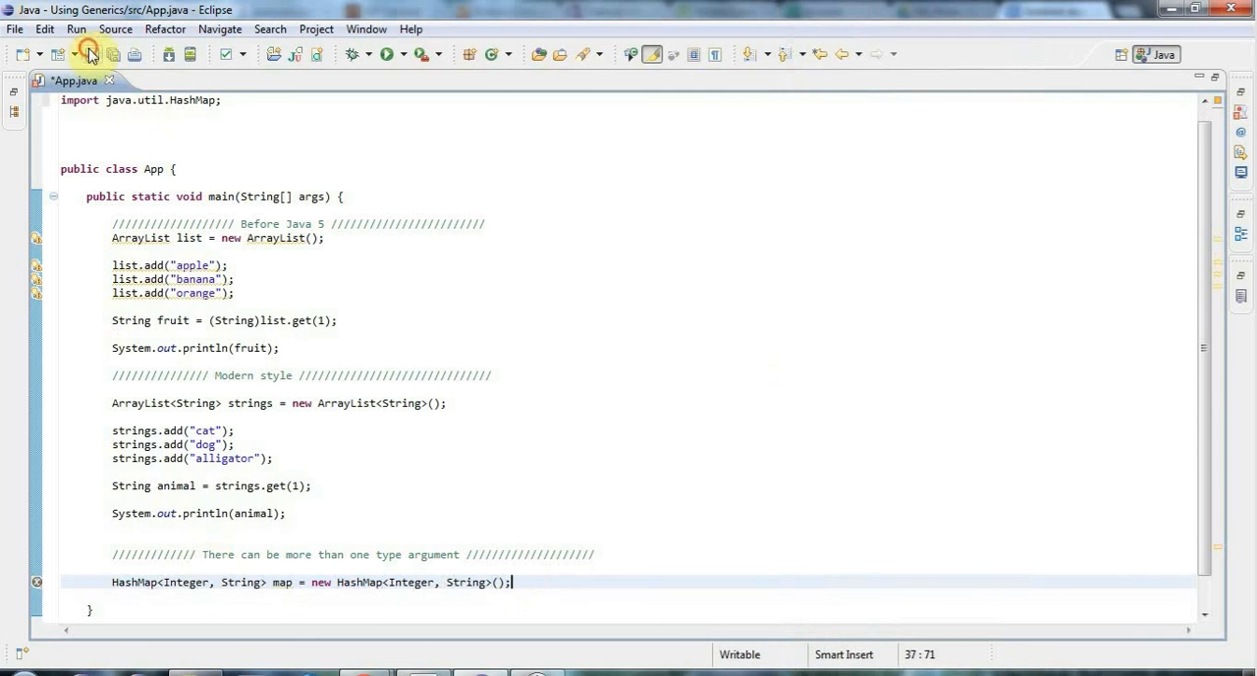
left_click(84, 54)
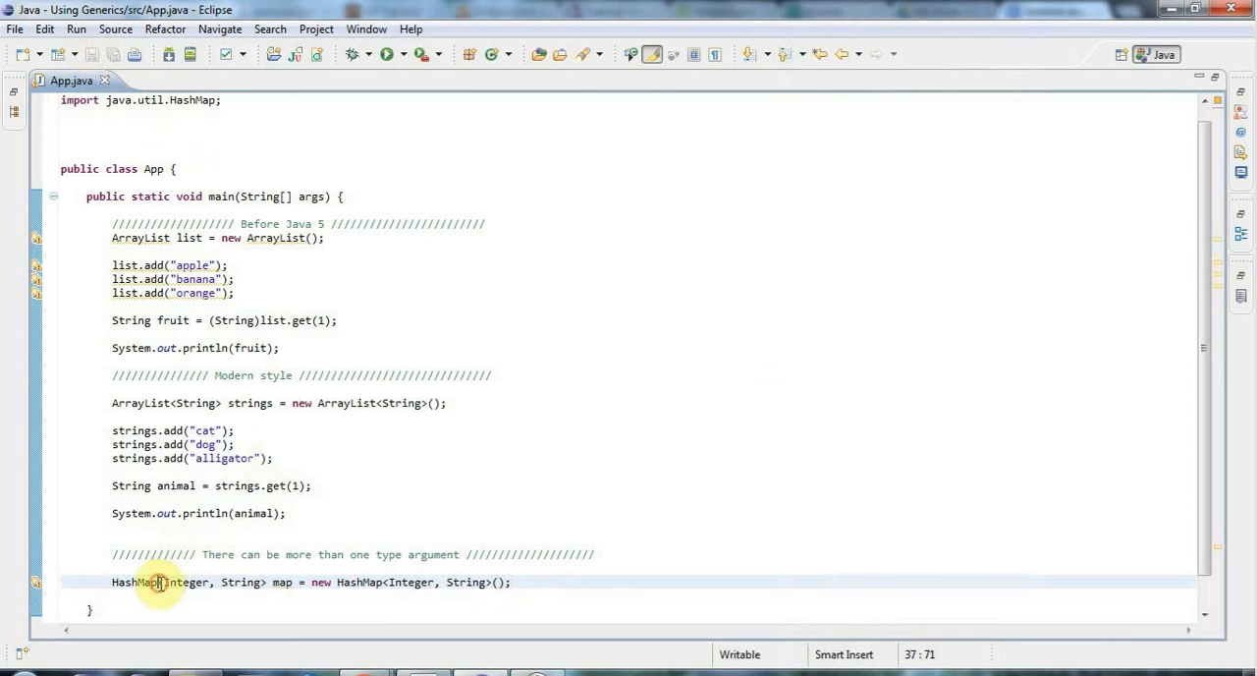
double_click(184, 582)
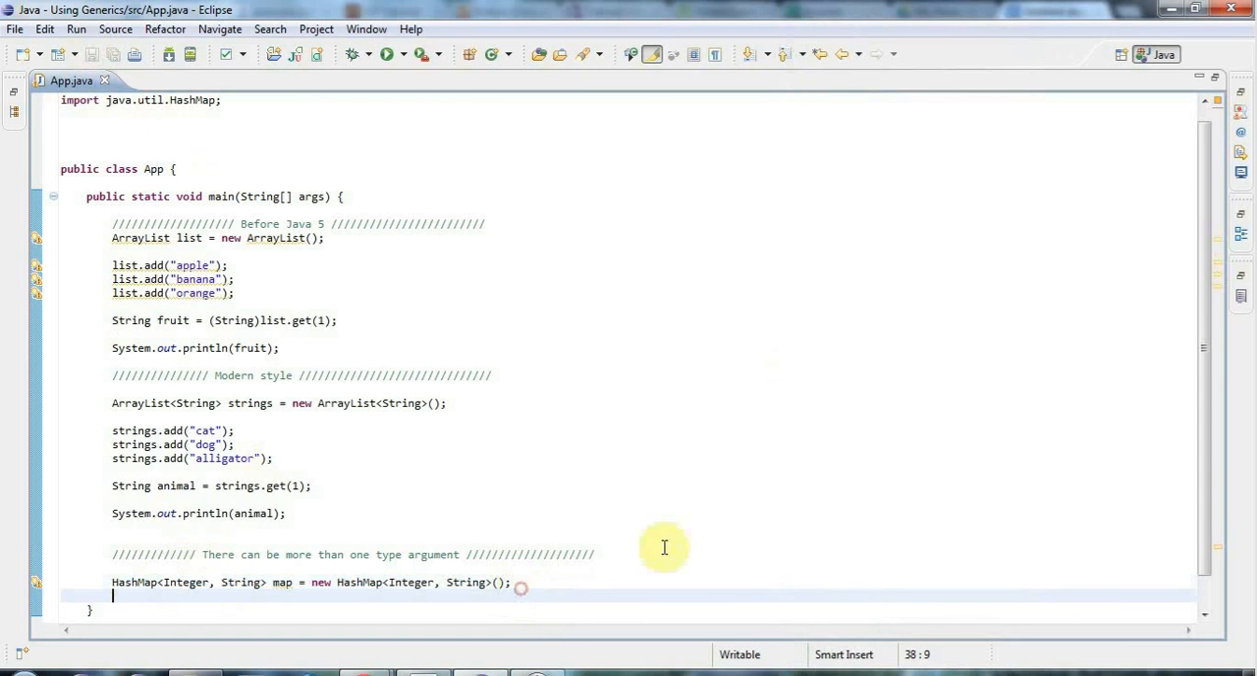
mouse_move(1189, 541)
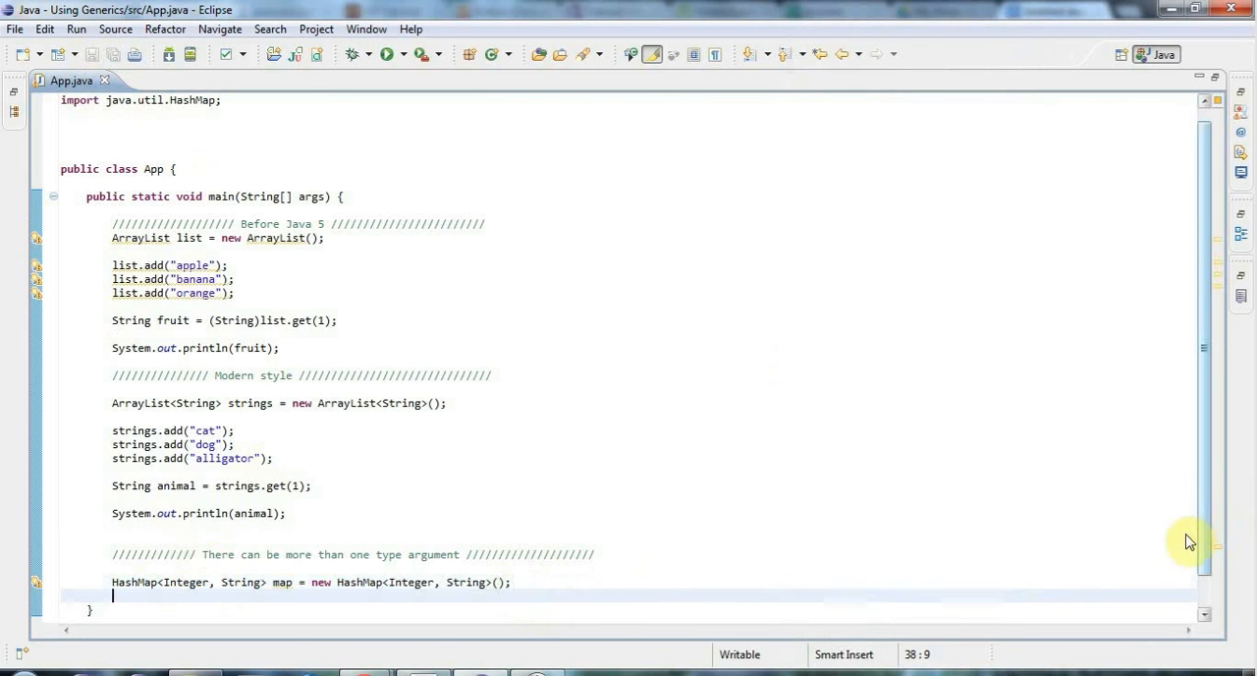
scroll("up", 3)
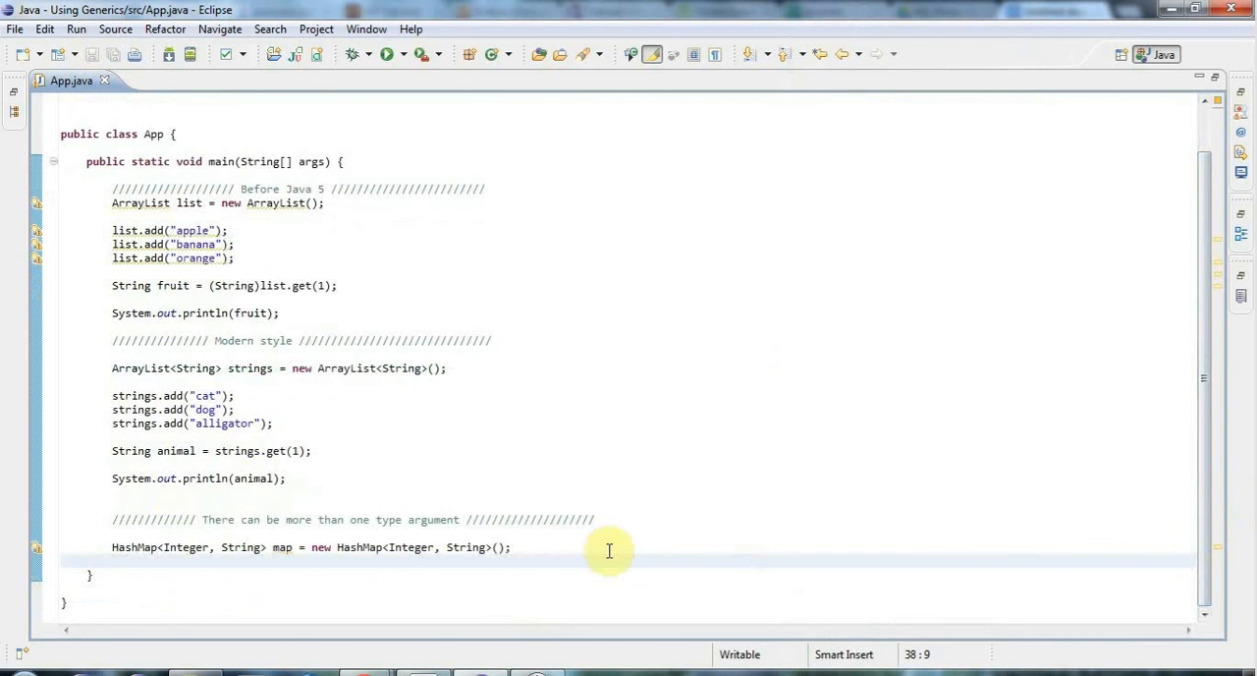
Add a '//// Java 7 style ////' comment divider below the HashMap declaration
key("Return")
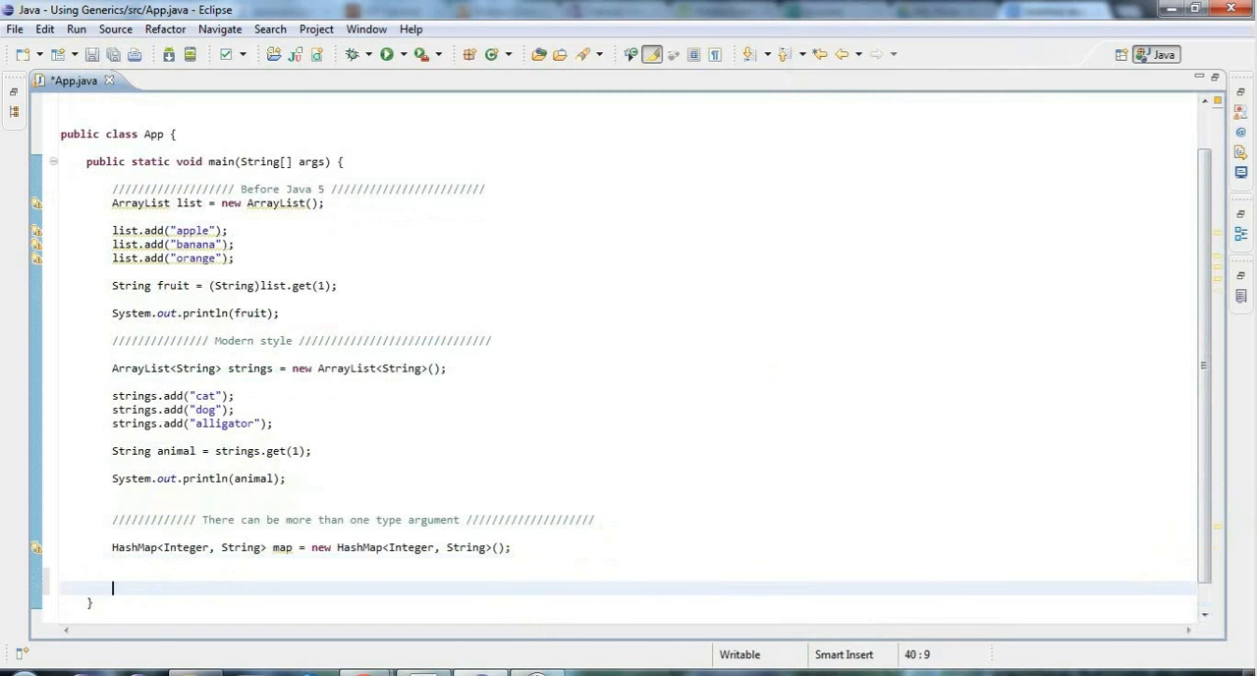
type("/////////////")
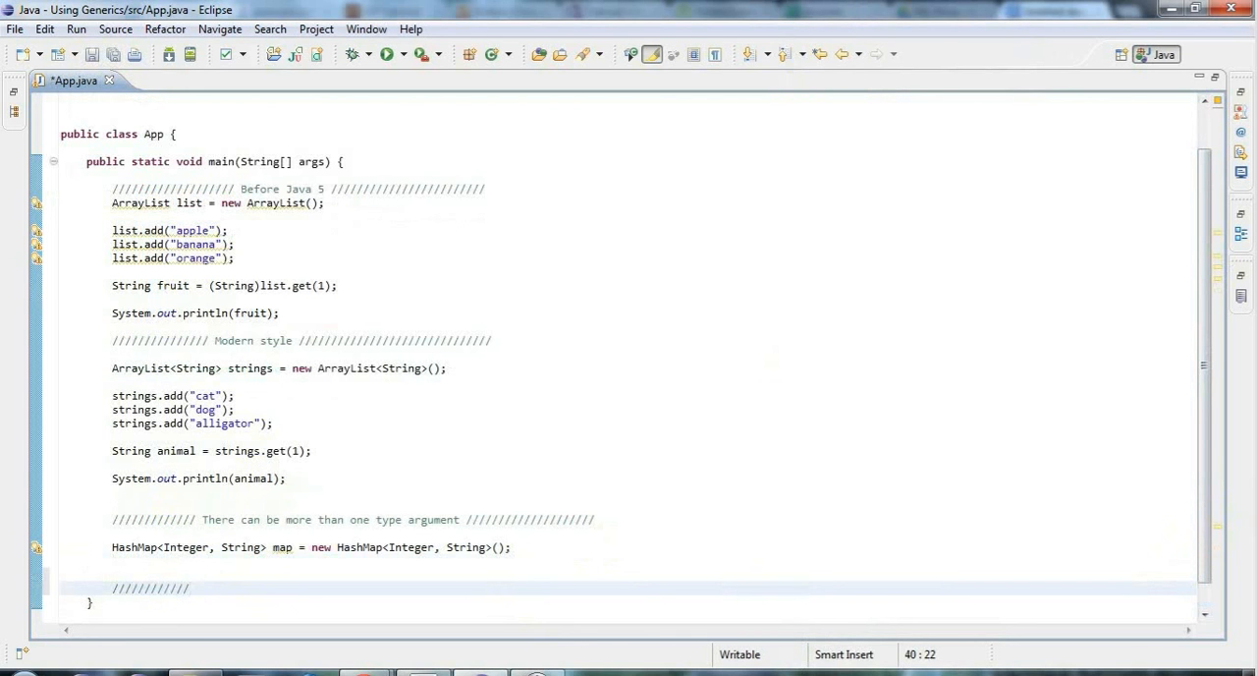
type("3")
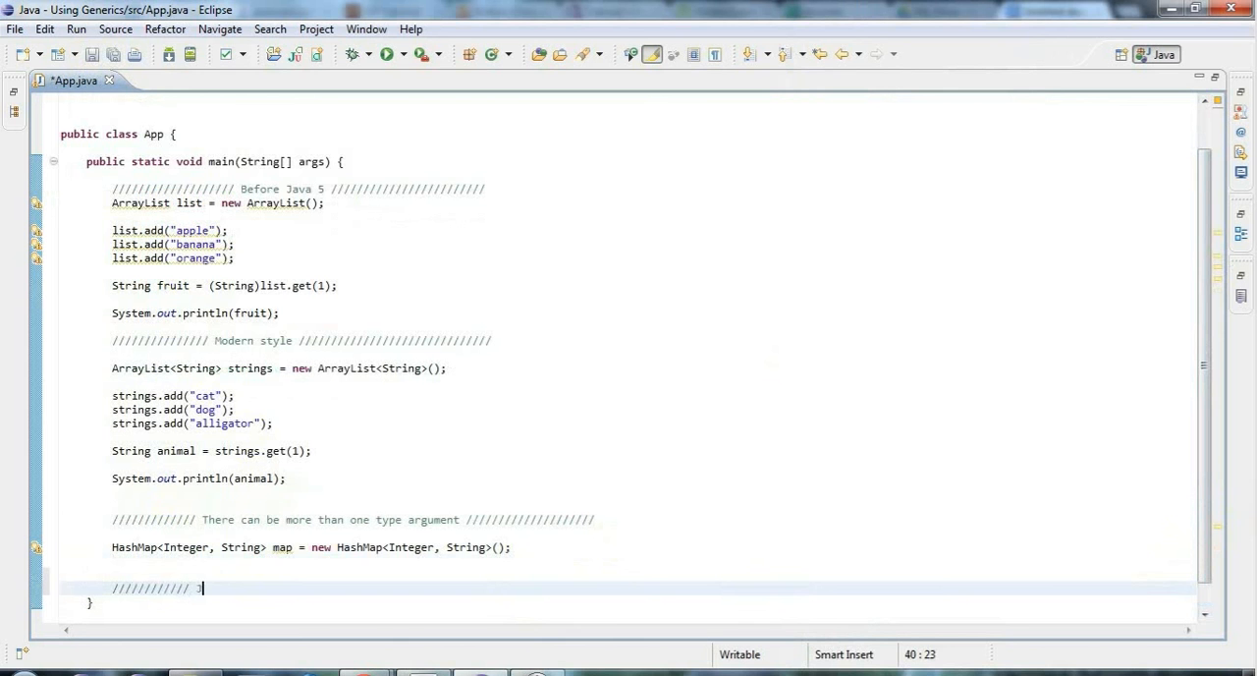
type("Java 7 st")
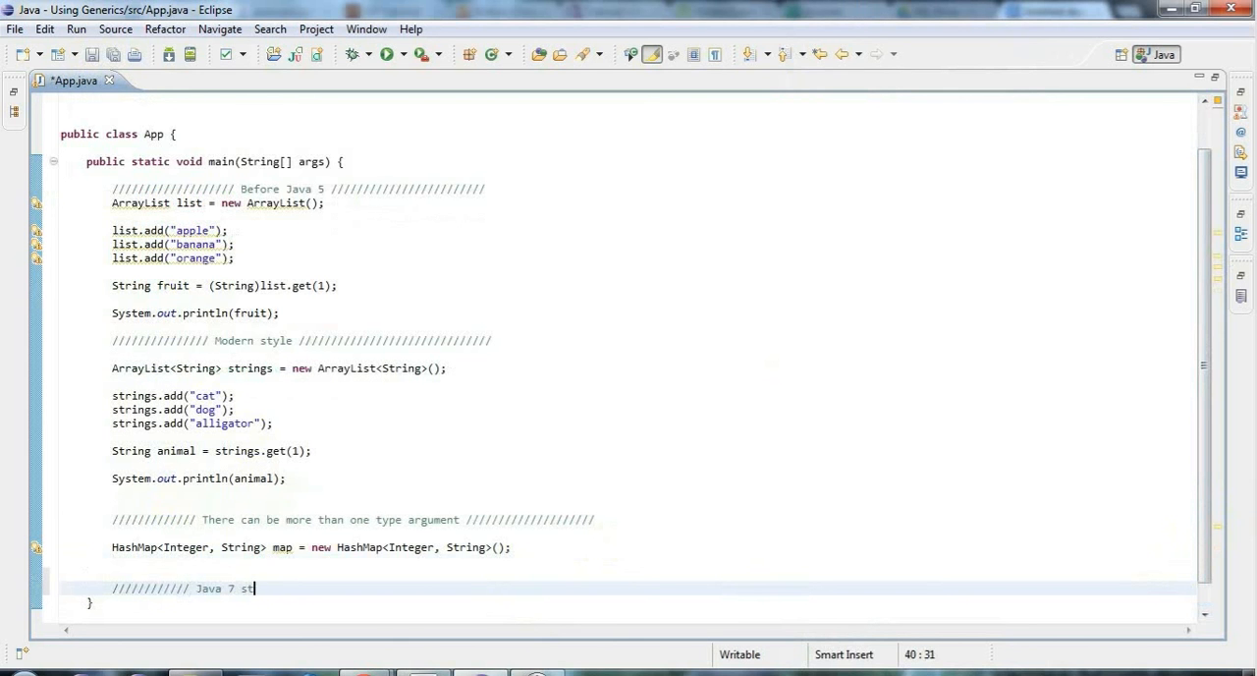
type("yle /////////////////////////////////")
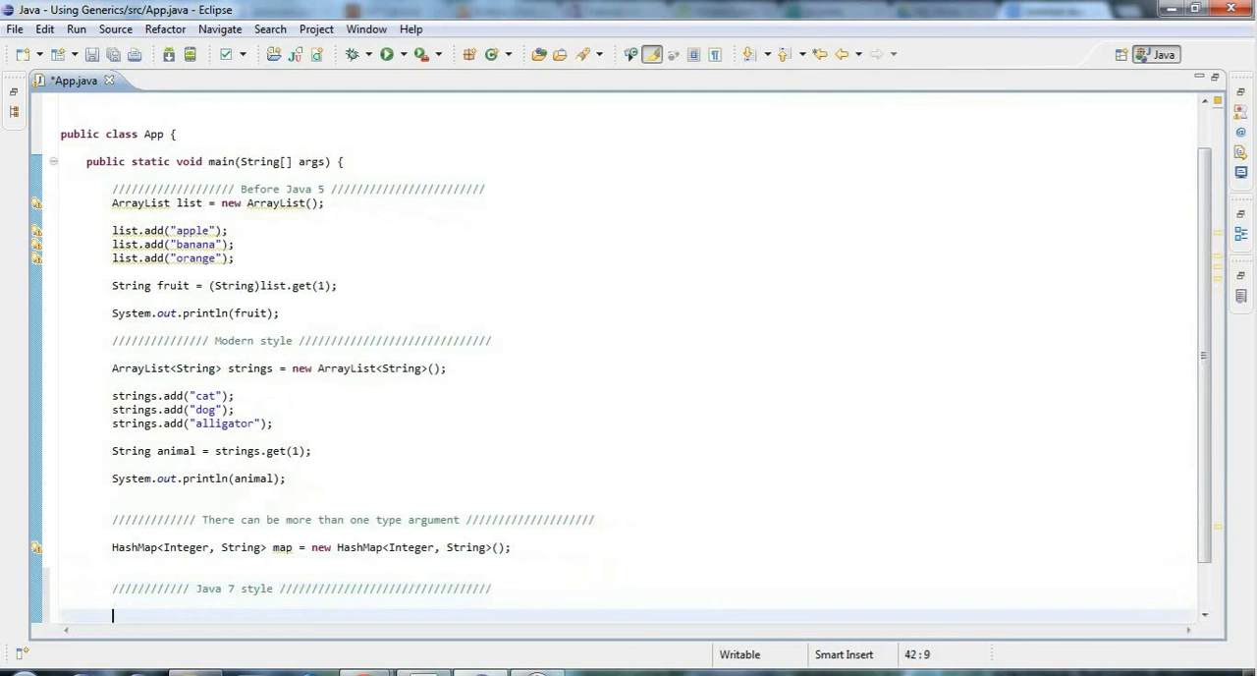
mouse_move(1207, 366)
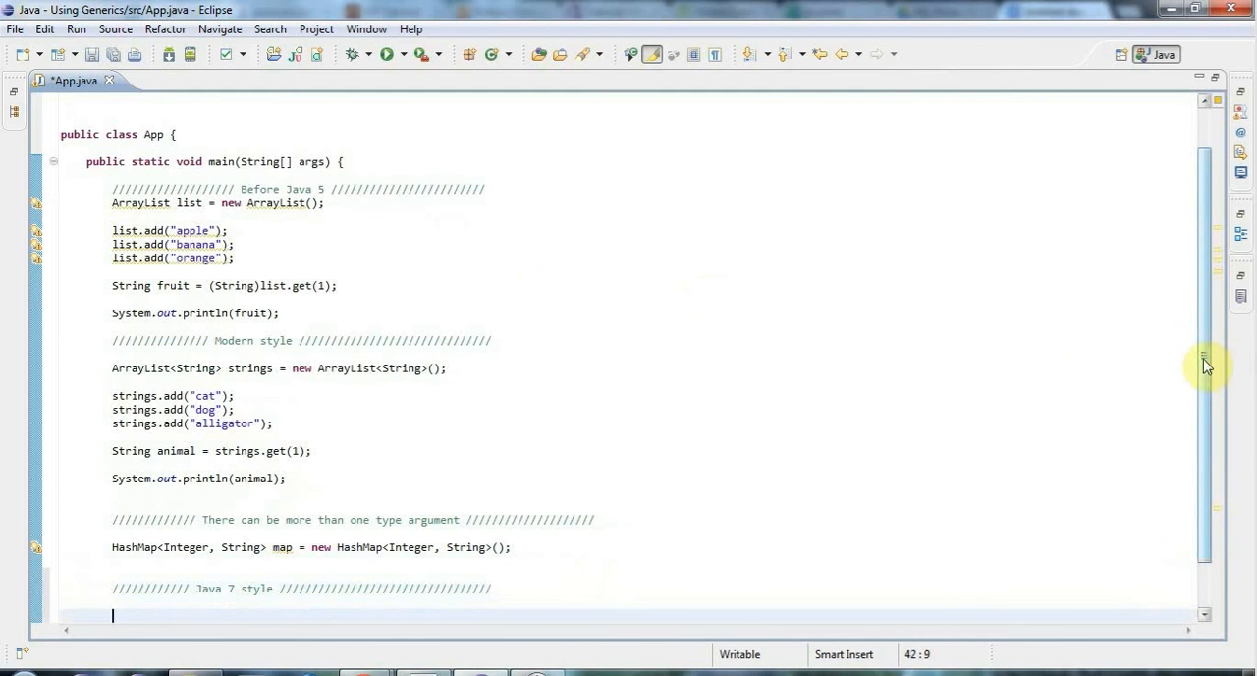
scroll("down", 3)
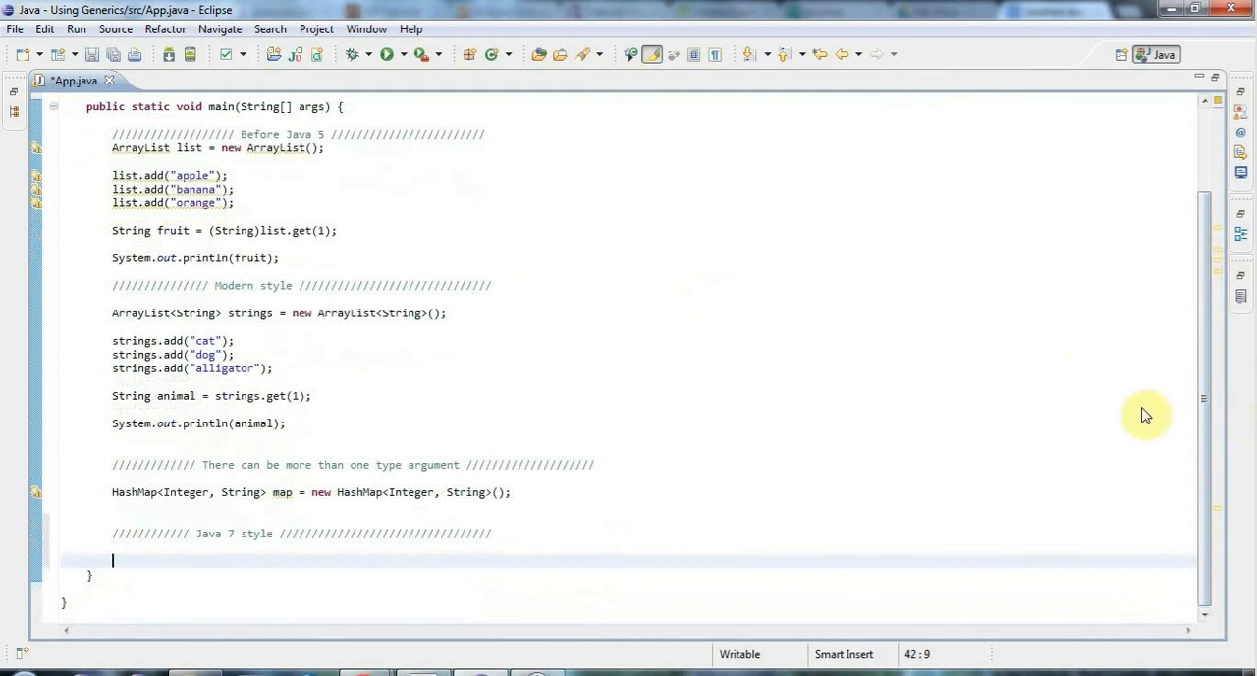
mouse_move(265, 291)
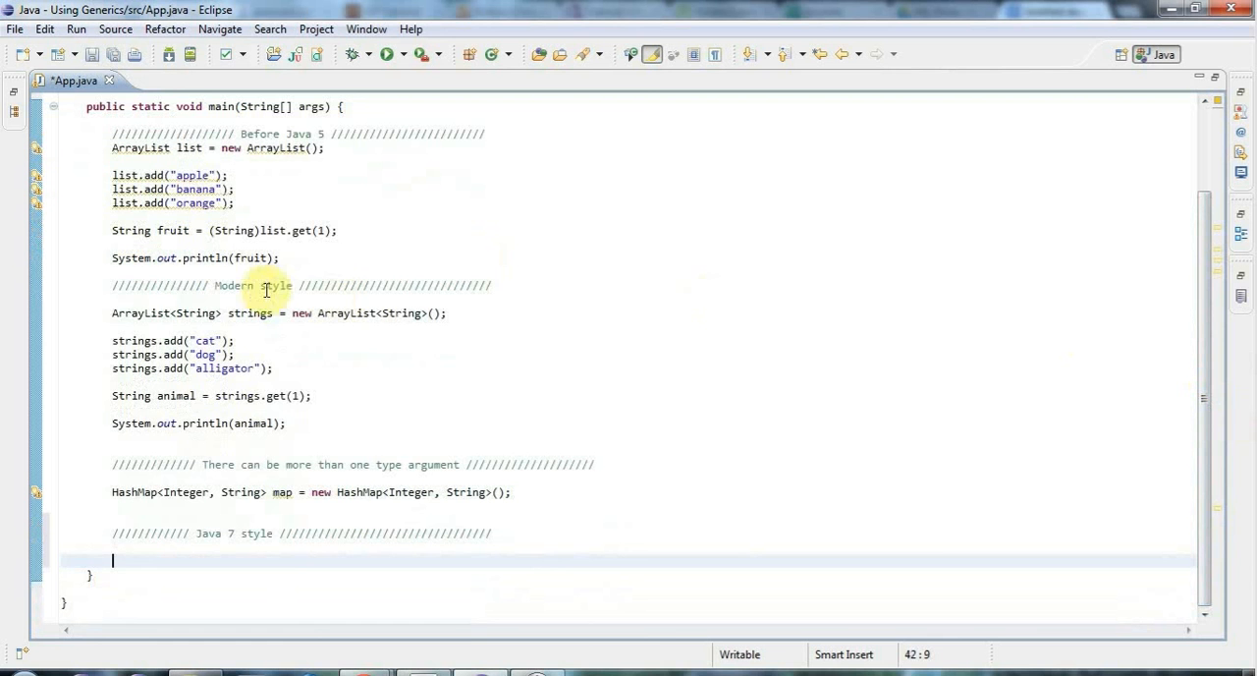
mouse_move(169, 313)
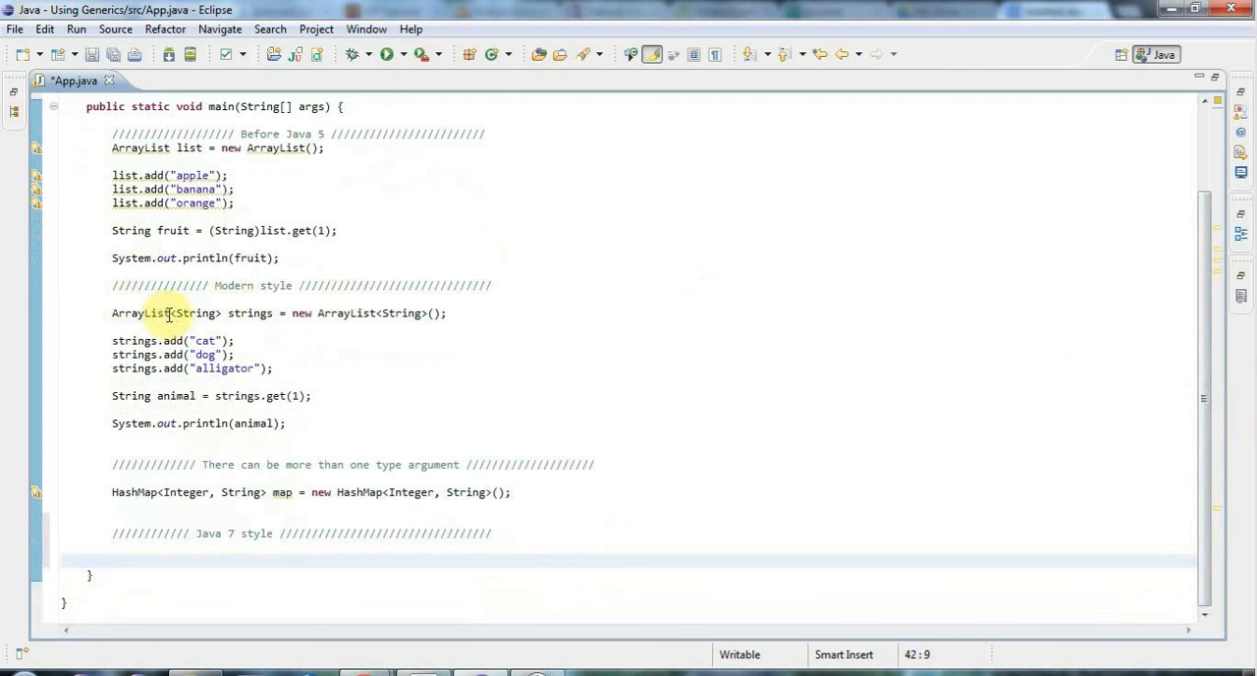
Start the declaration ArrayList<Integer> someList on the line under the Java 7 comment
double_click(196, 313)
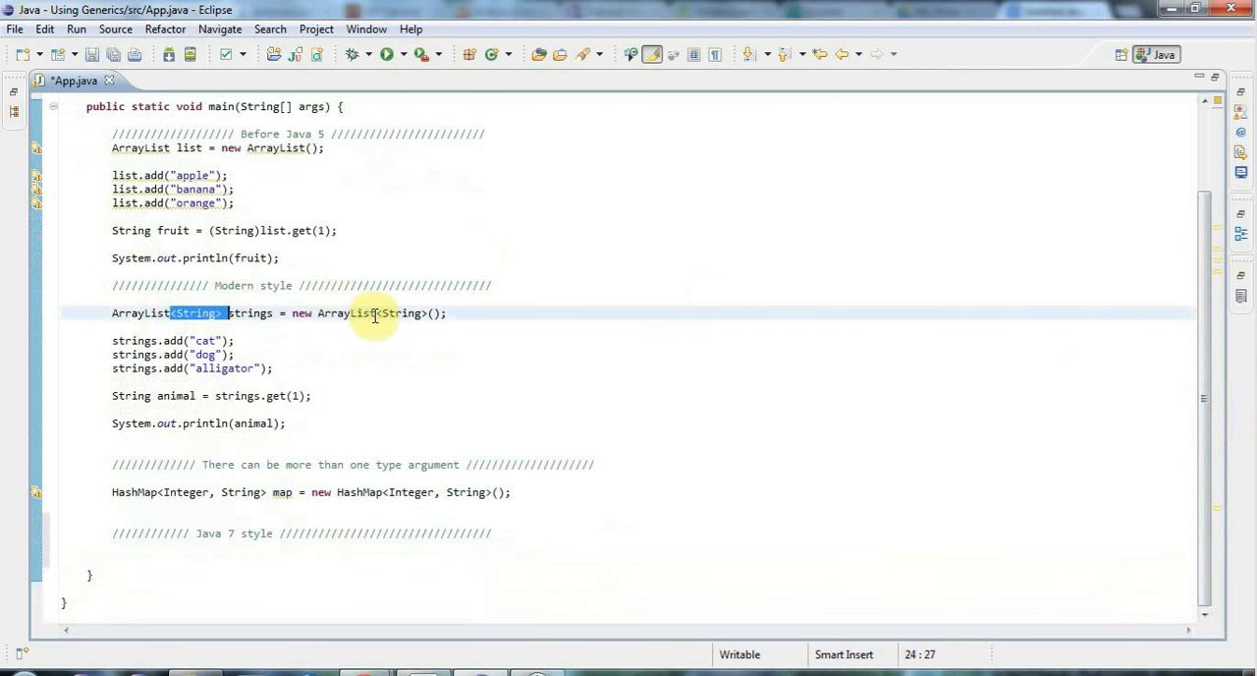
left_click(116, 559)
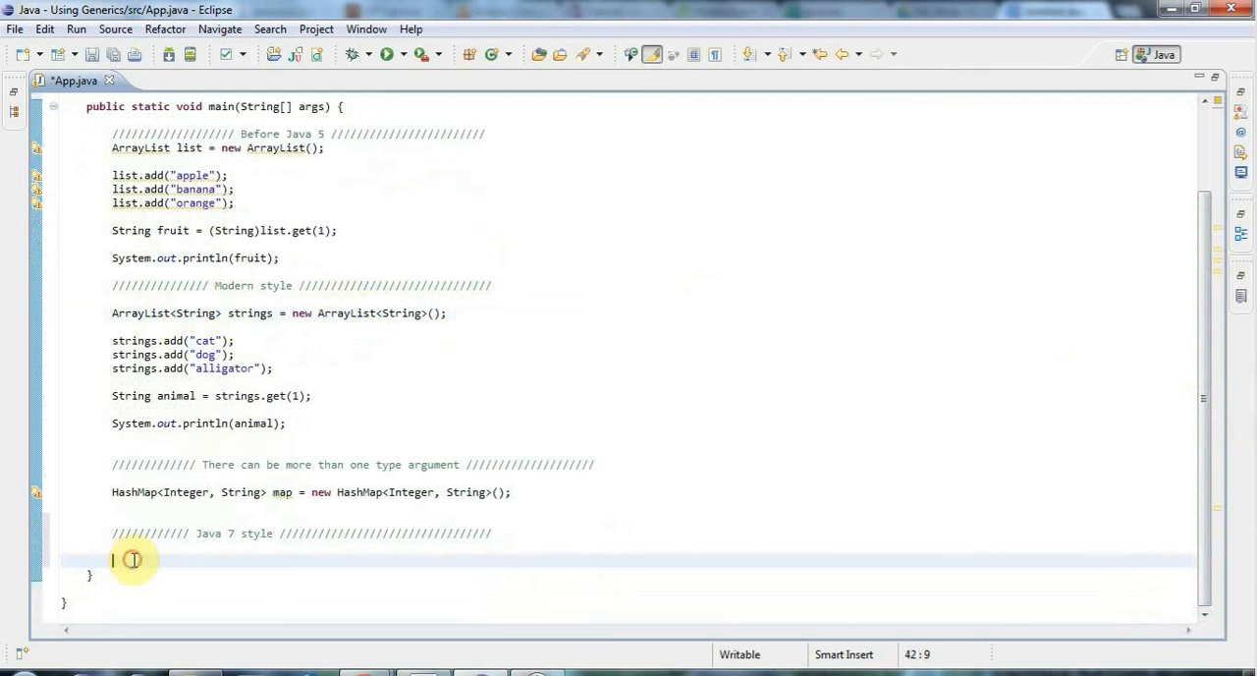
type("Array")
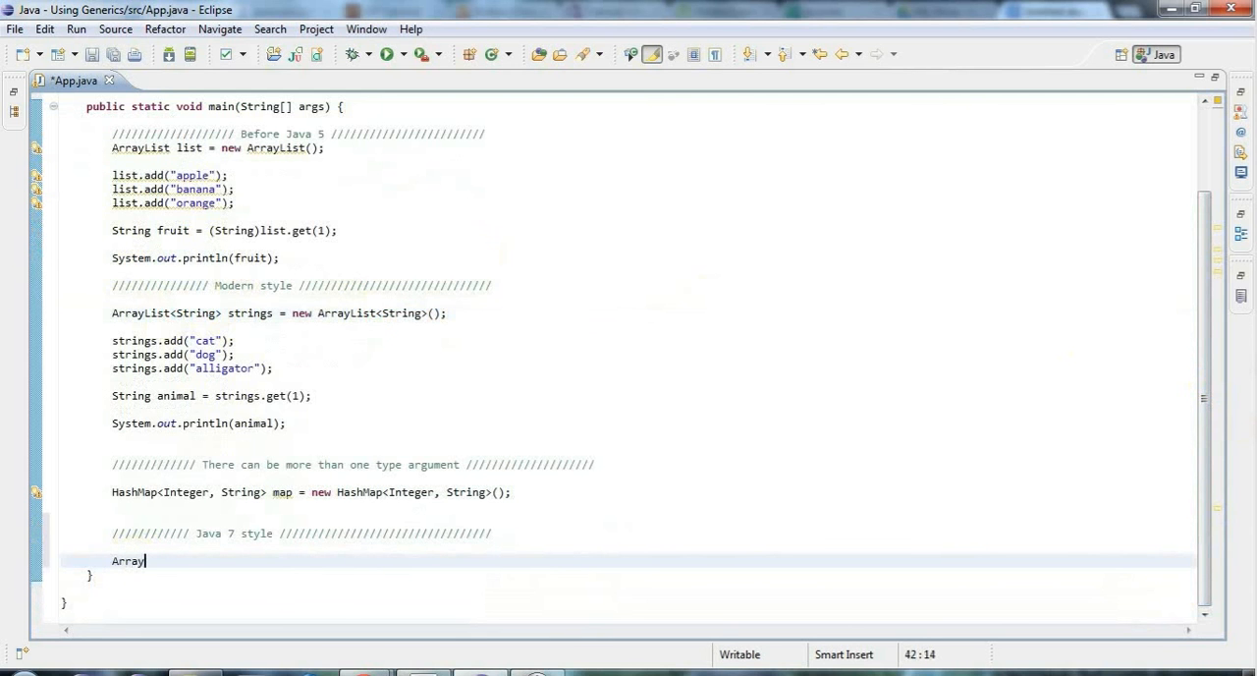
type("List")
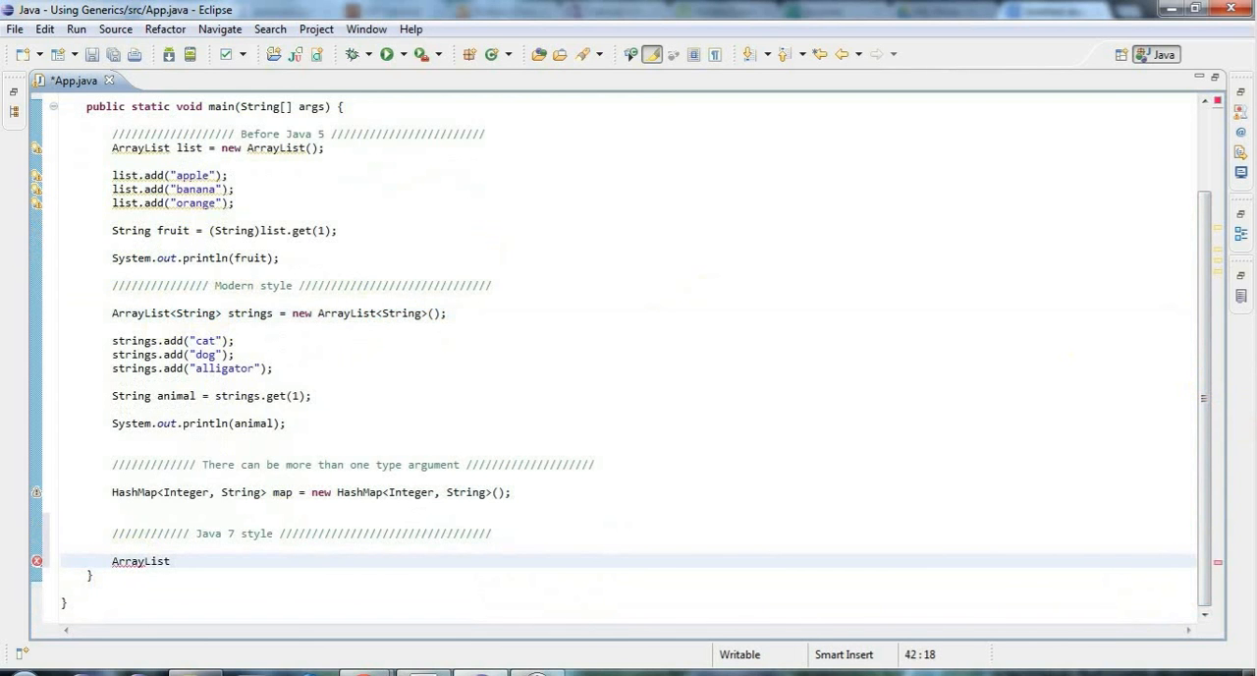
type("s")
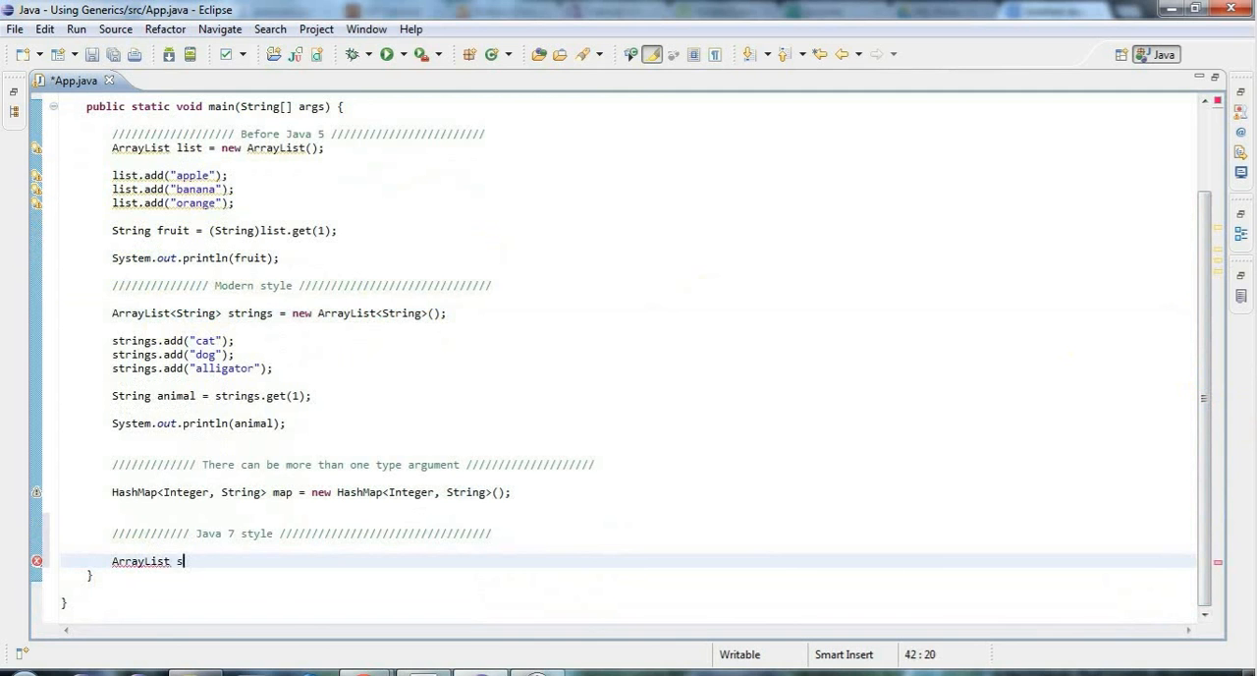
type("omeList")
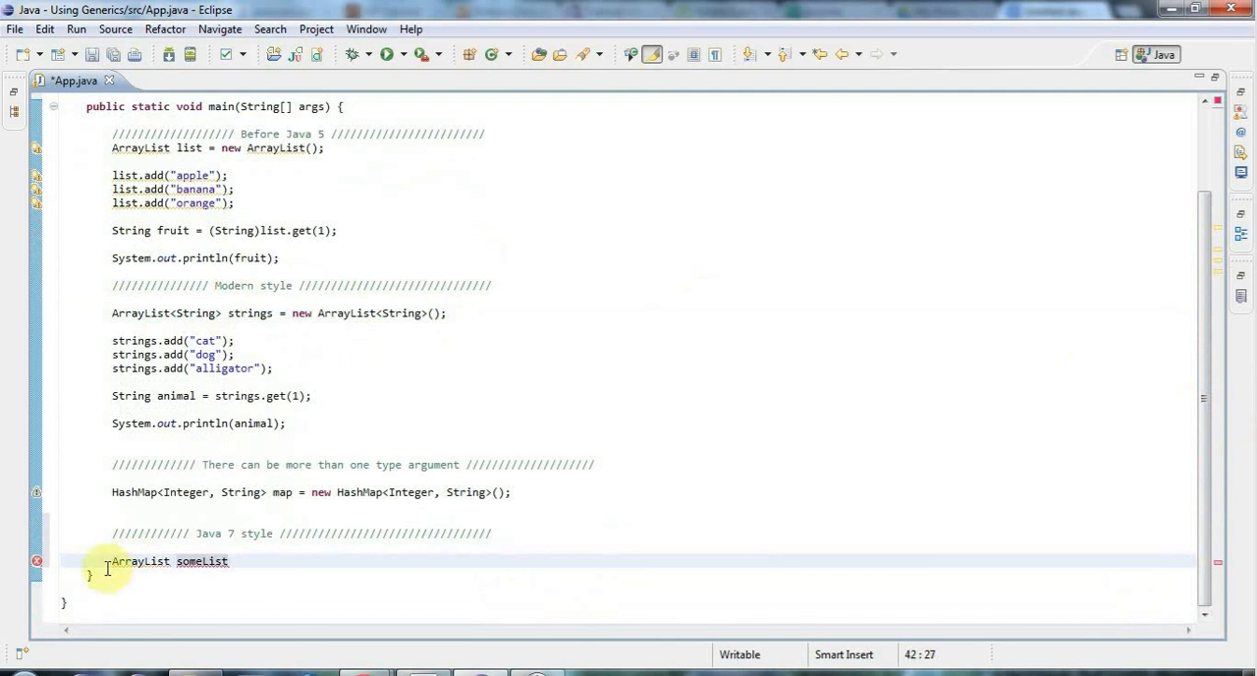
left_click(172, 560)
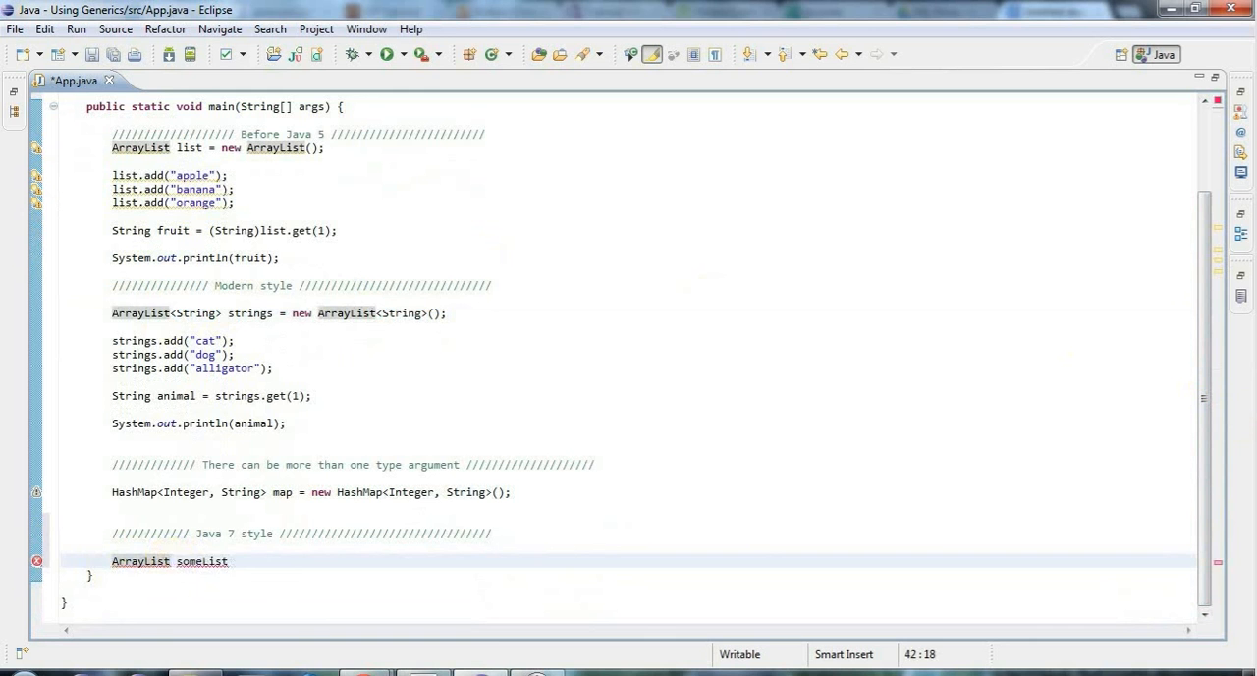
type("<Integer>")
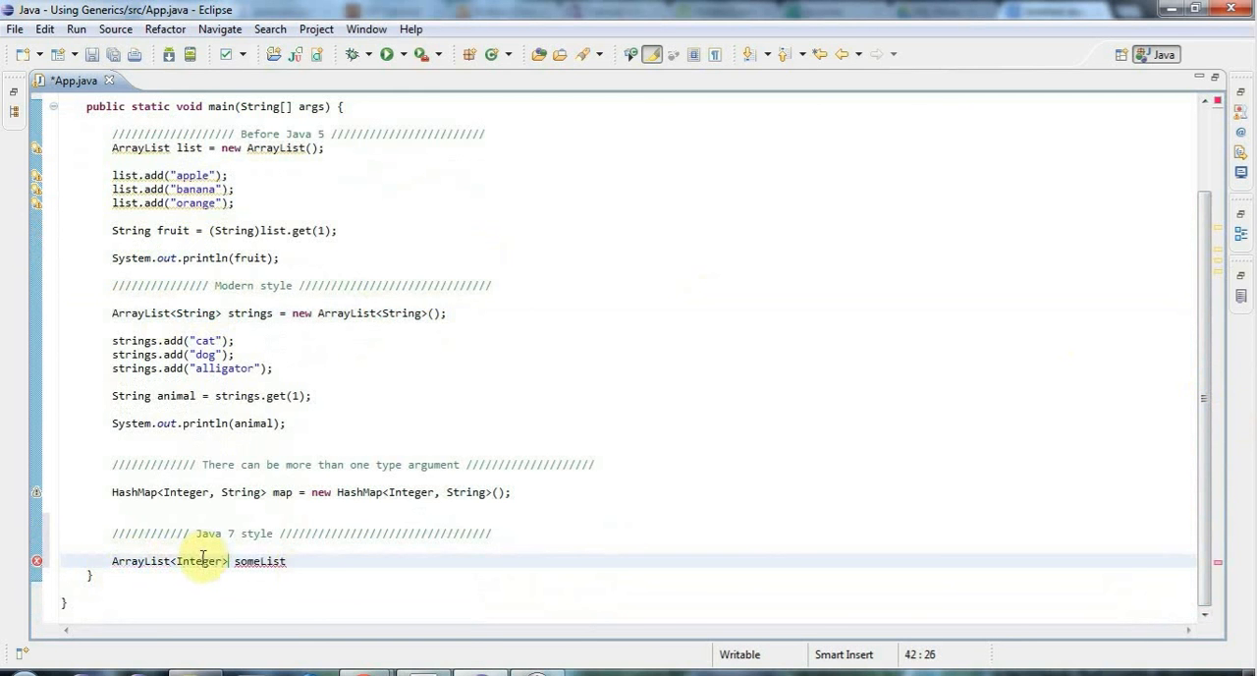
double_click(184, 492)
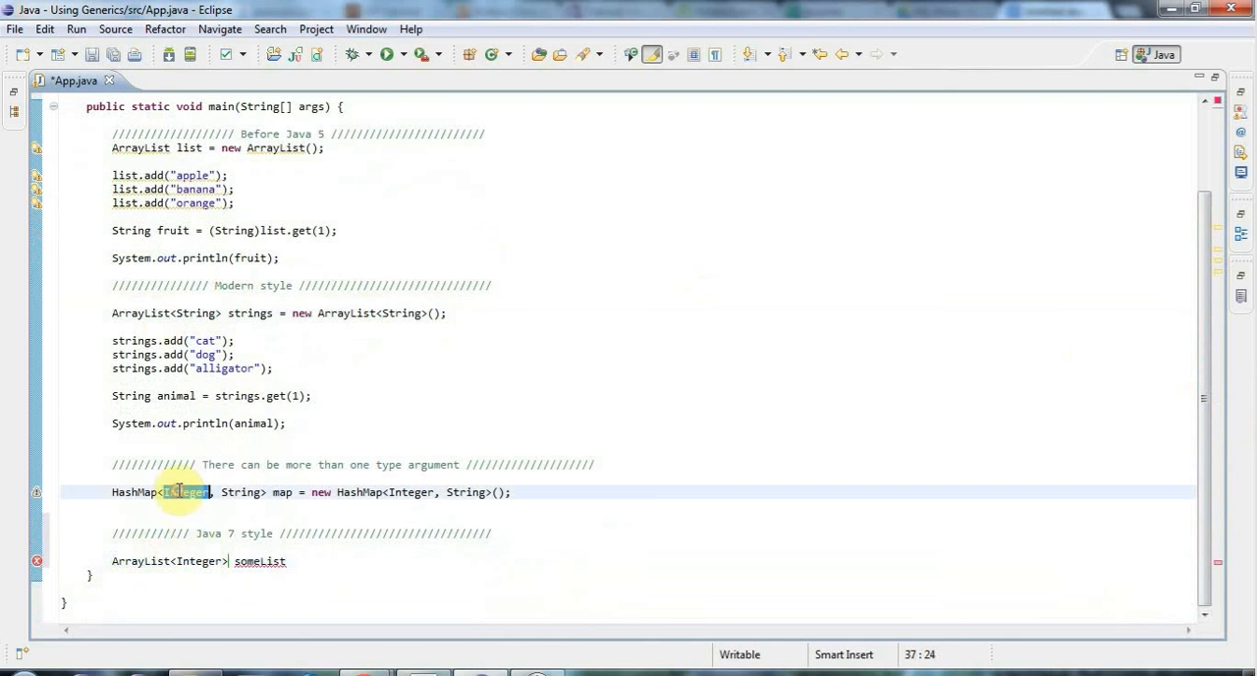
mouse_move(192, 560)
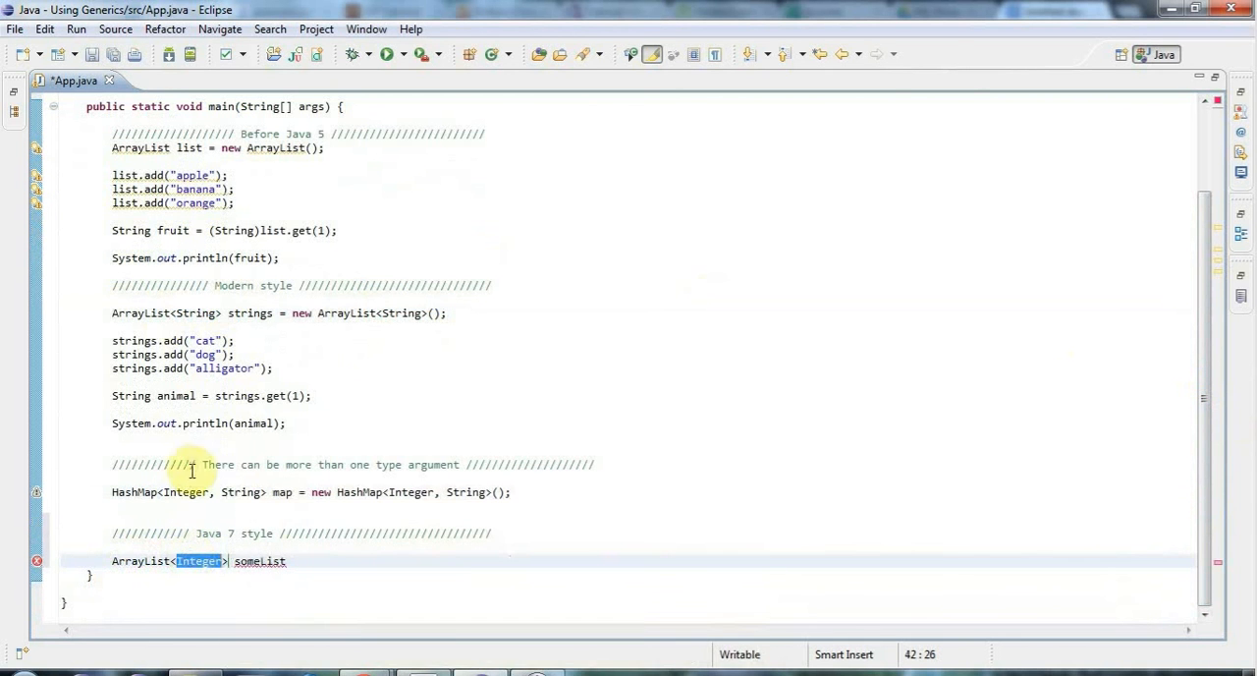
mouse_move(196, 560)
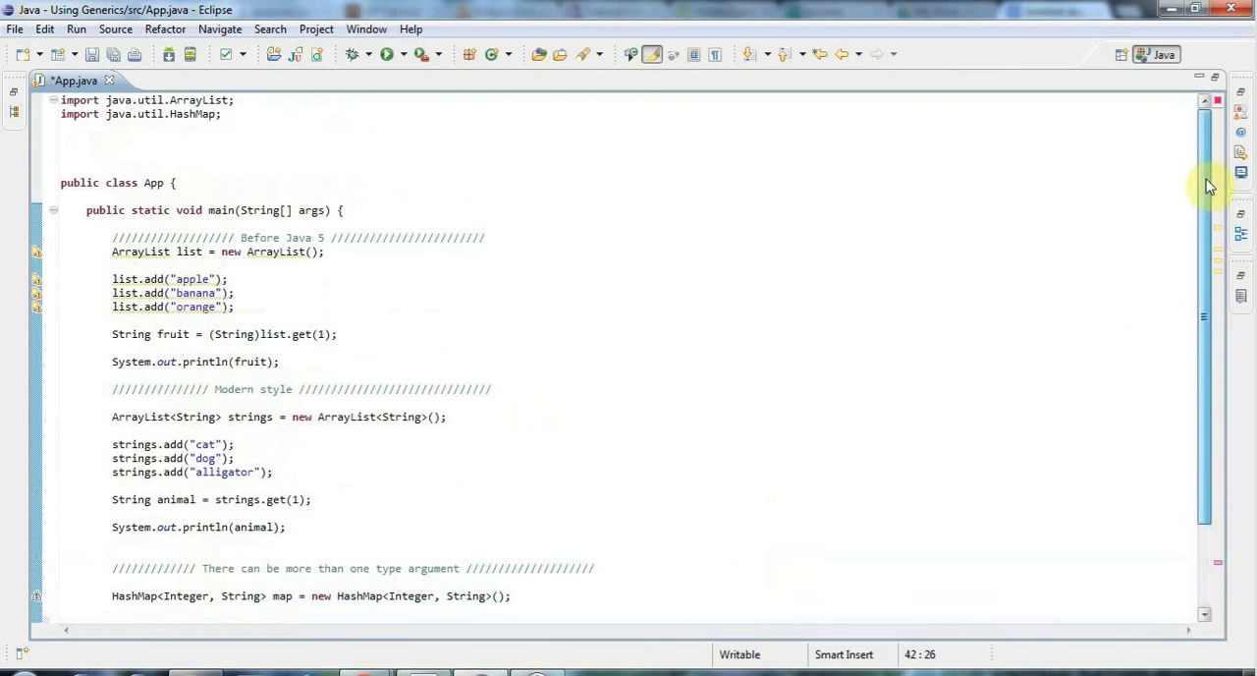
Type 'class Animal {' on the blank line between the imports and App
left_click(182, 140)
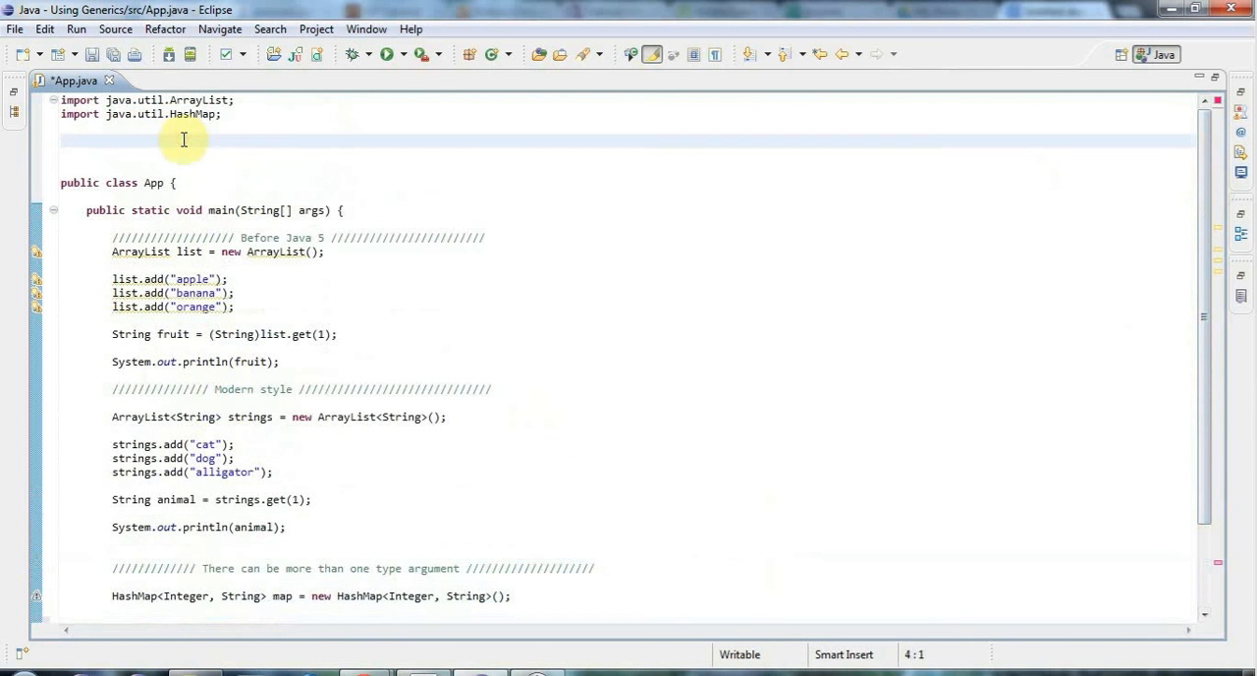
type("class A")
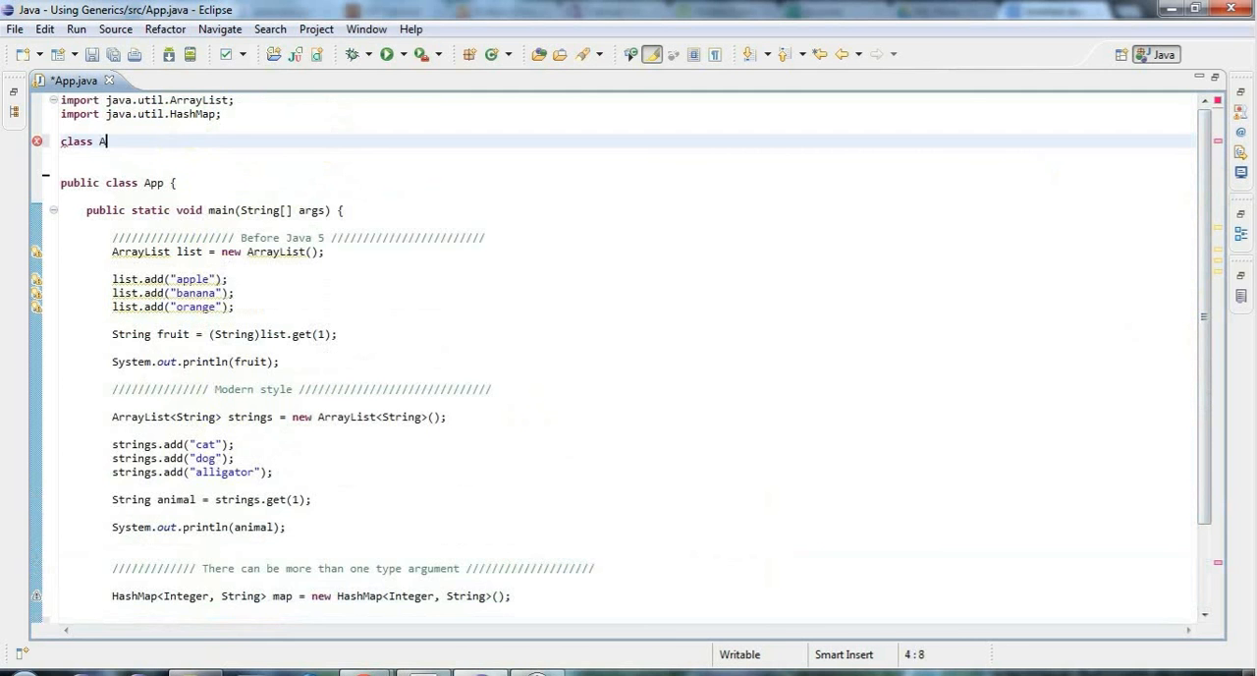
type("nimal {")
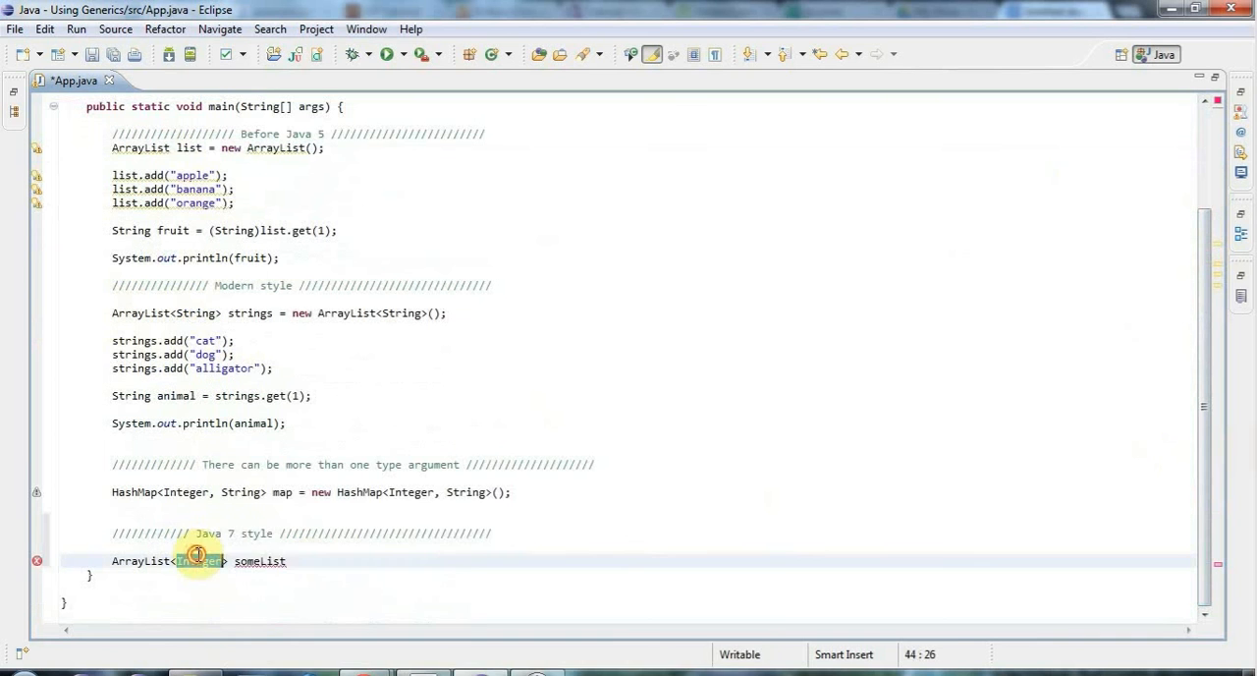
Change the type to Animal and complete someList with '= new ArrayList<>();'
type("Animal")
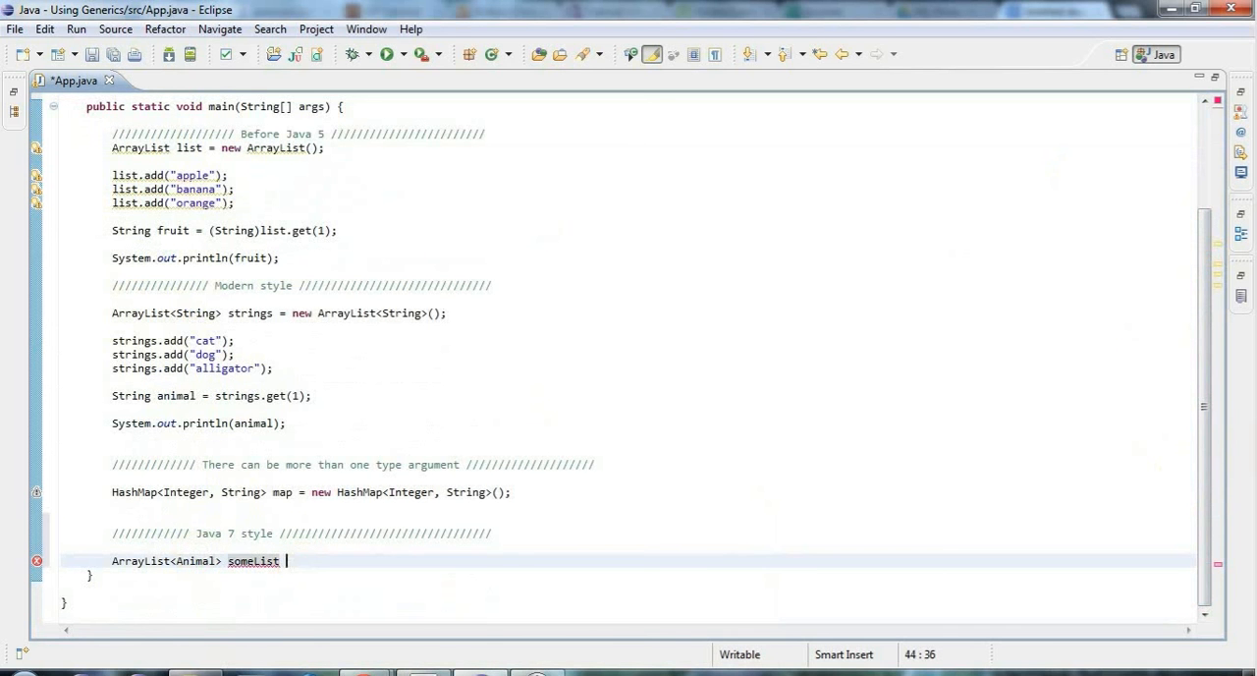
type("= new Arra")
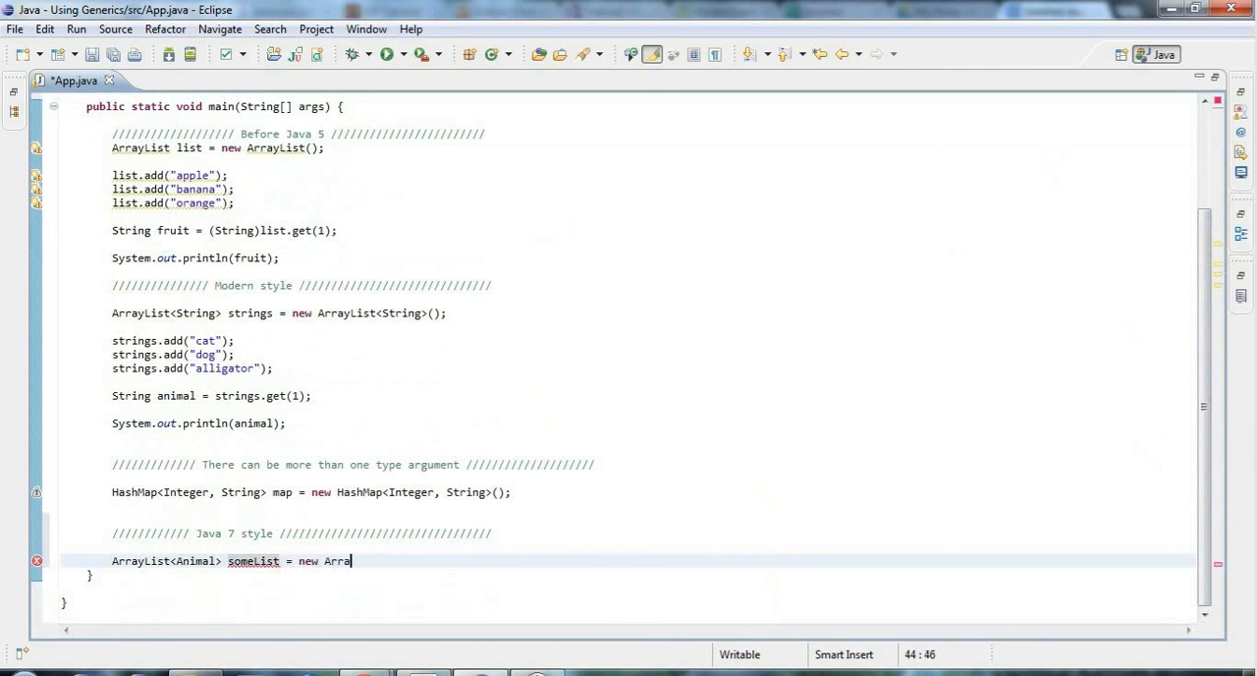
type("yList")
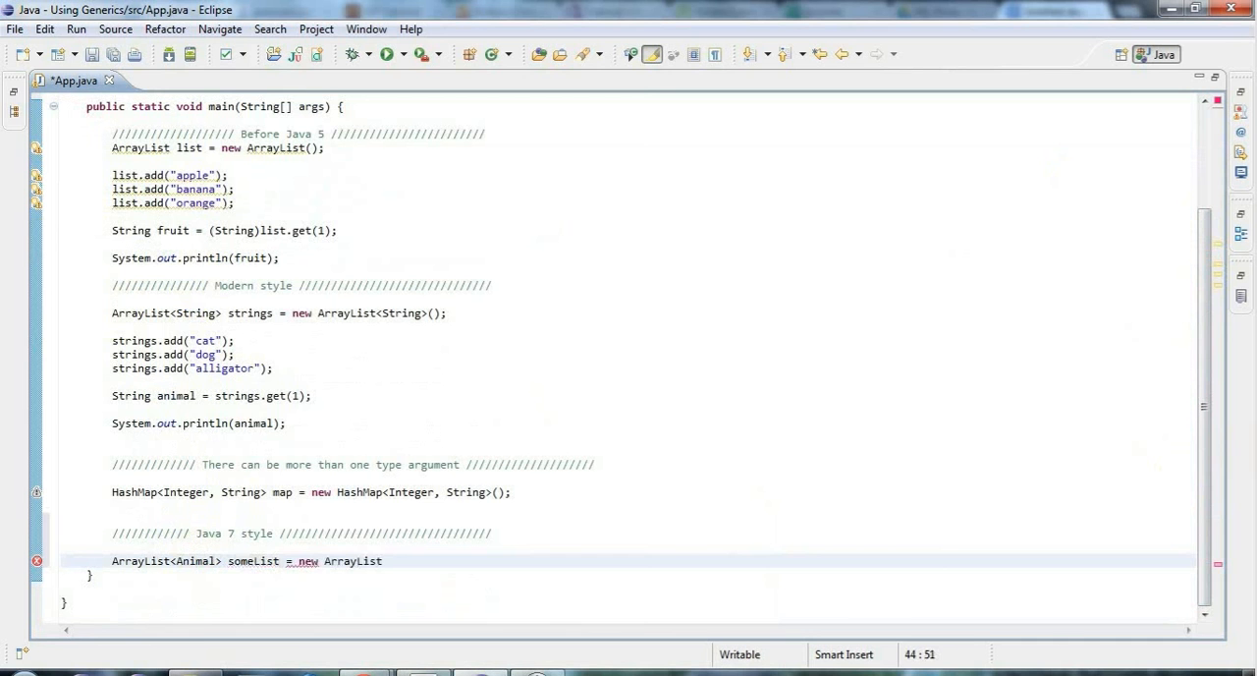
type("<>")
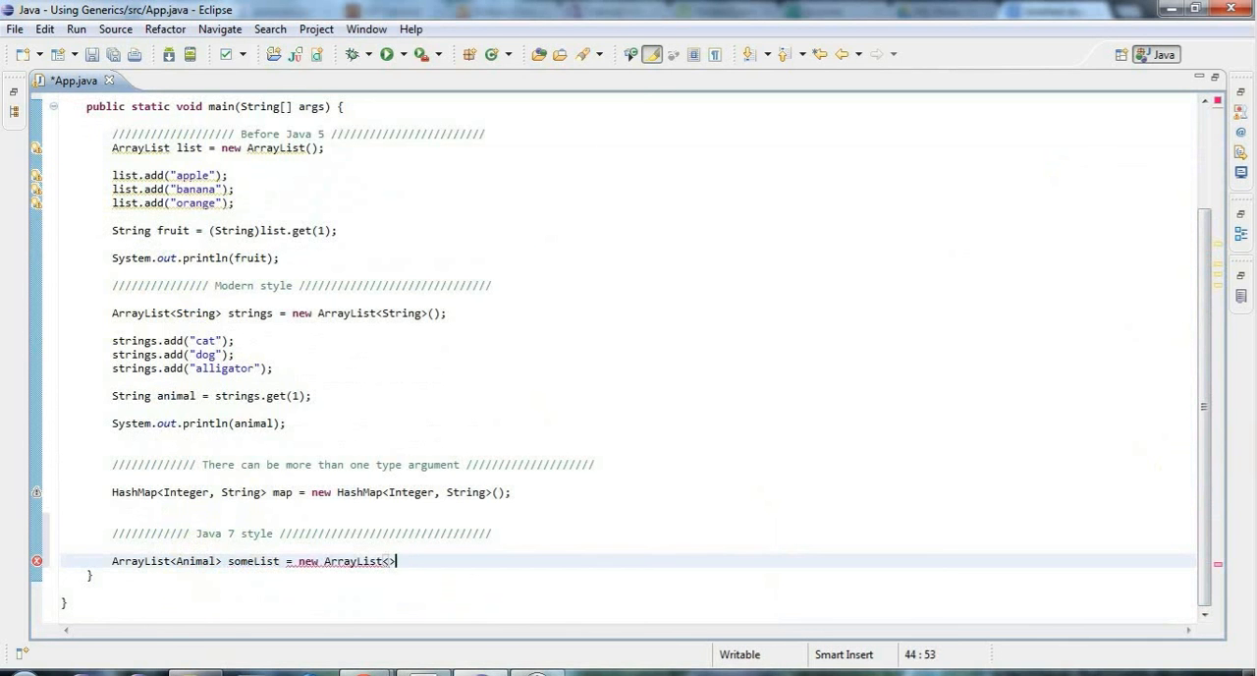
type("();")
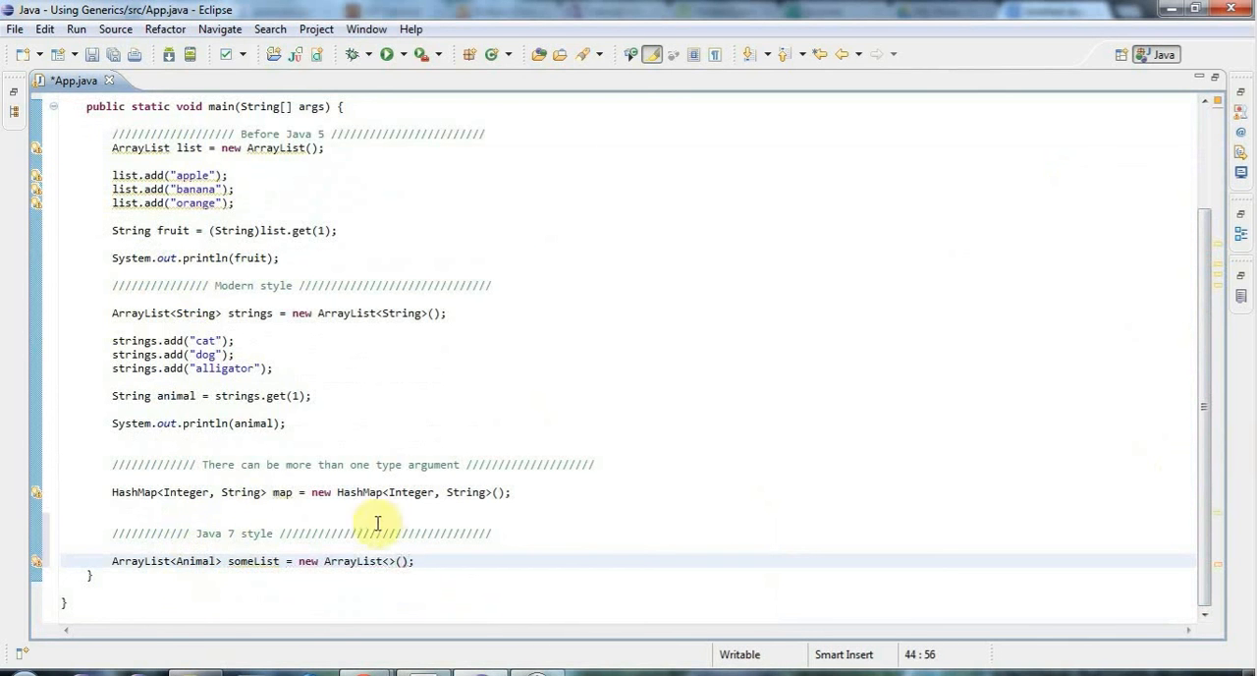
left_click(391, 561)
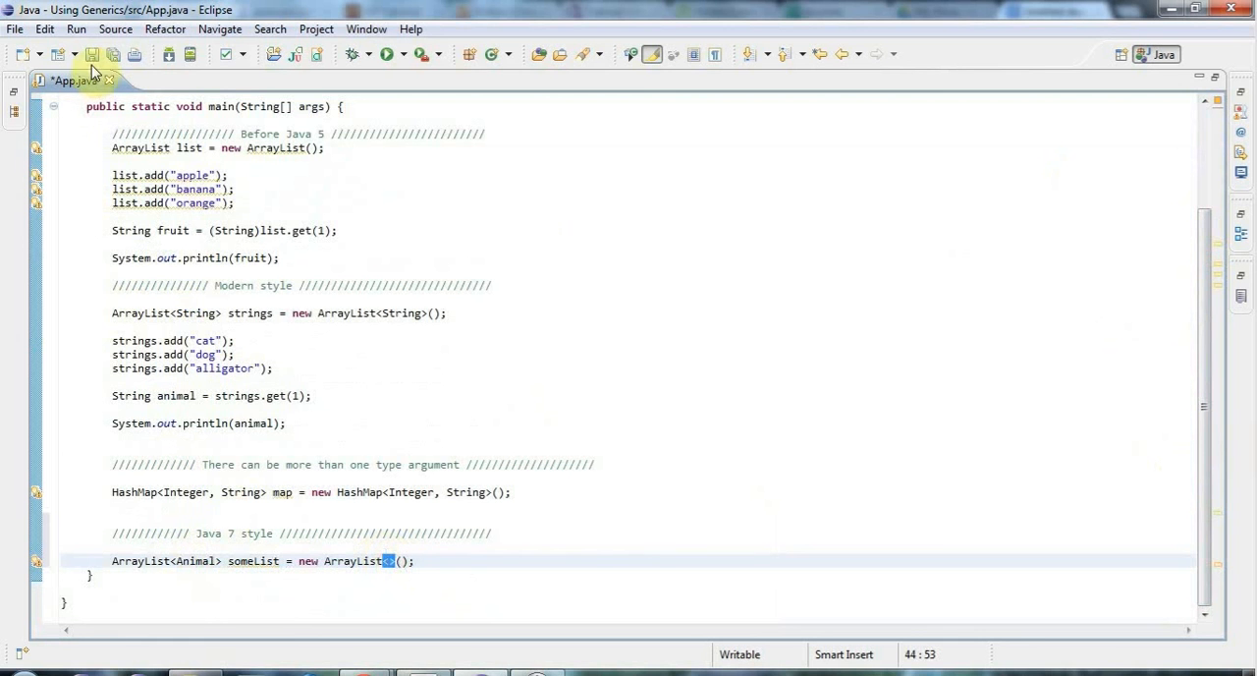
Save App.java, then highlight the Animal type argument and the statement's right-hand side
key("ctrl+s")
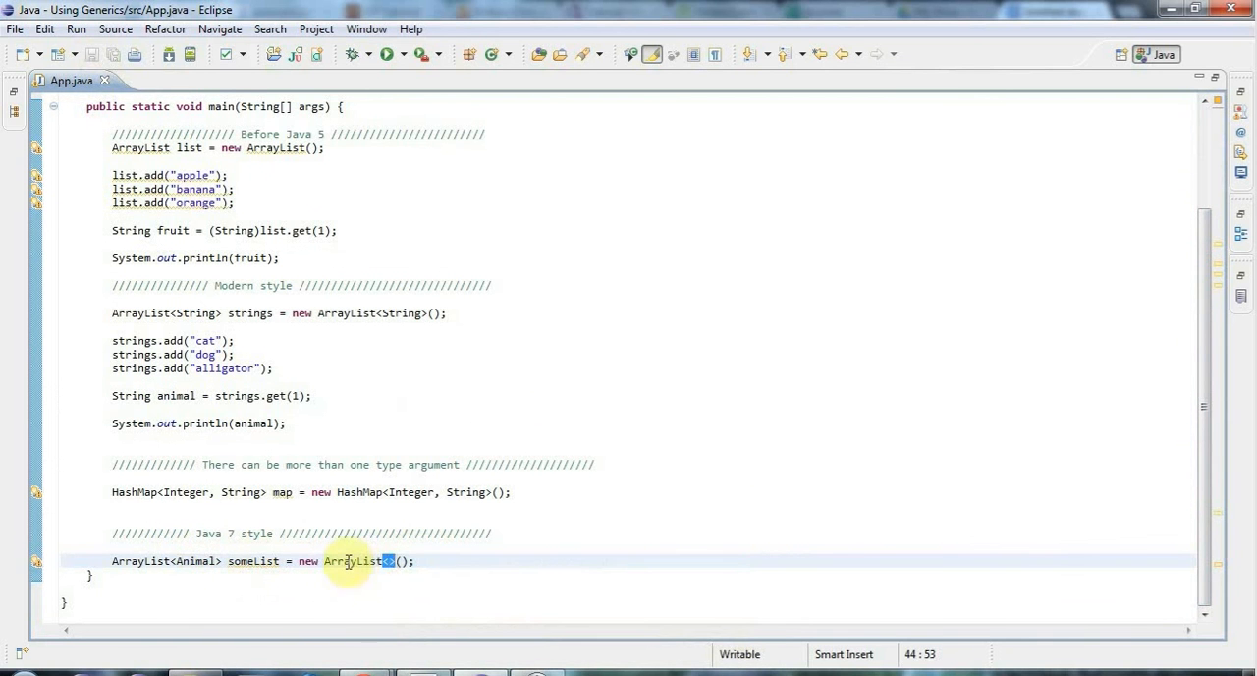
double_click(196, 560)
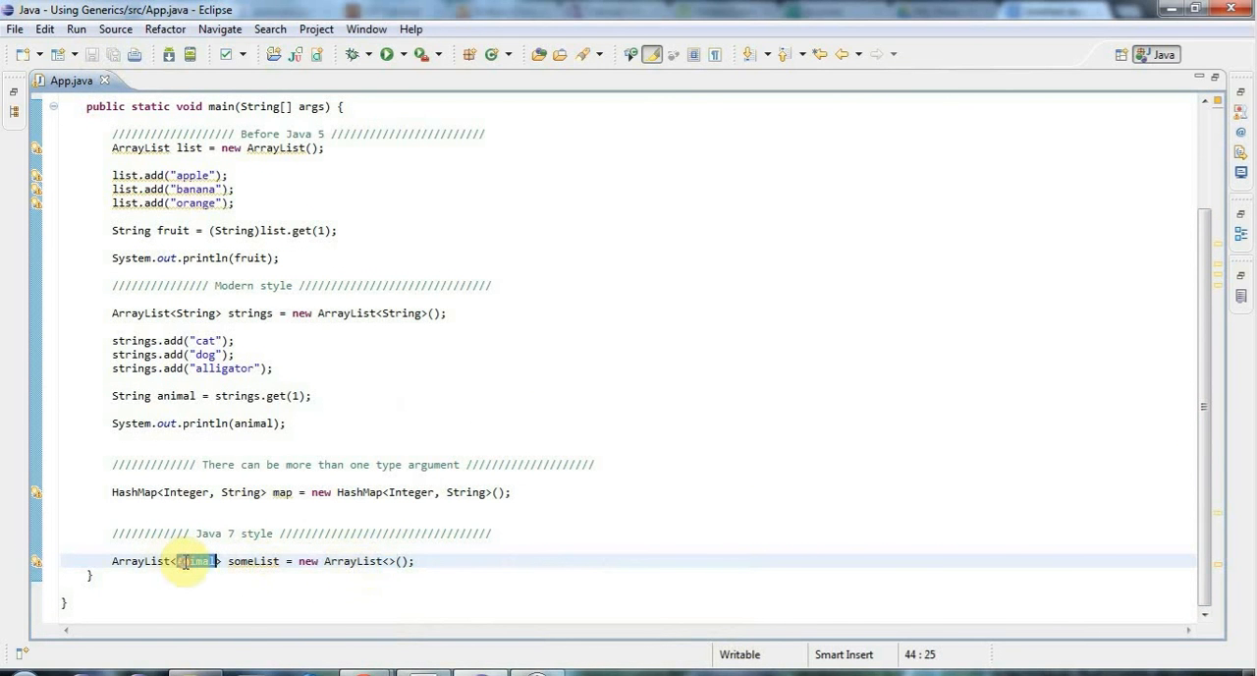
mouse_move(608, 539)
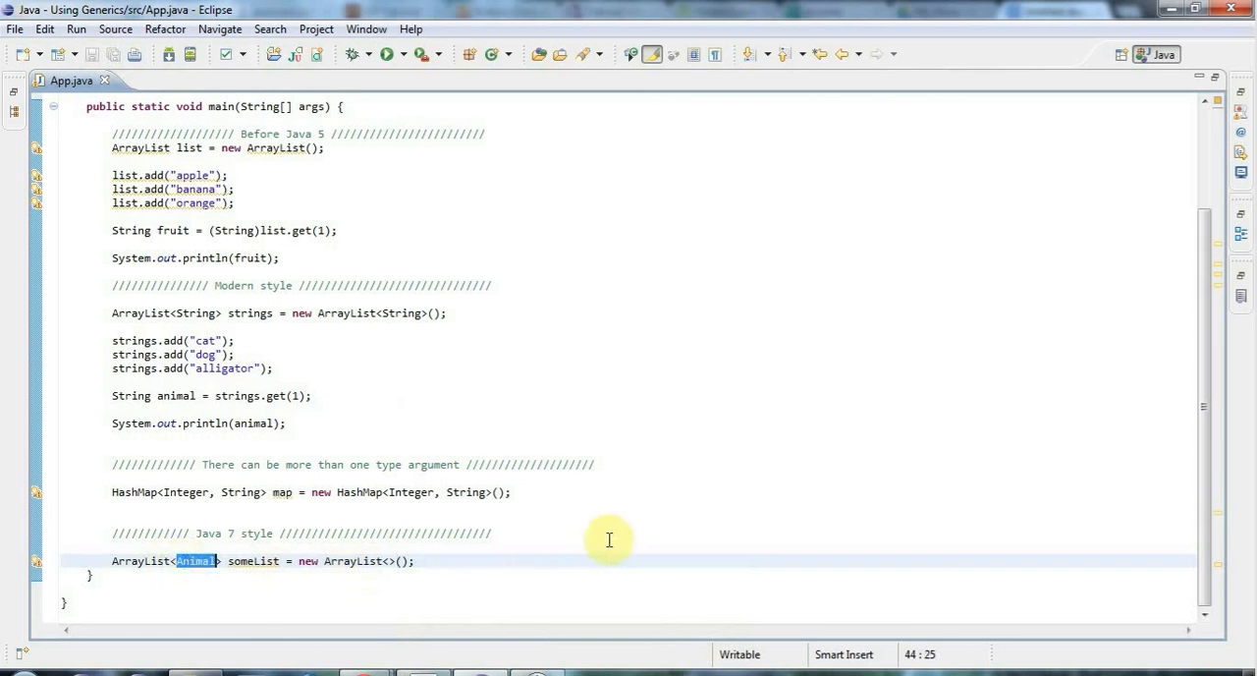
mouse_move(215, 553)
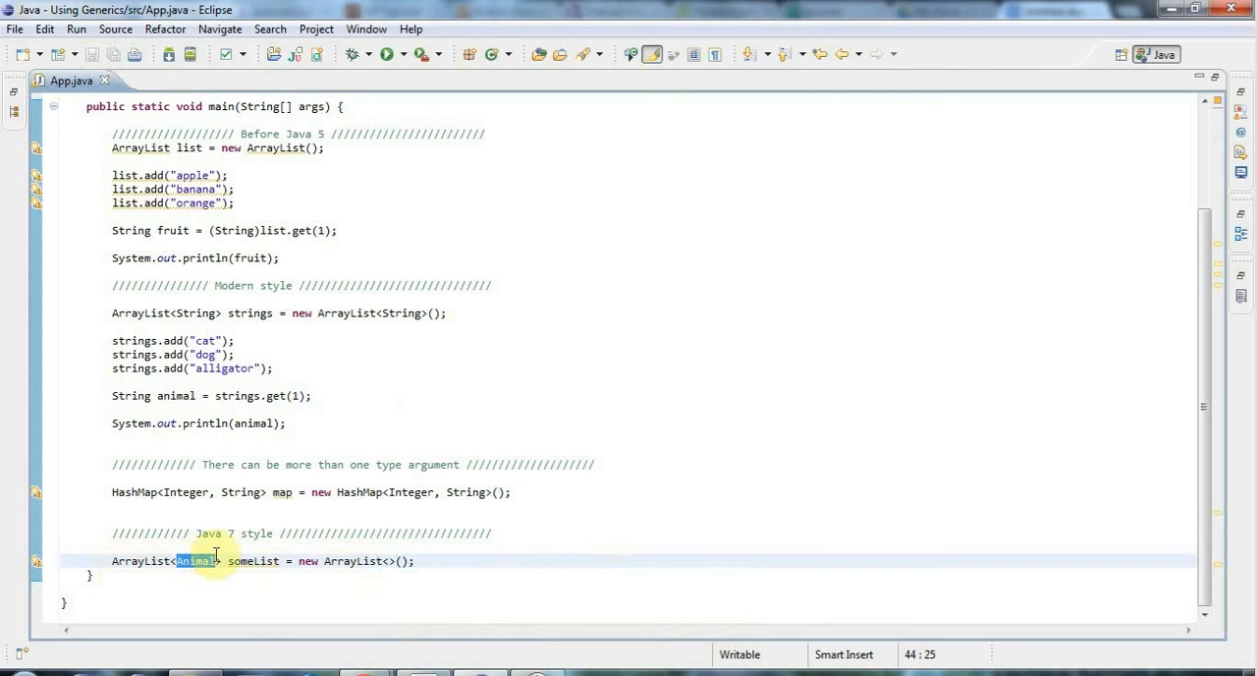
mouse_move(381, 586)
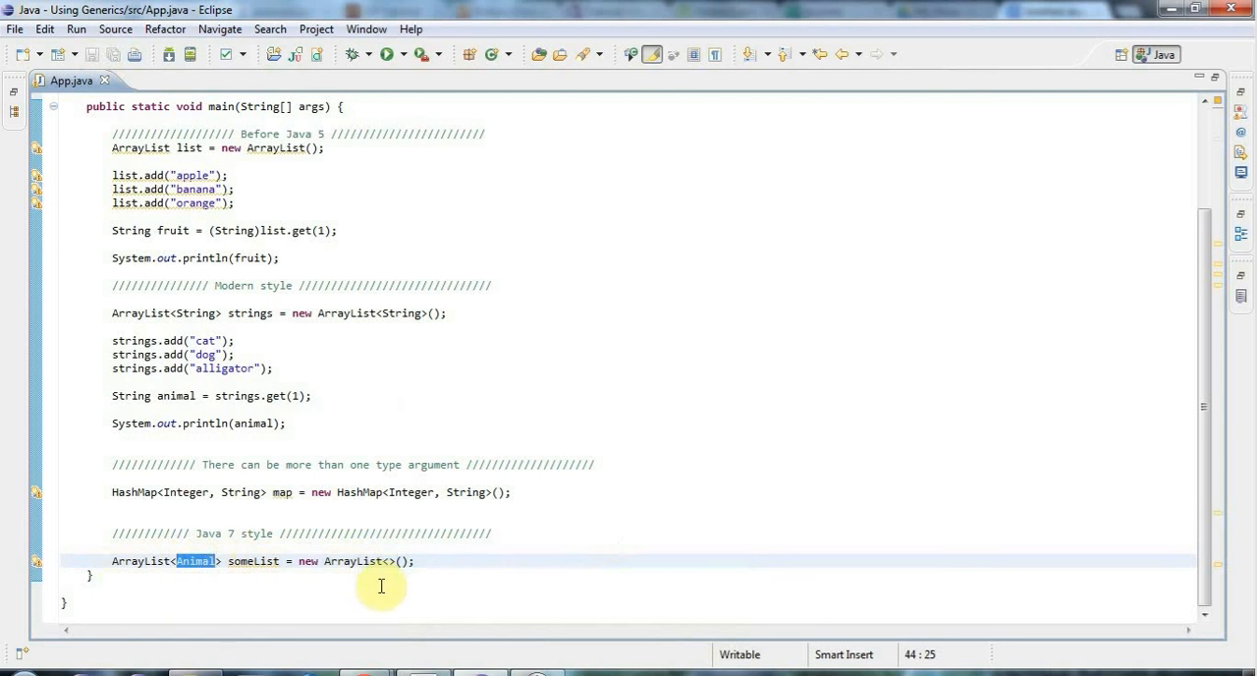
mouse_move(194, 561)
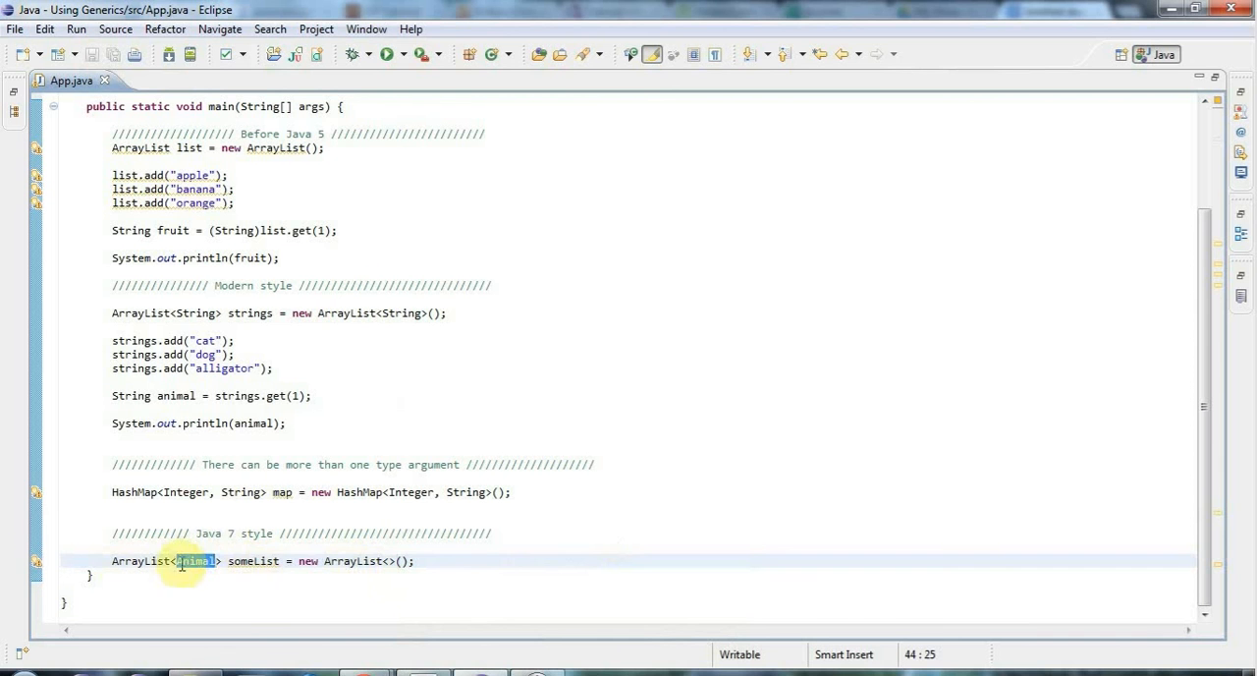
double_click(254, 561)
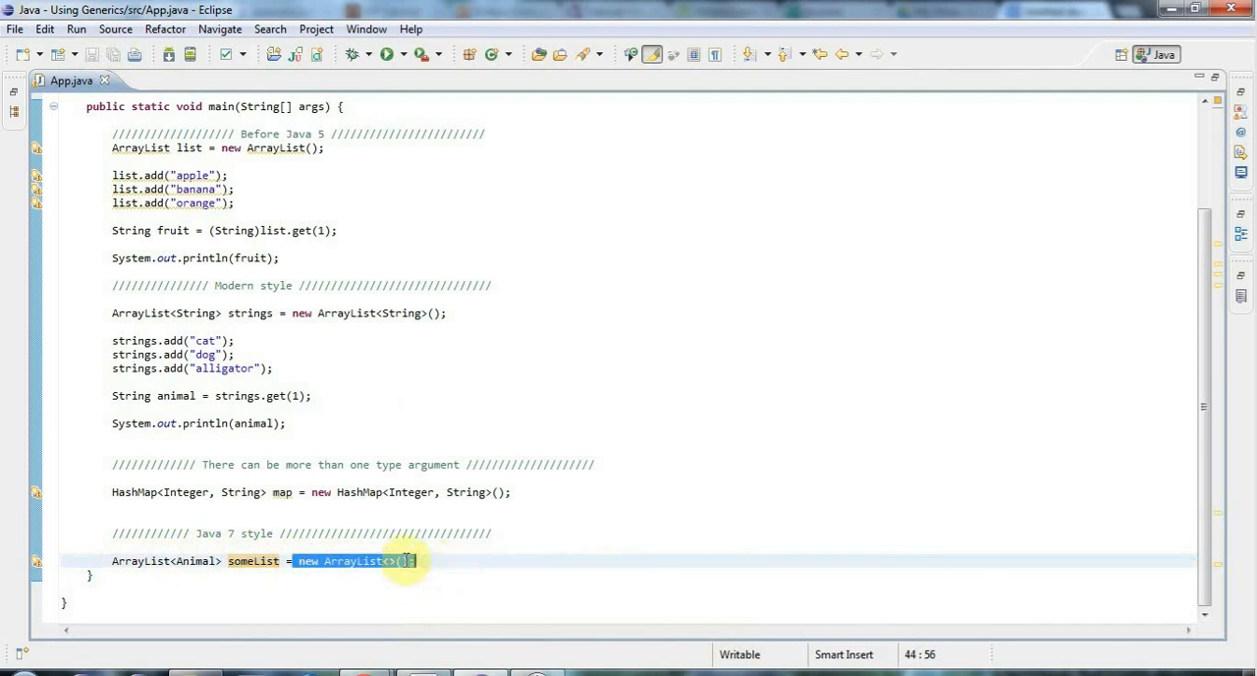
left_click(381, 561)
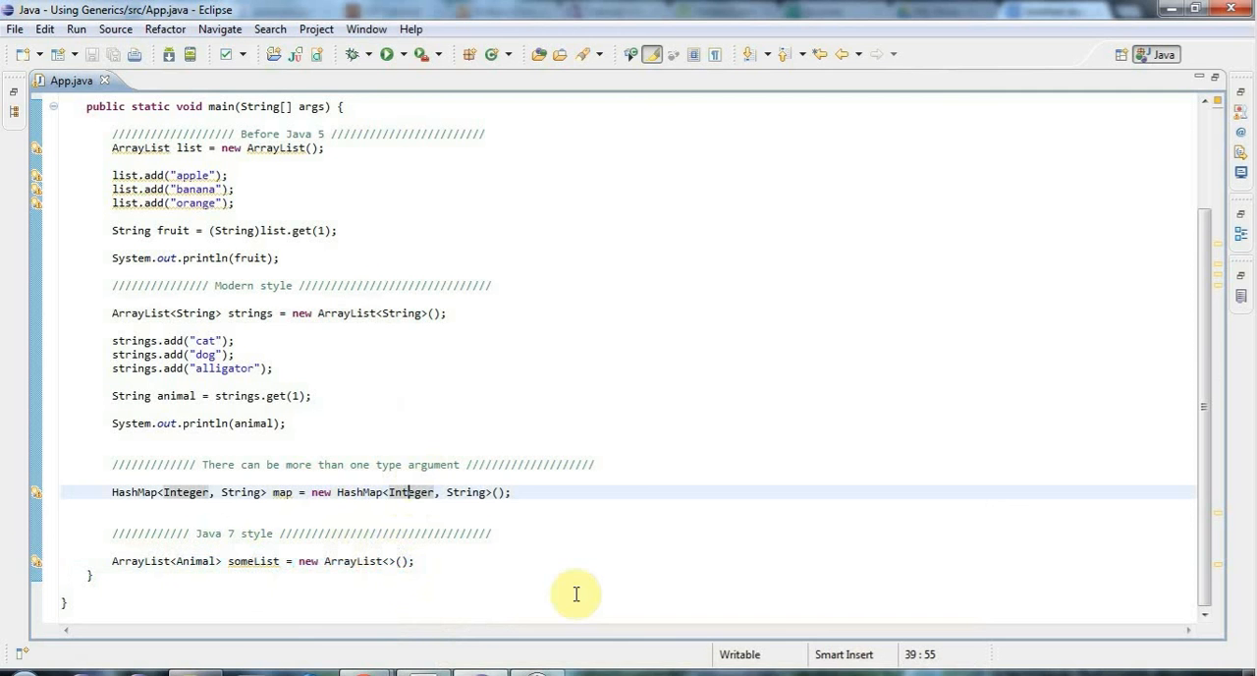
mouse_move(411, 492)
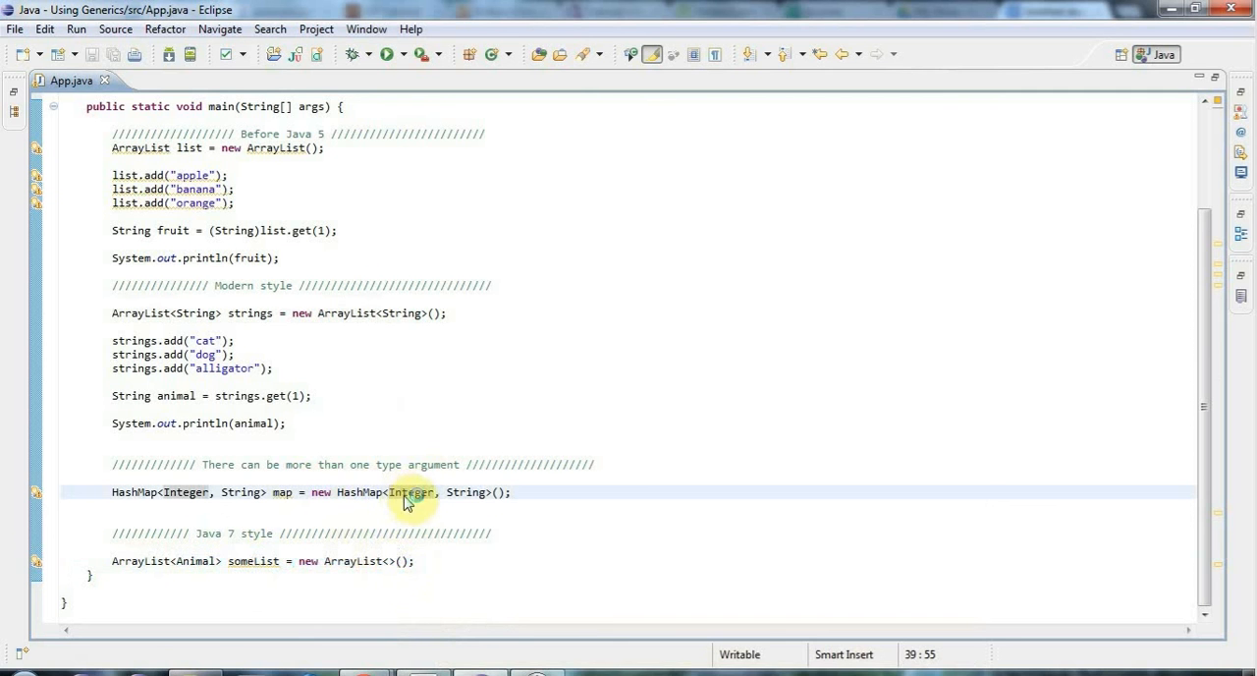
double_click(411, 492)
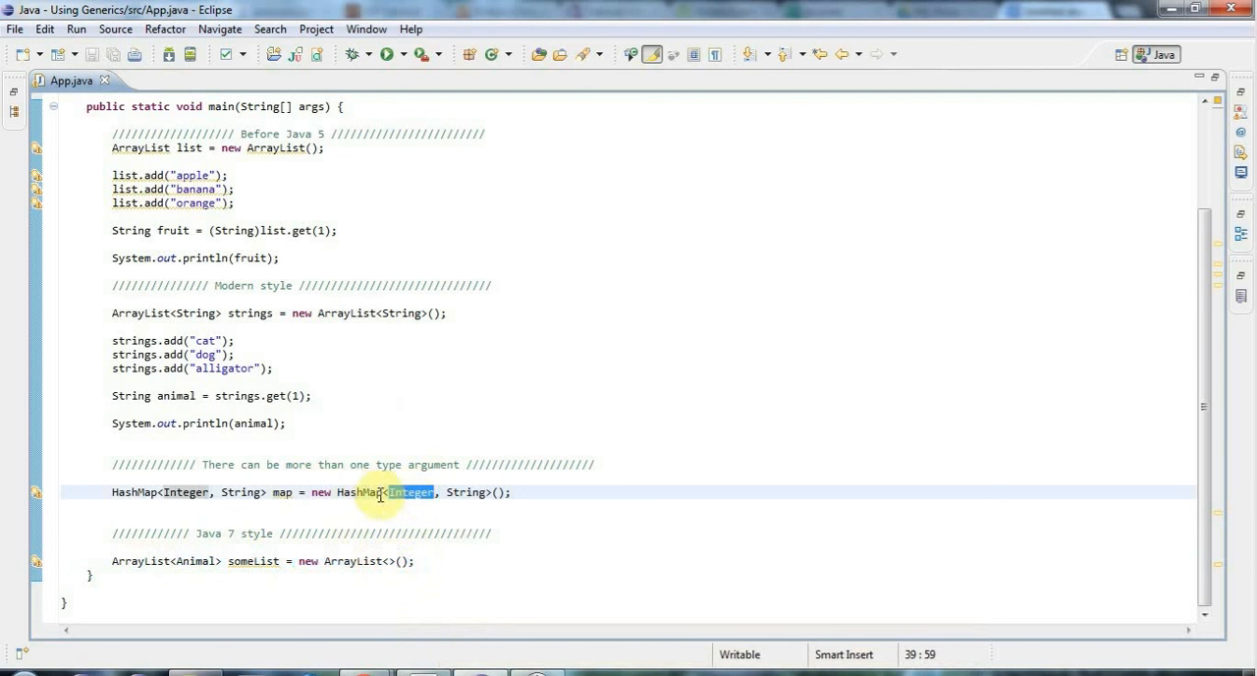
mouse_move(410, 493)
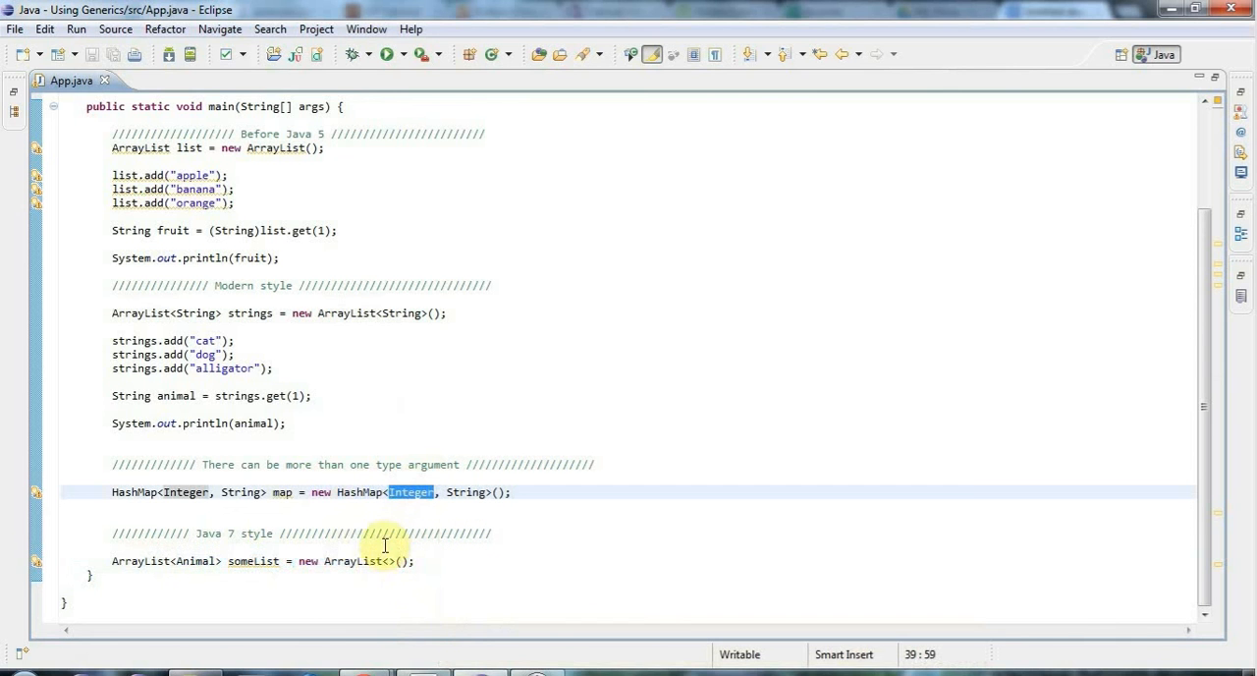
left_click(381, 561)
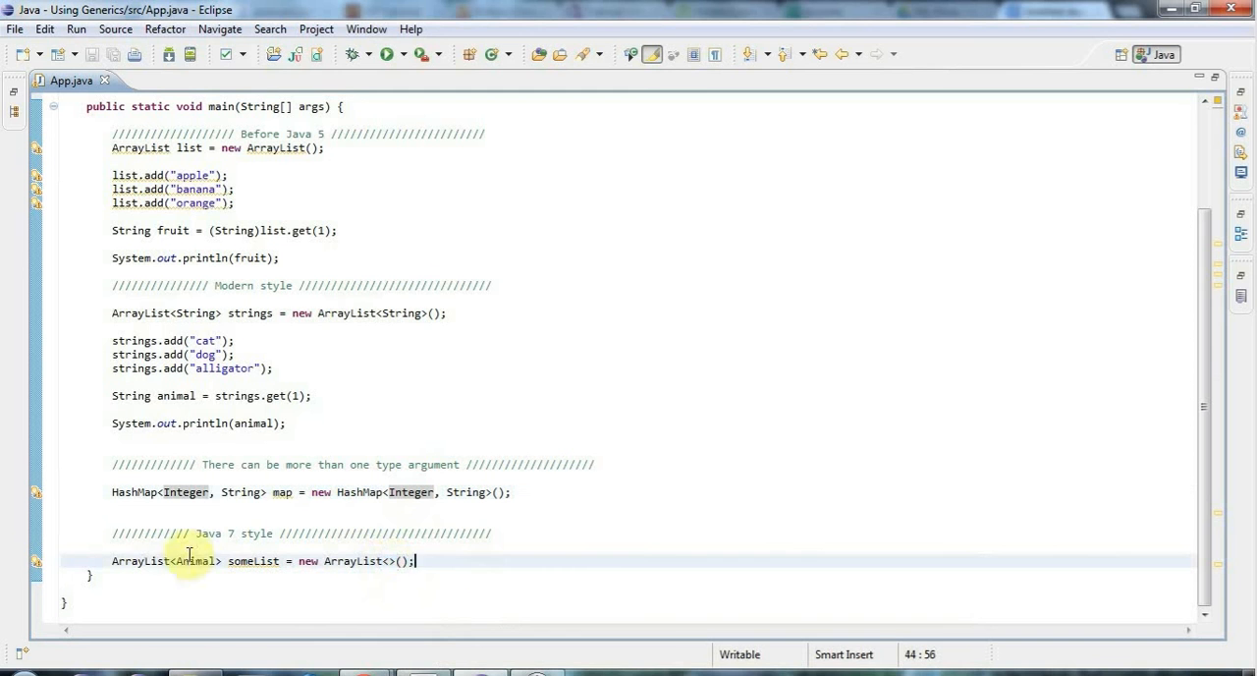
double_click(196, 561)
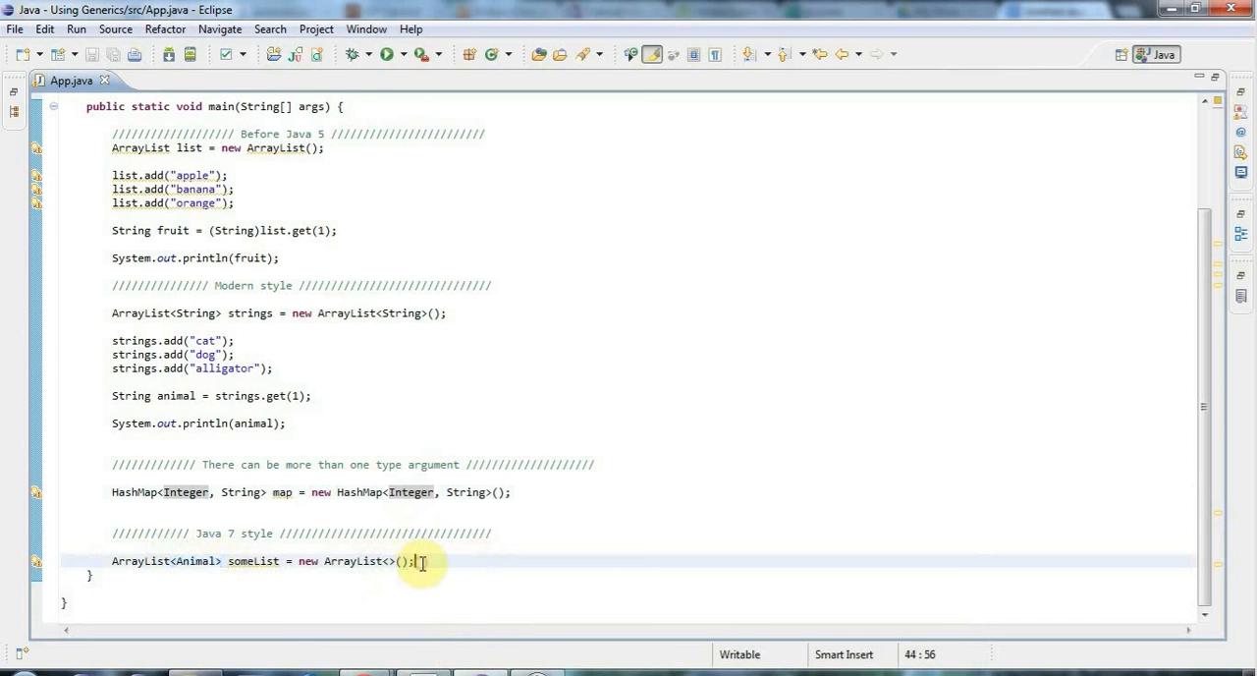
mouse_move(397, 357)
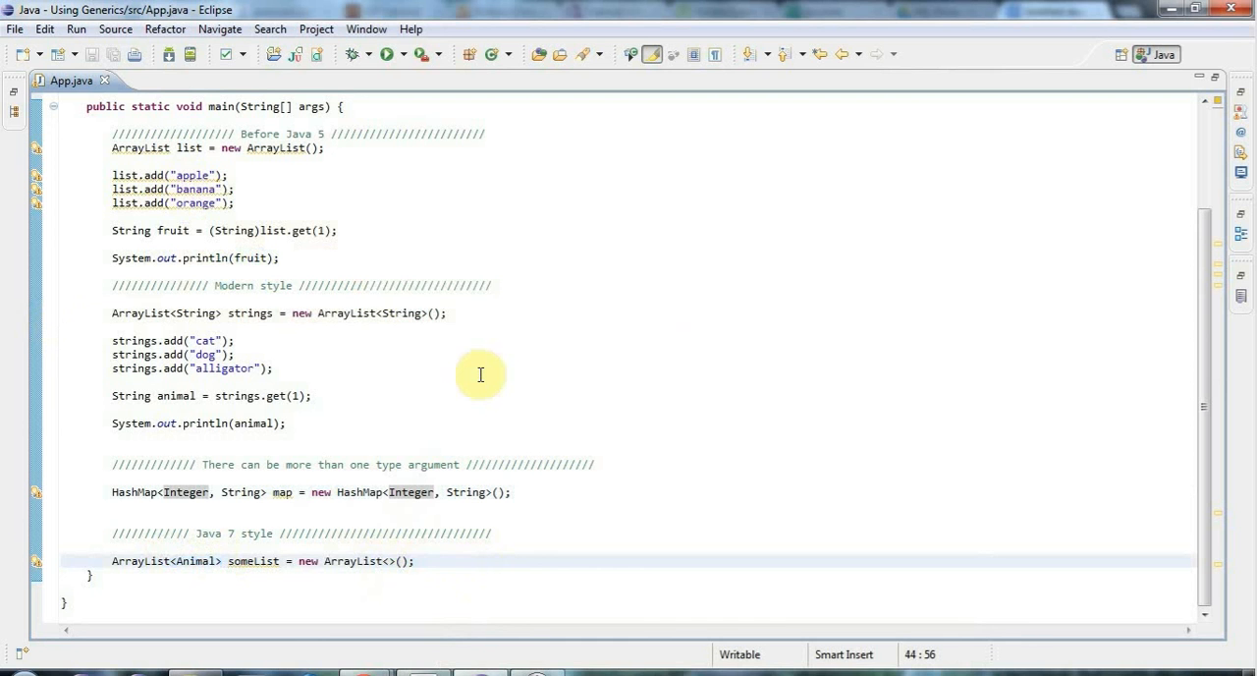
mouse_move(200, 292)
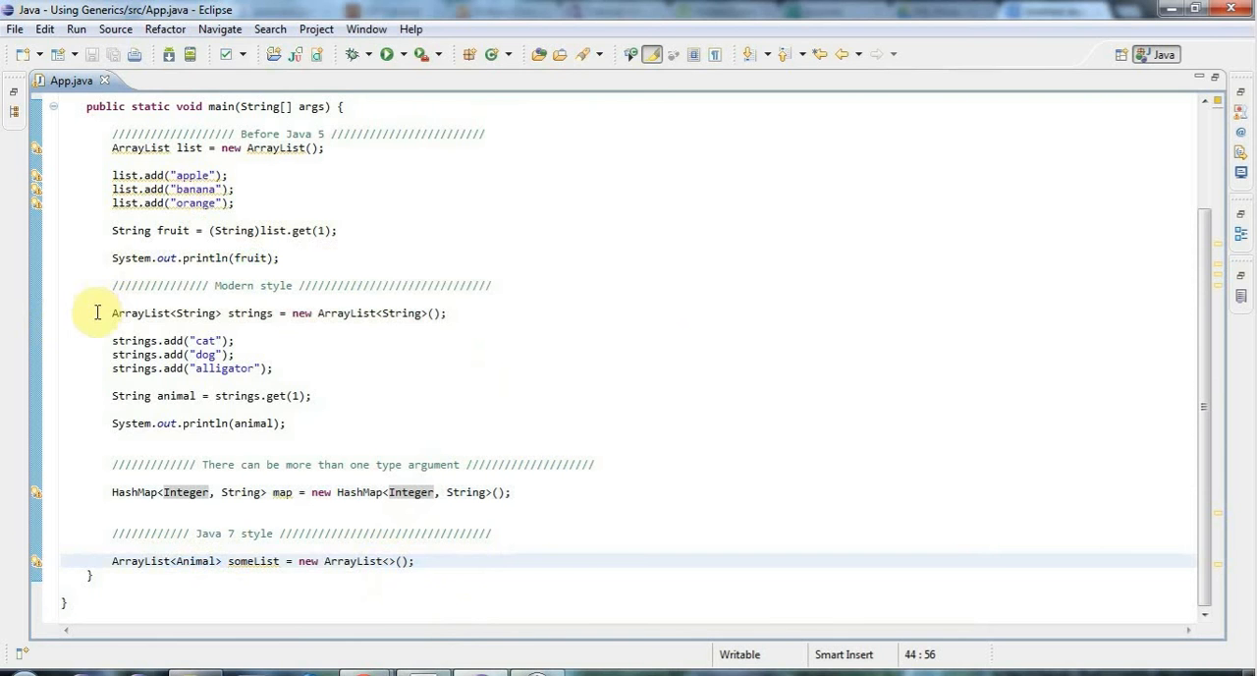
left_click_drag(111, 313, 286, 422)
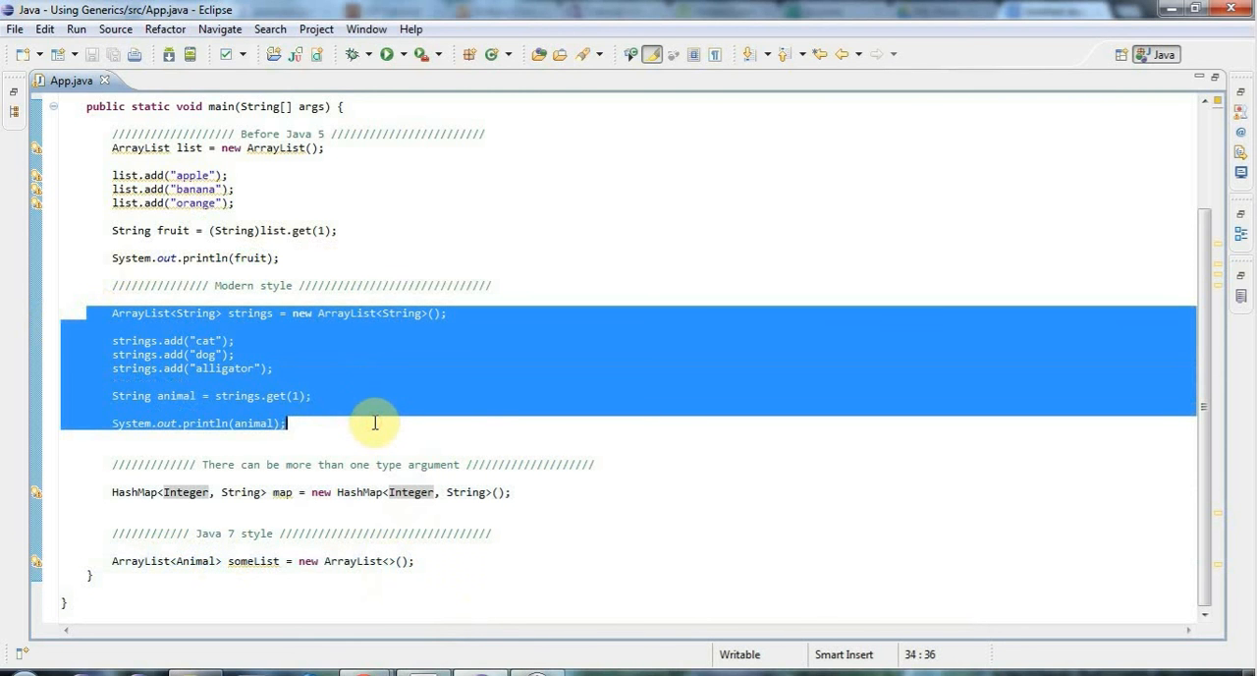
mouse_move(140, 313)
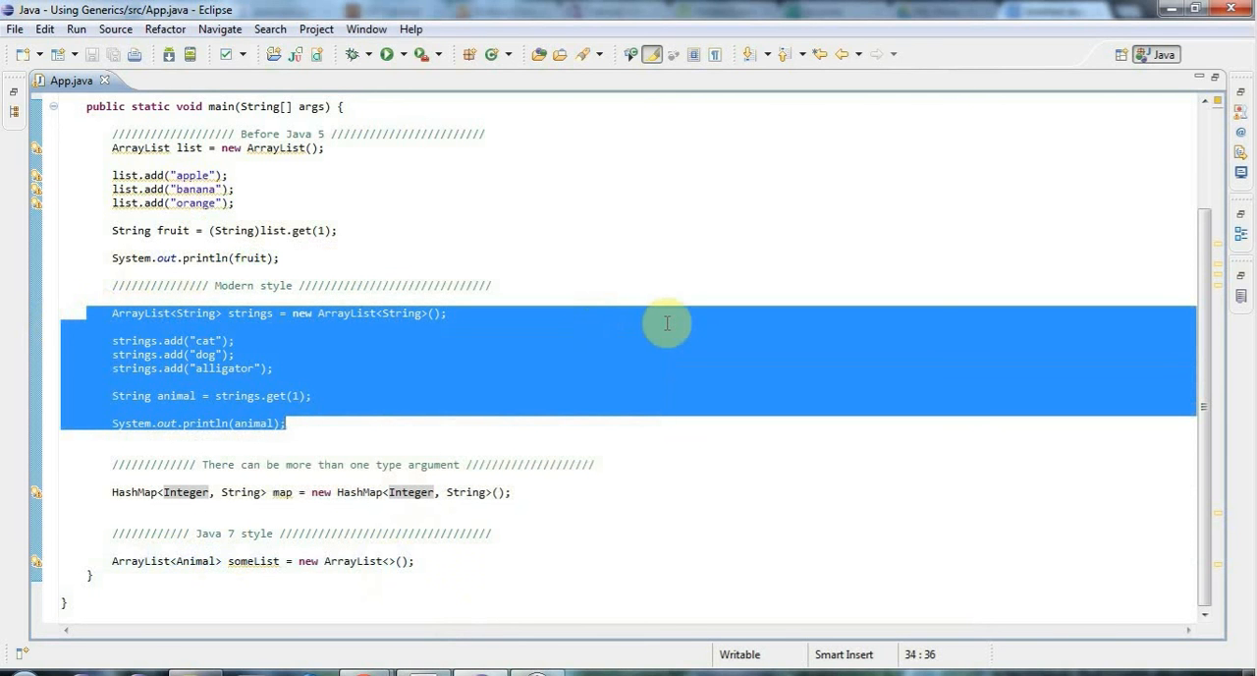
mouse_move(207, 384)
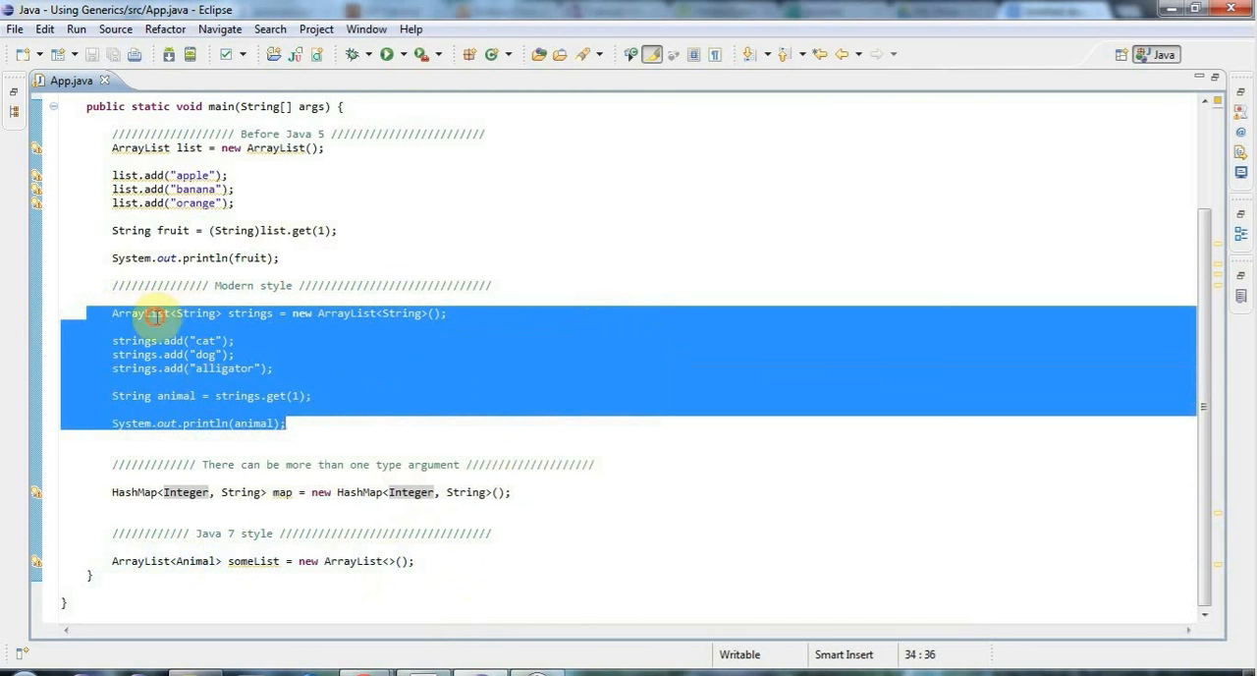
left_click(511, 391)
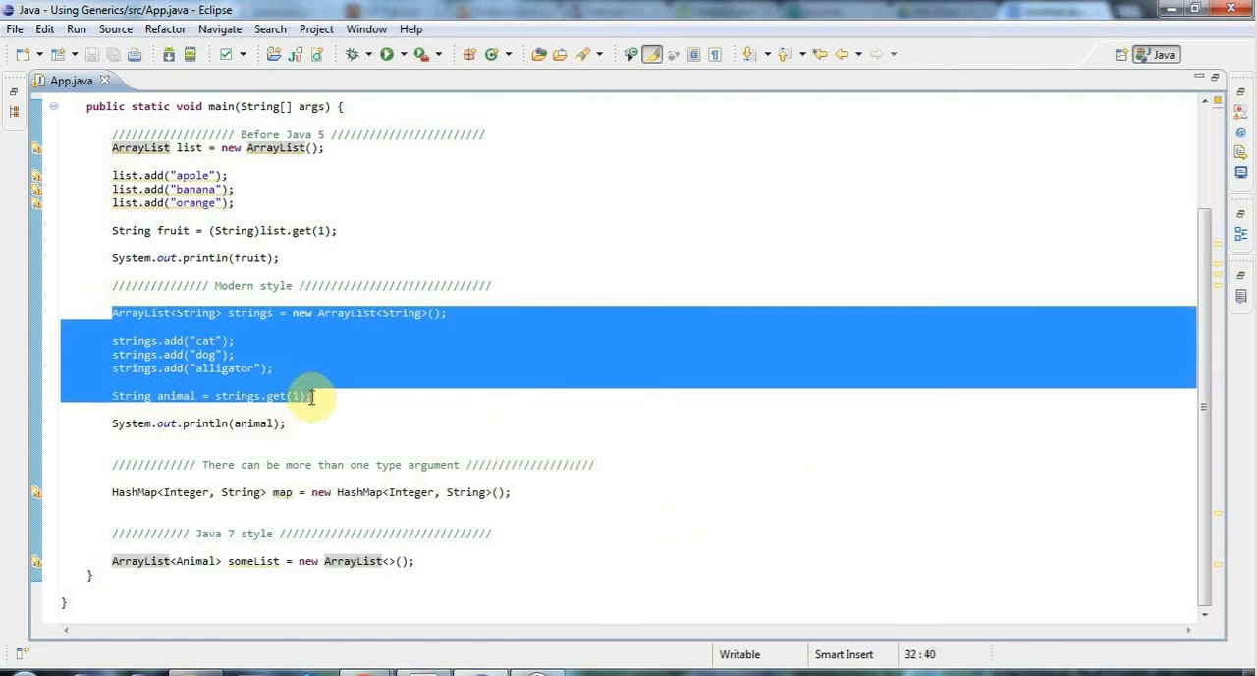
left_click(398, 313)
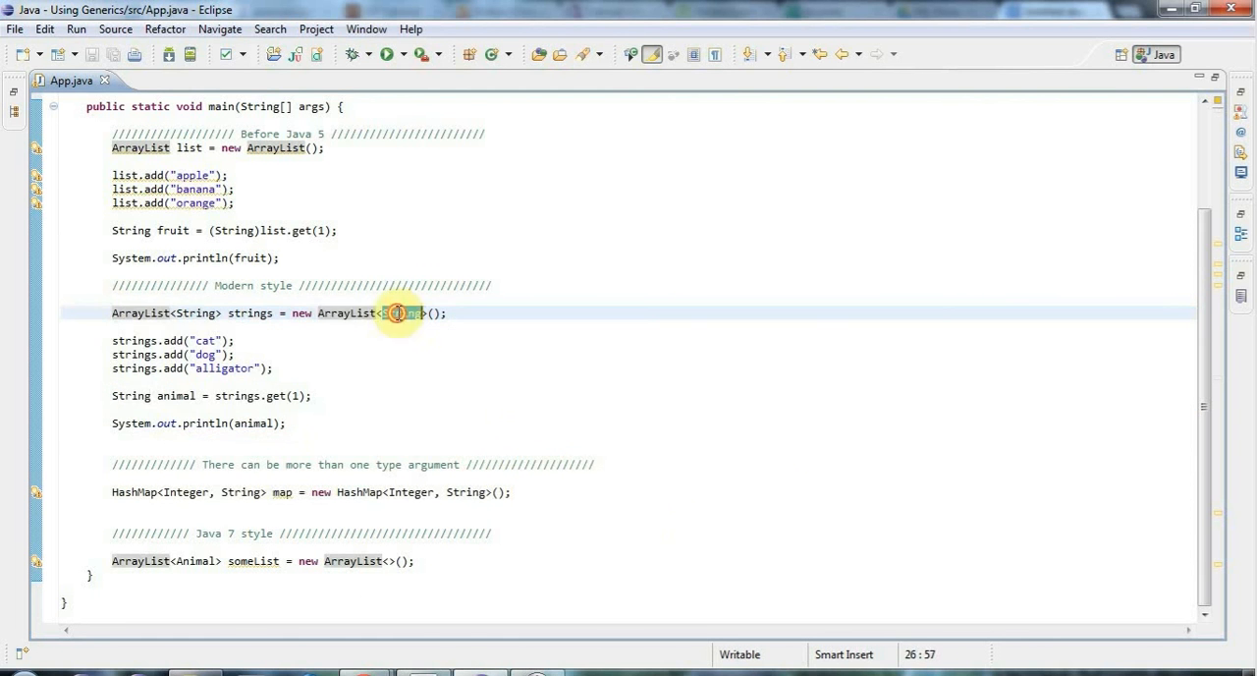
double_click(343, 312)
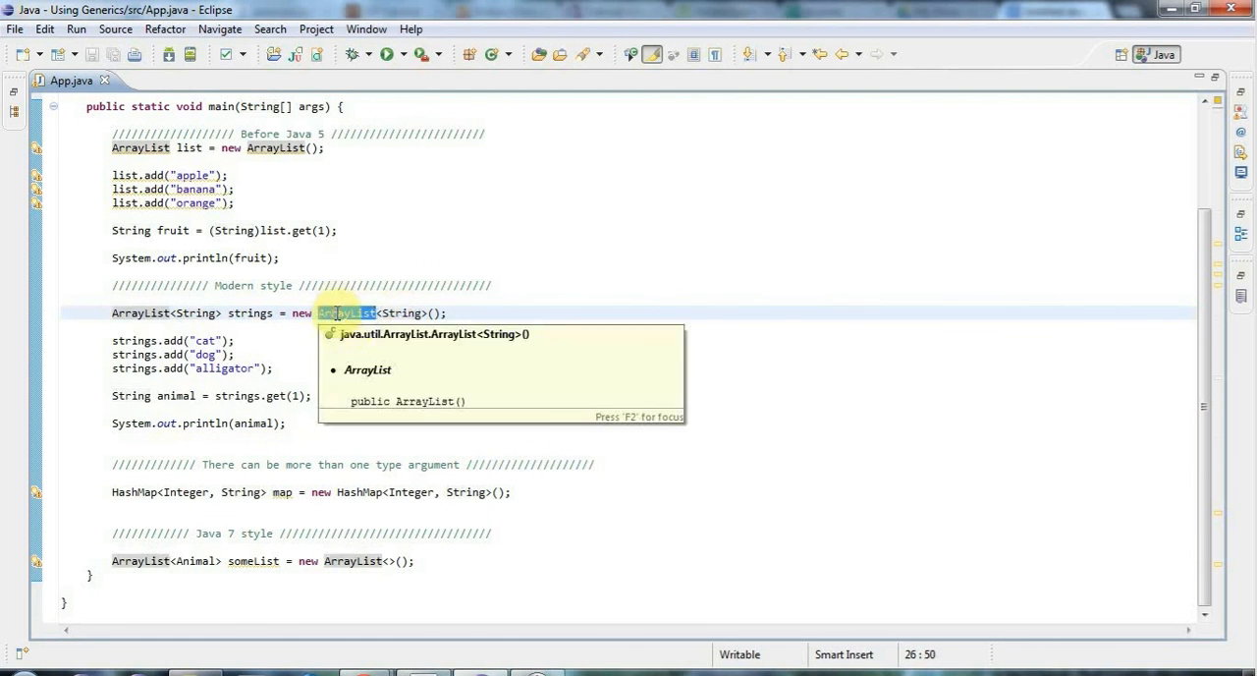